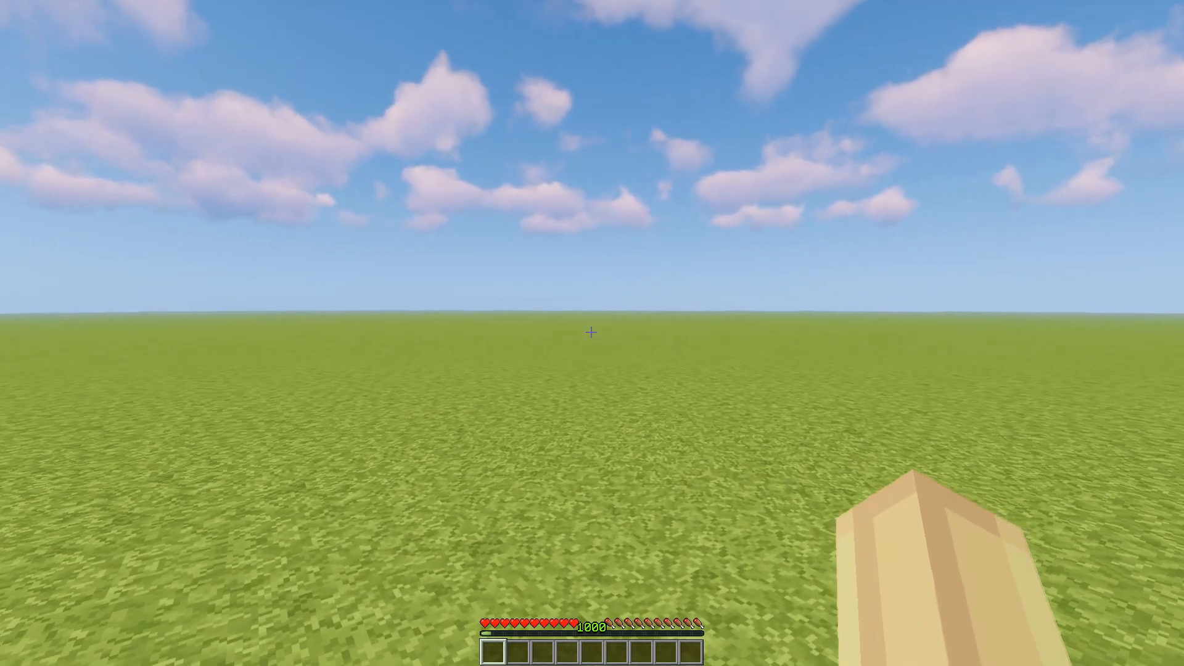
mouse_move(592, 331)
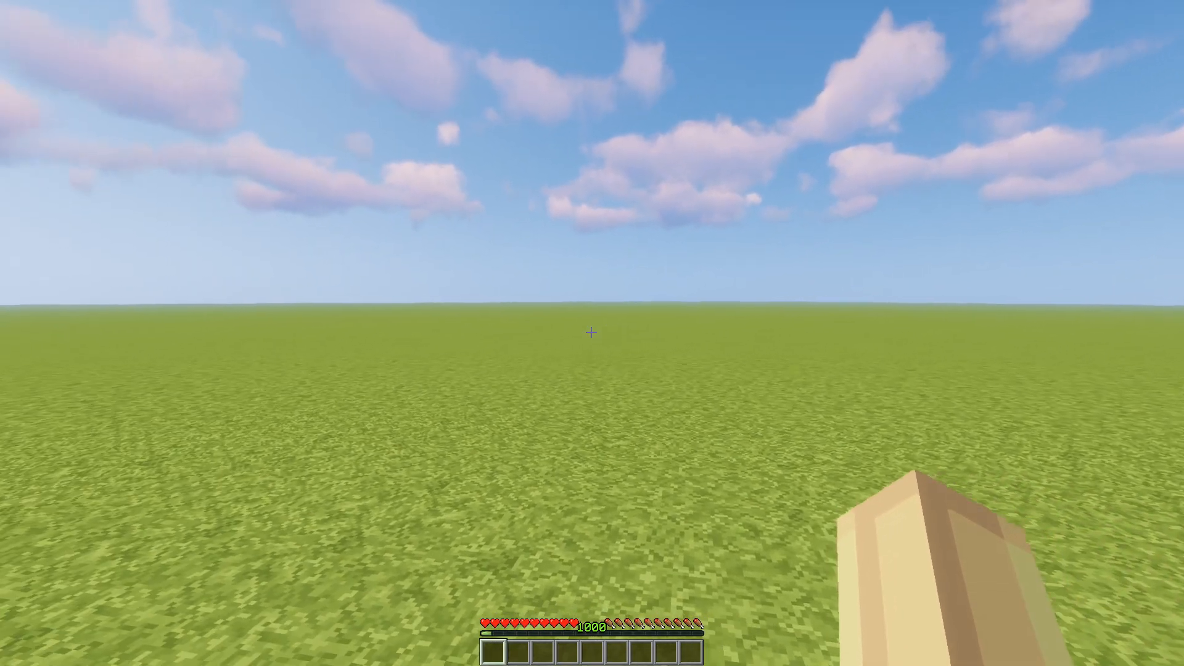
mouse_move(592, 332)
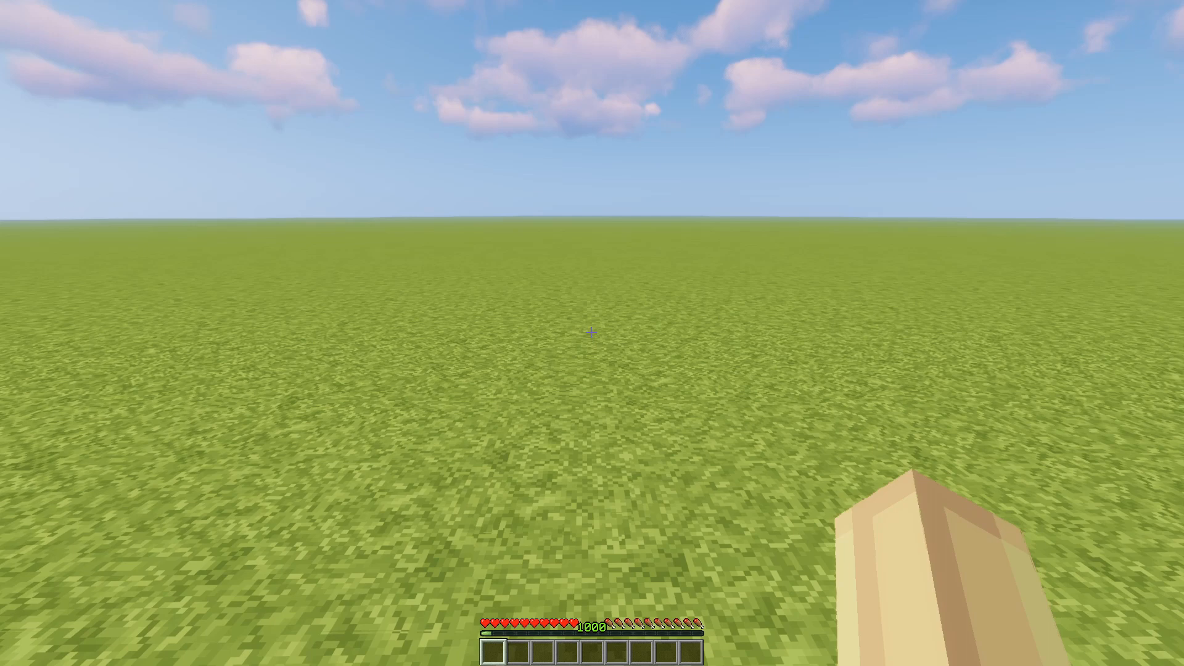
mouse_move(591, 333)
text(/lands create)
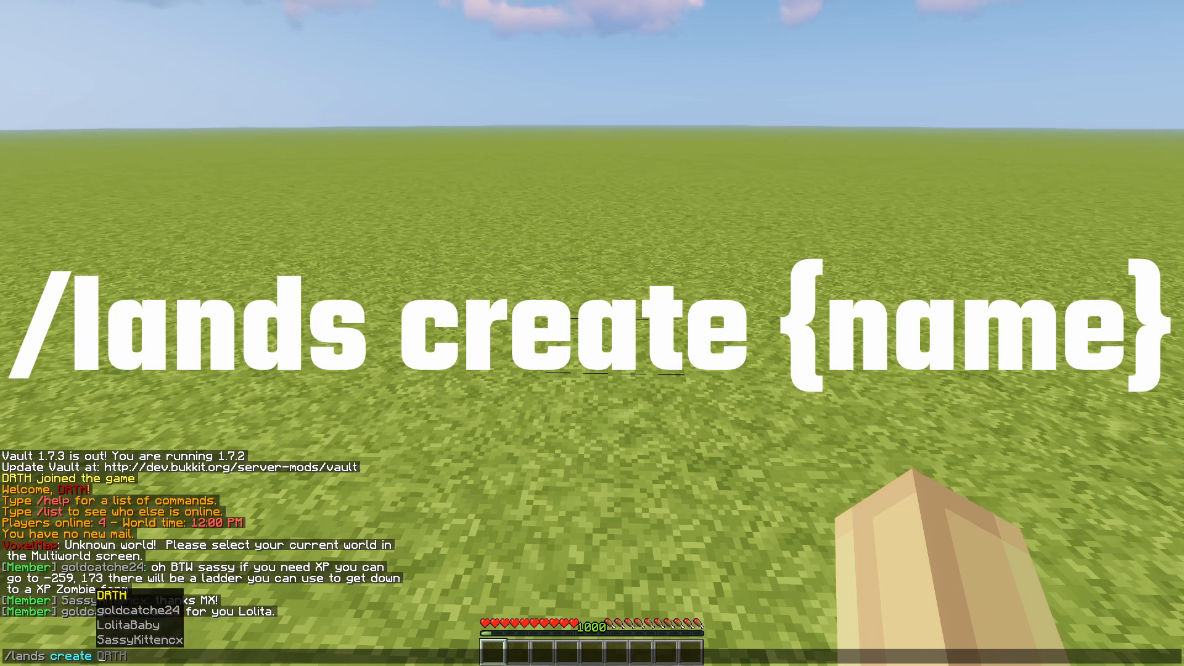
Run /lands create Tutorial to claim the current chunk as a new land
text(Tutori)
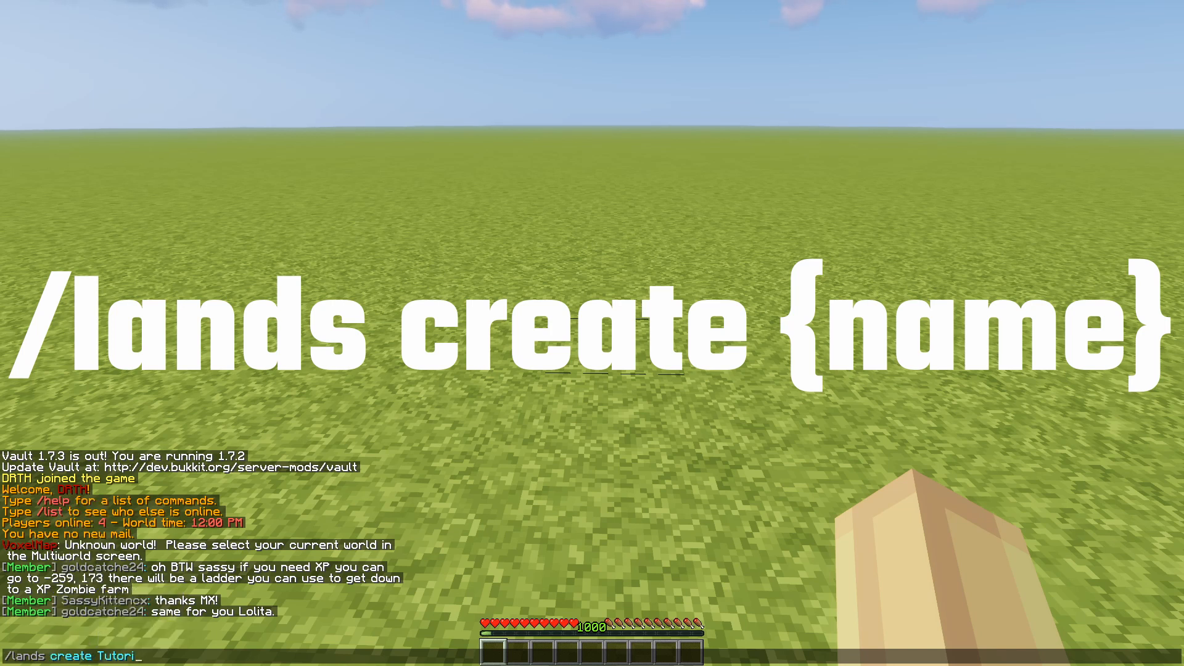
key(Return)
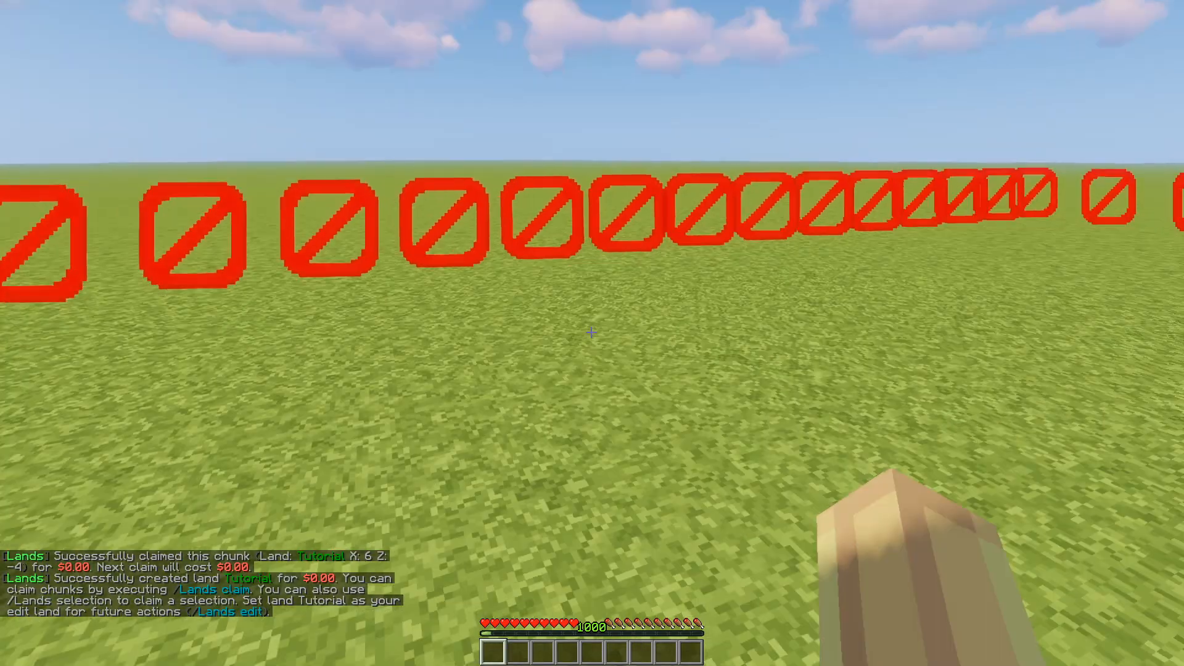
mouse_move(592, 333)
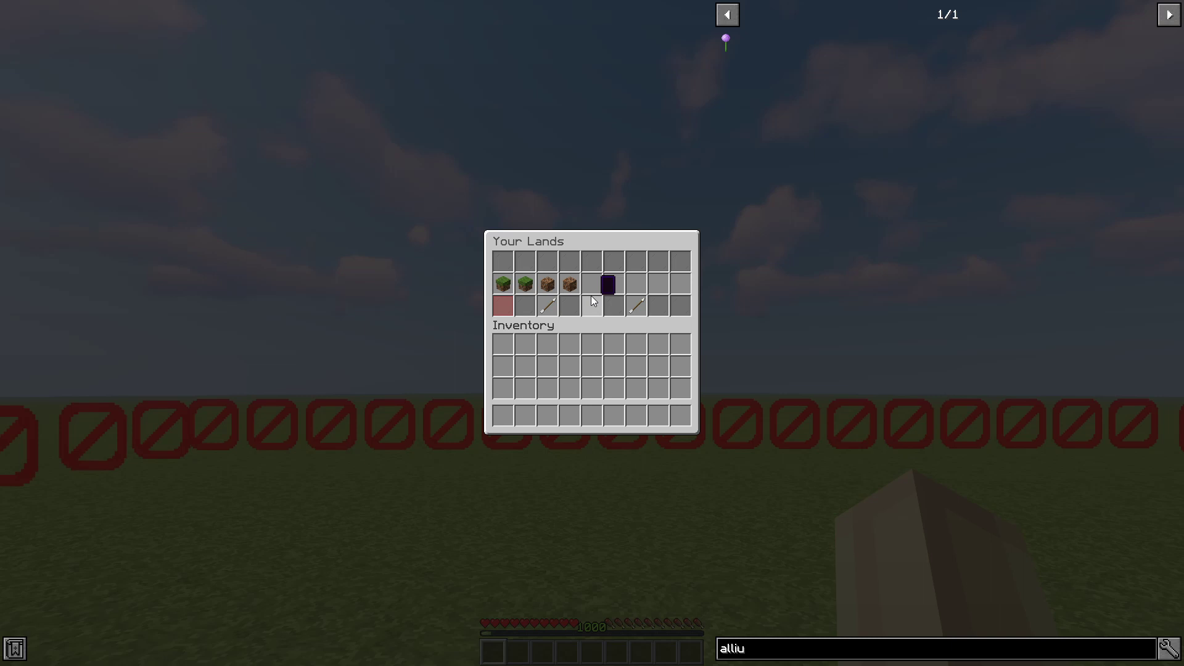
Choose the Tutorial land and enter its Name and Enter Message settings
click(607, 284)
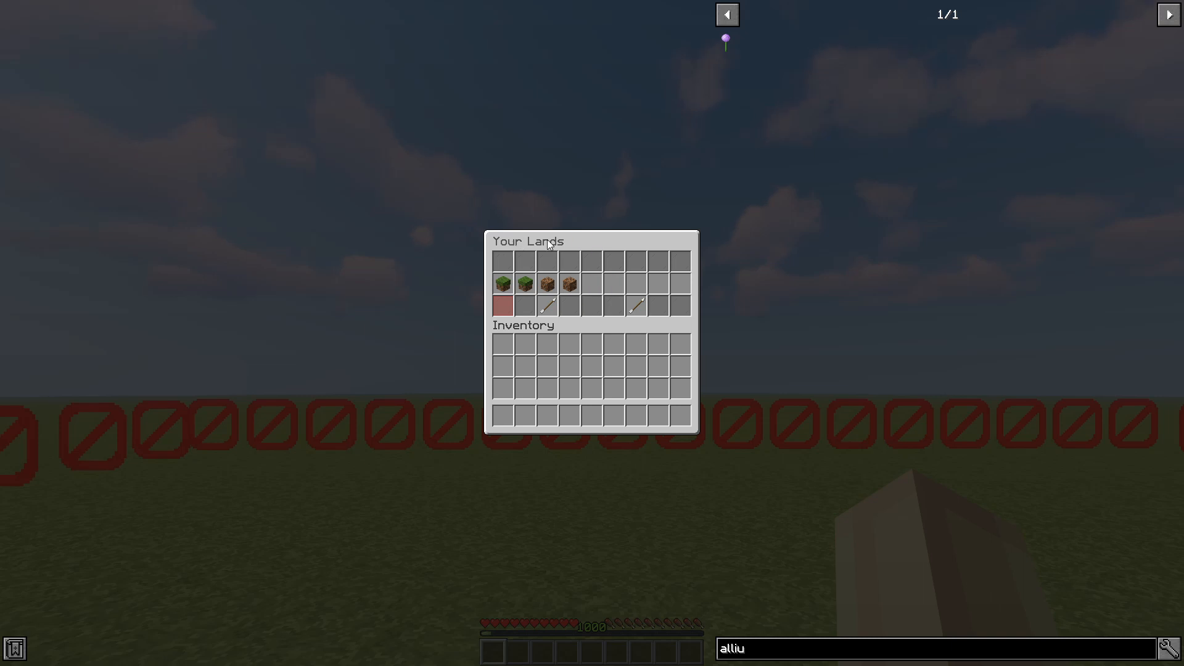
mouse_move(546, 283)
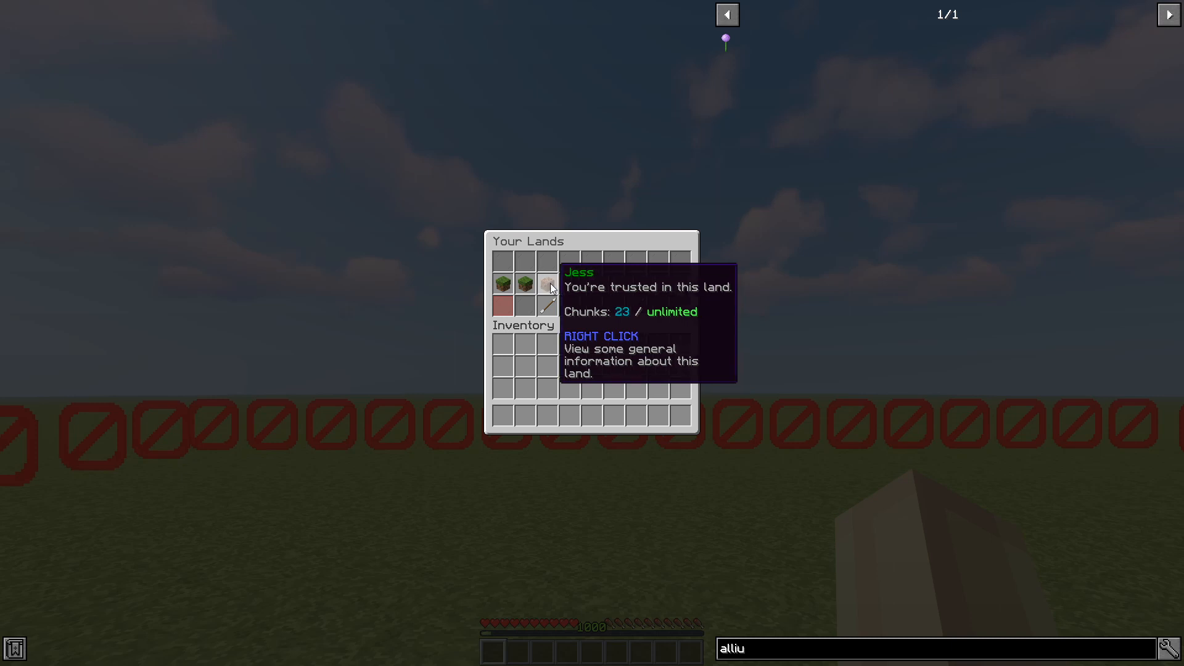
mouse_move(502, 284)
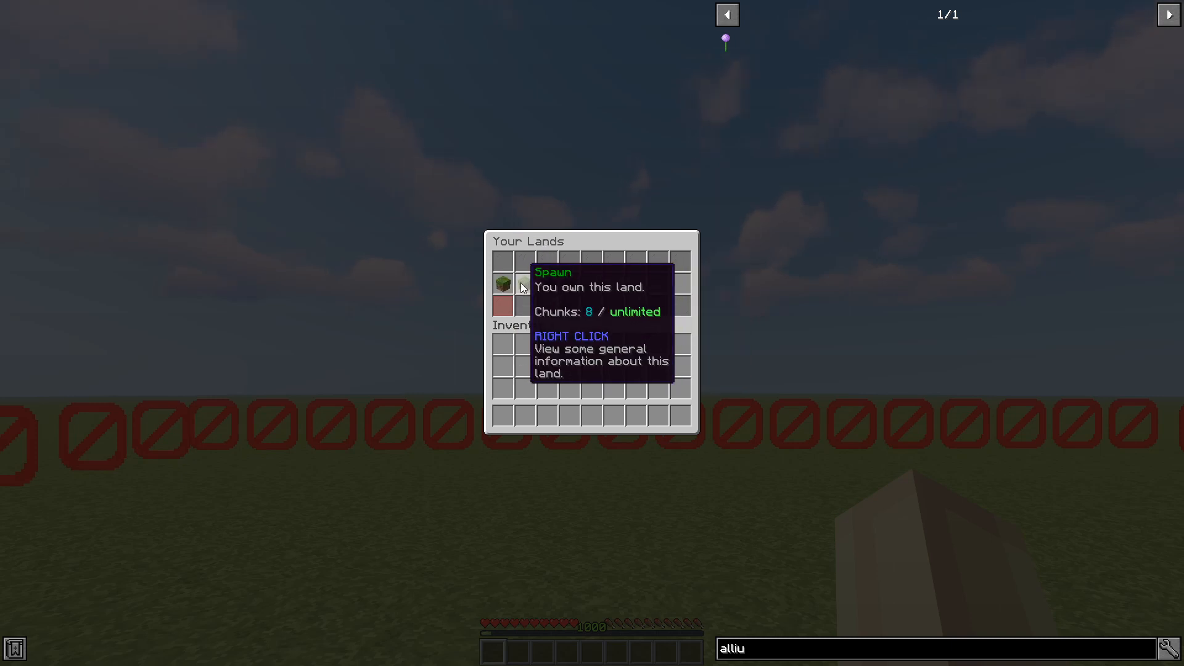
mouse_move(502, 283)
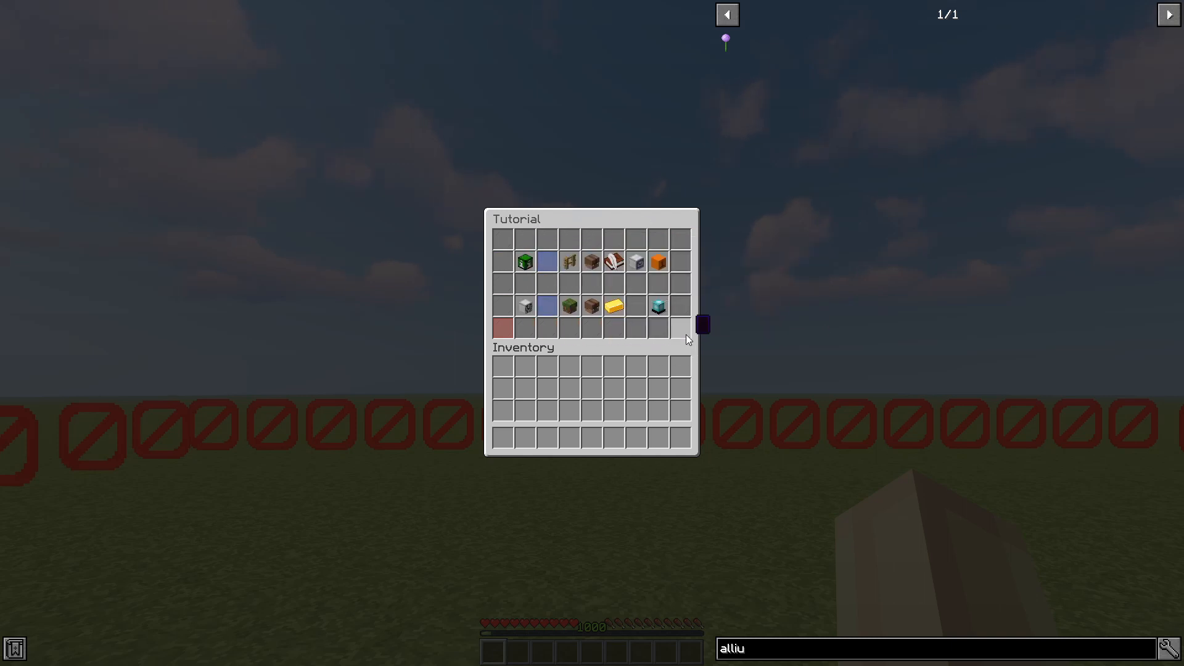
mouse_move(657, 306)
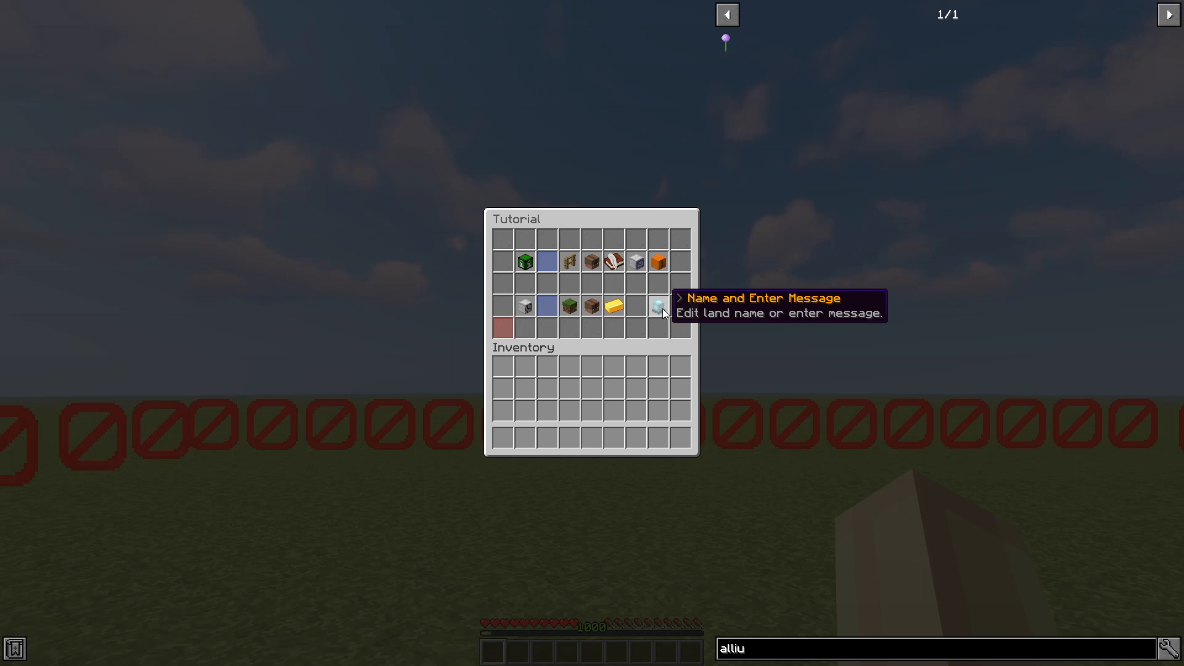
click(657, 304)
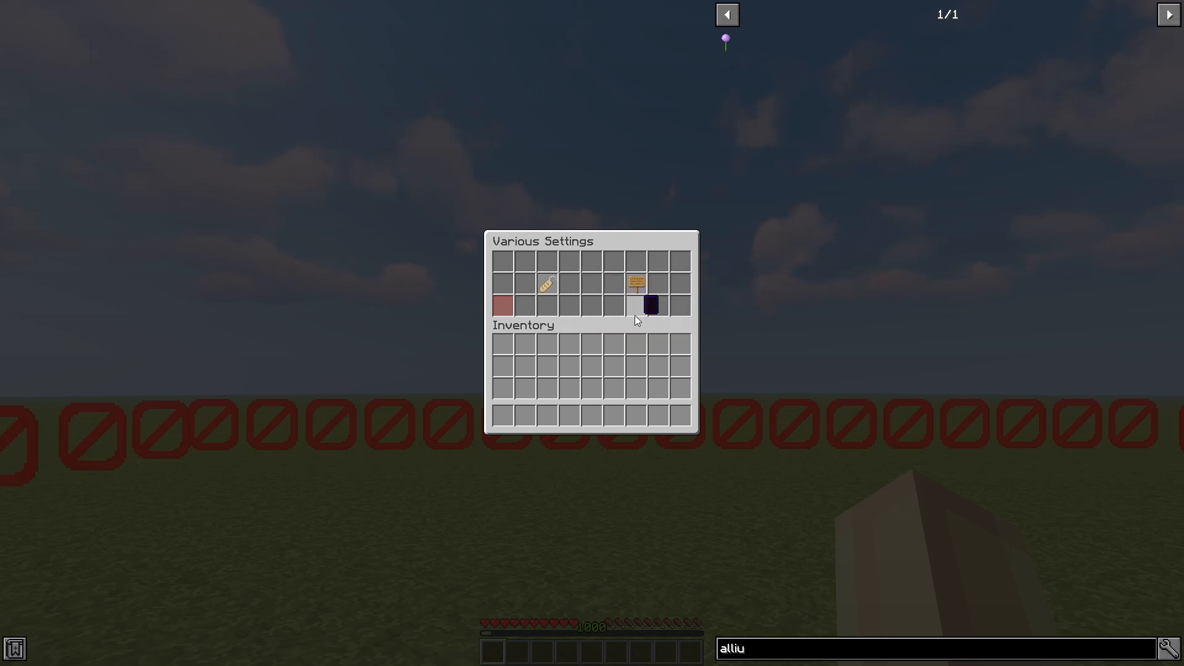
mouse_move(637, 284)
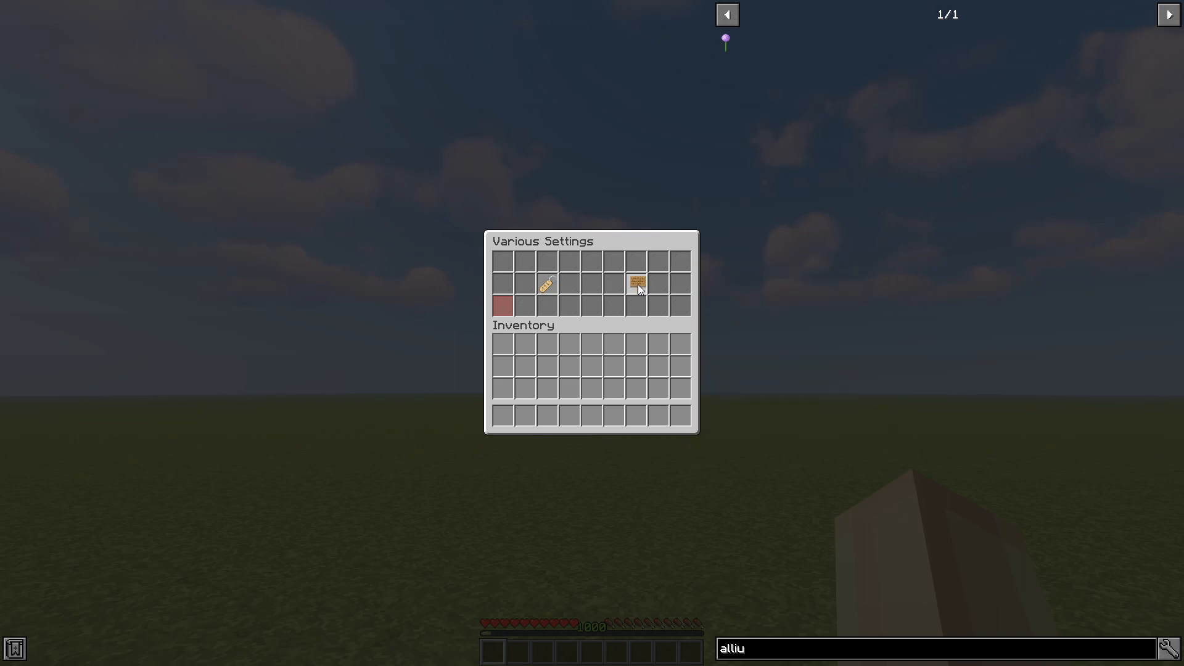
Set the enter message to 'Welcome %player% to my land' and return to the world
key(Escape)
text(Welc)
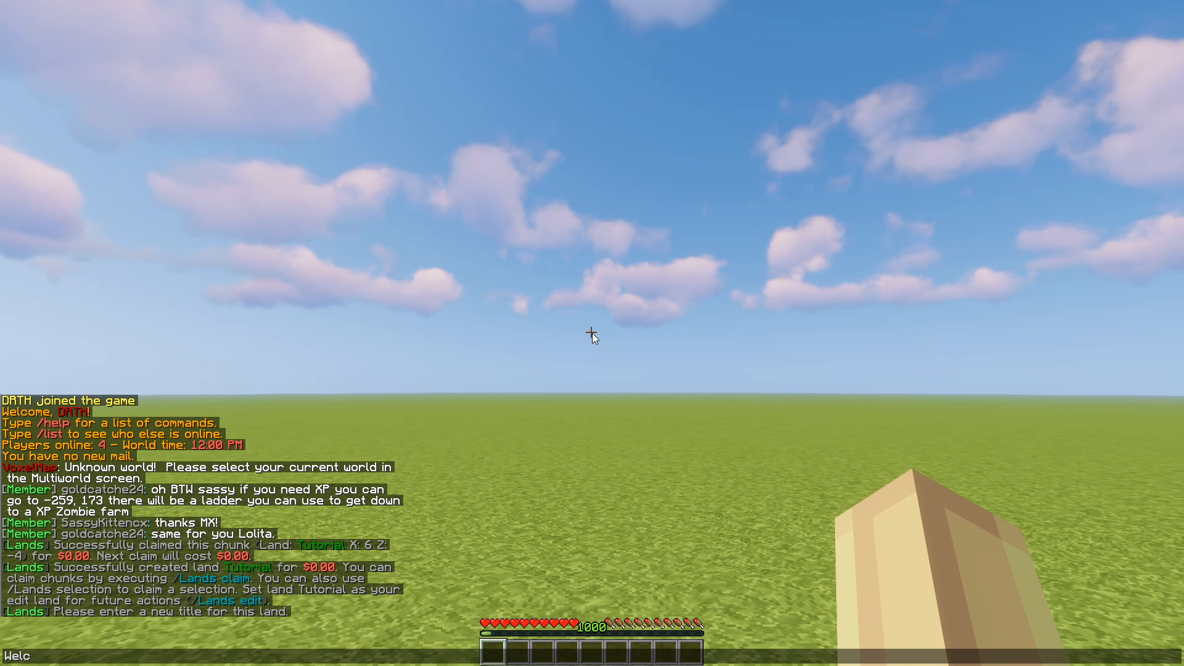
text(ome)
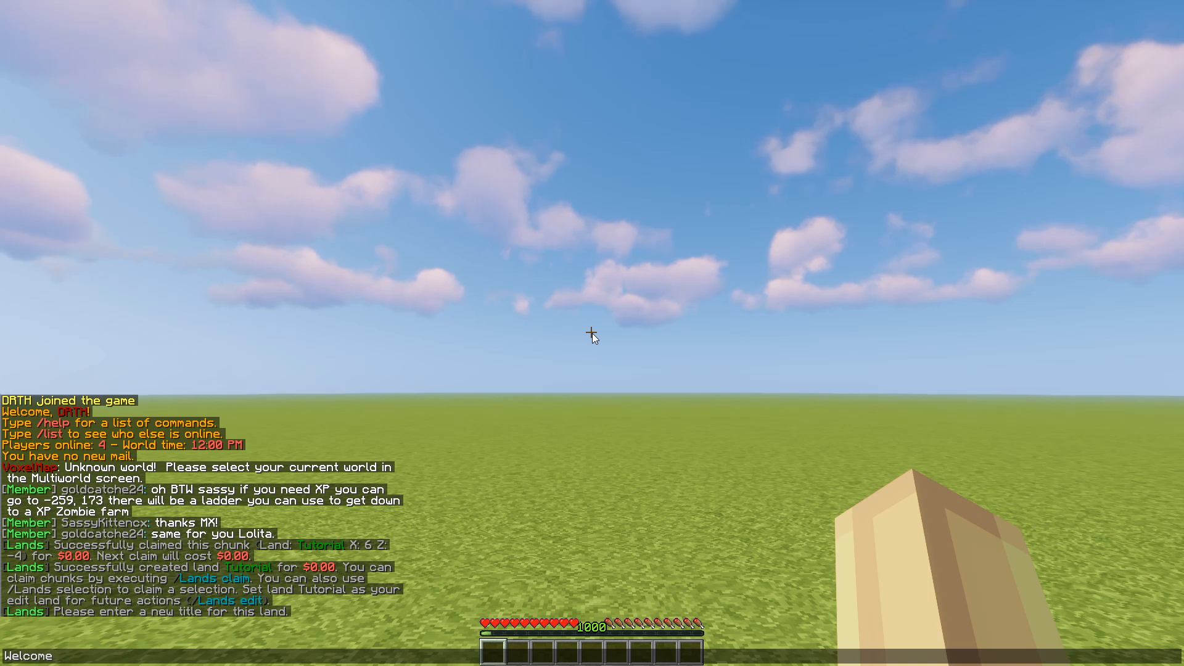
text(/player% t)
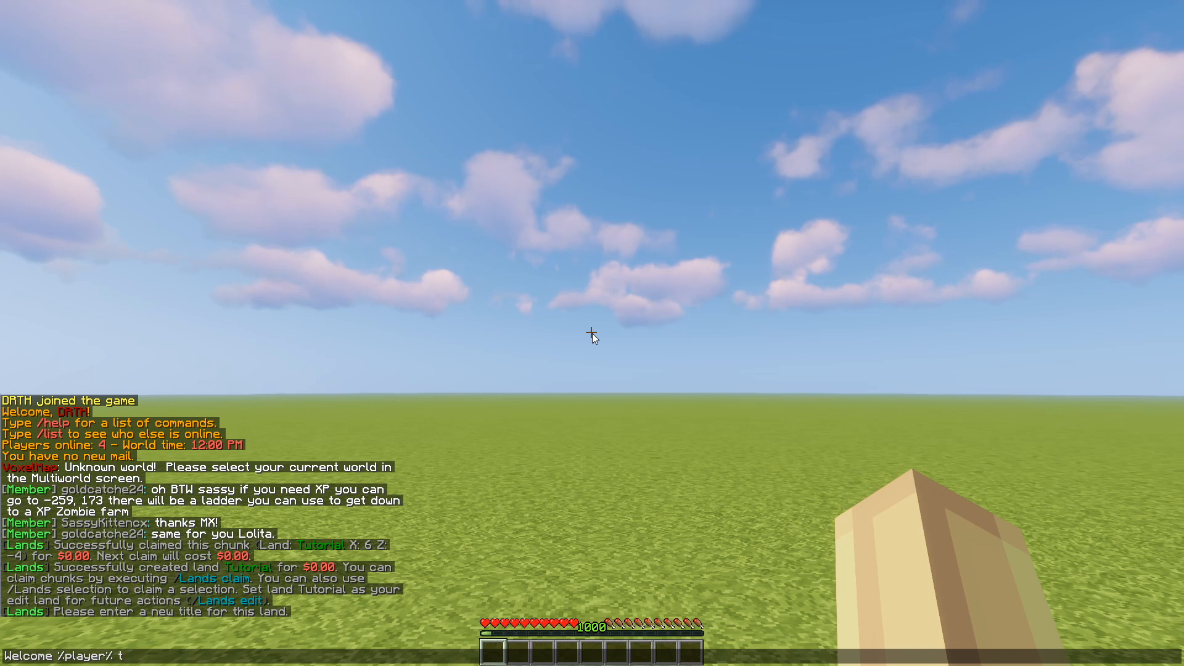
text(o my land)
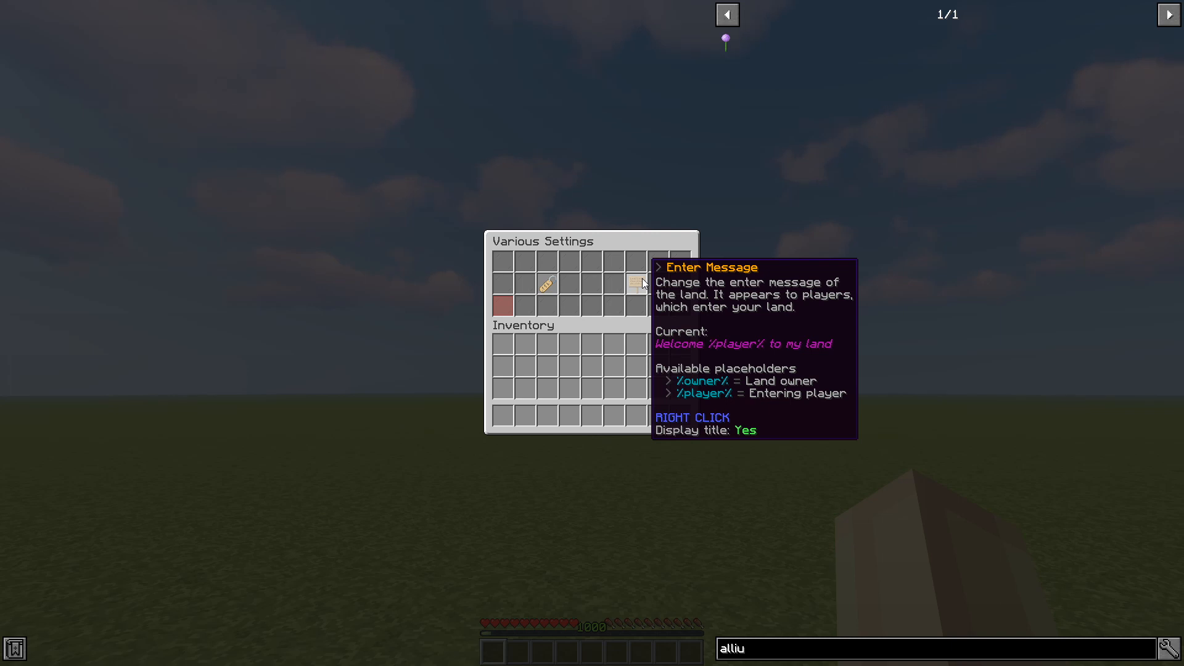
key(Escape)
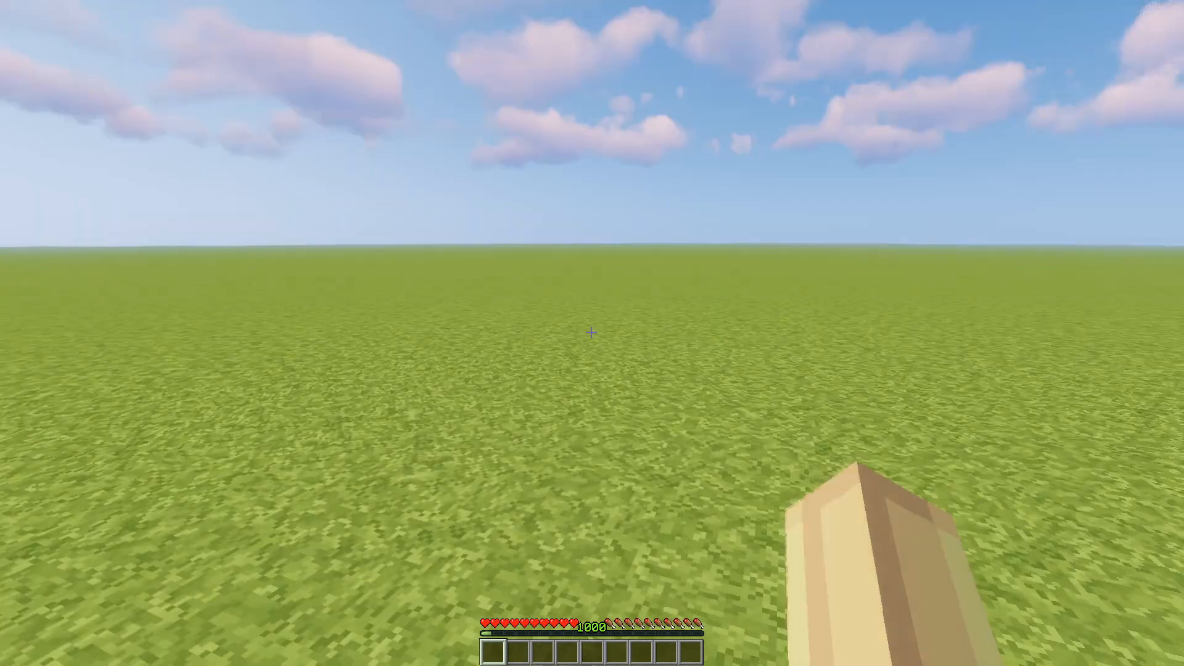
mouse_move(591, 333)
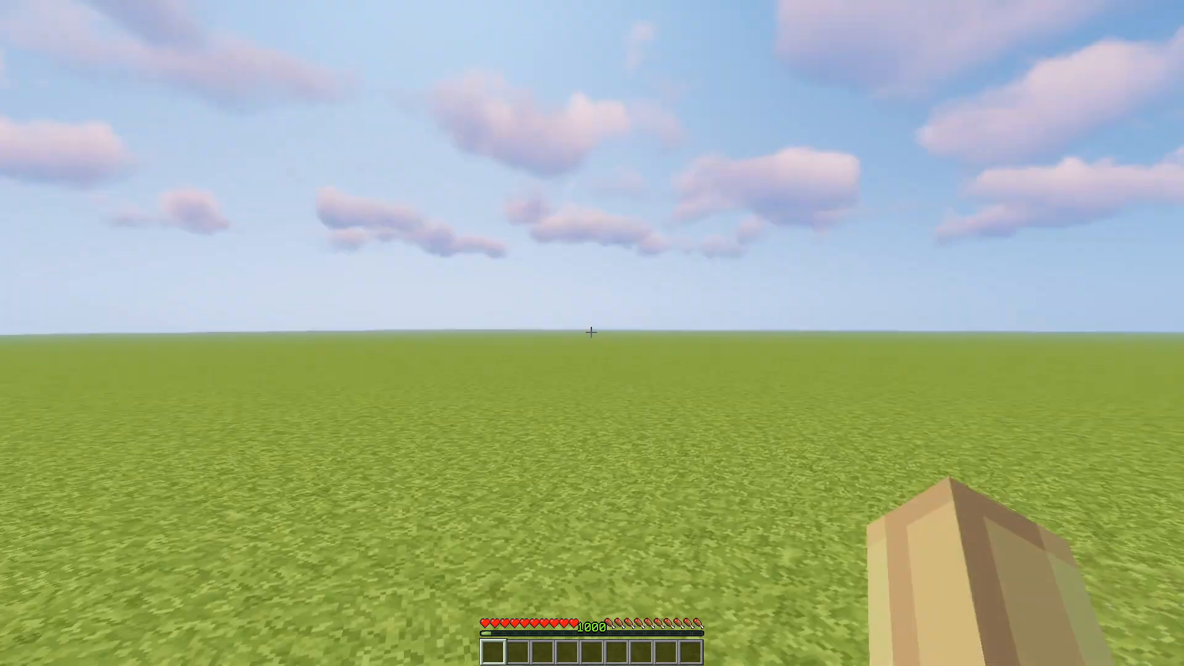
Run the land view command to show Tutorial's info panel and chunk borders
text(/lag)
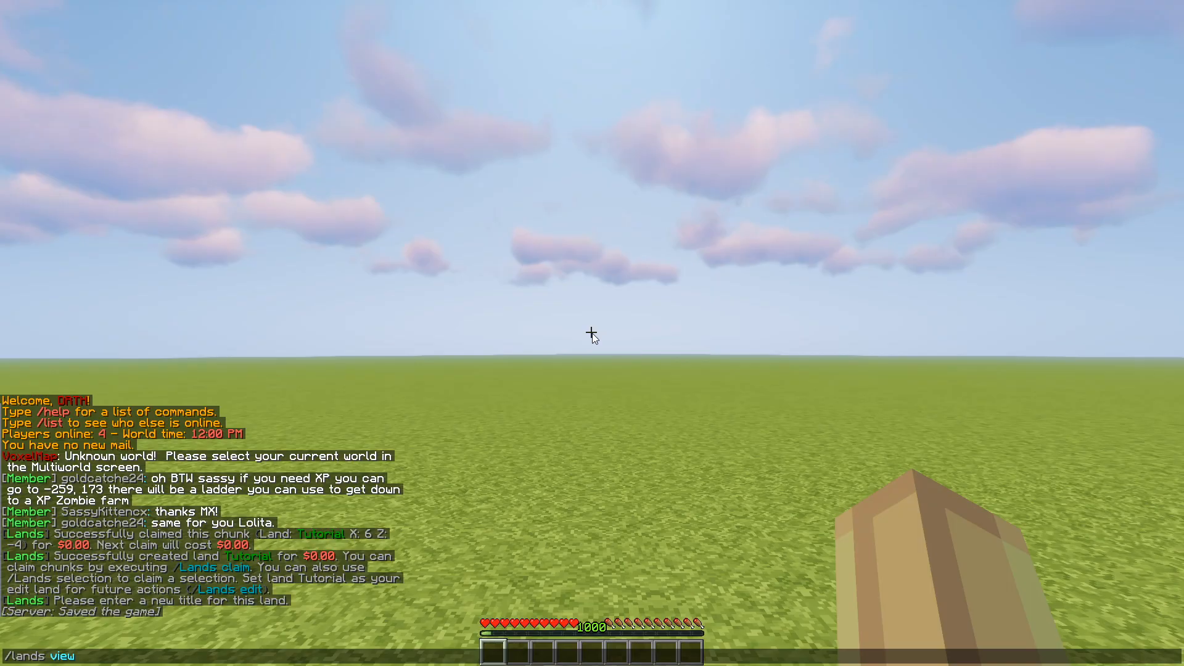
key(Return)
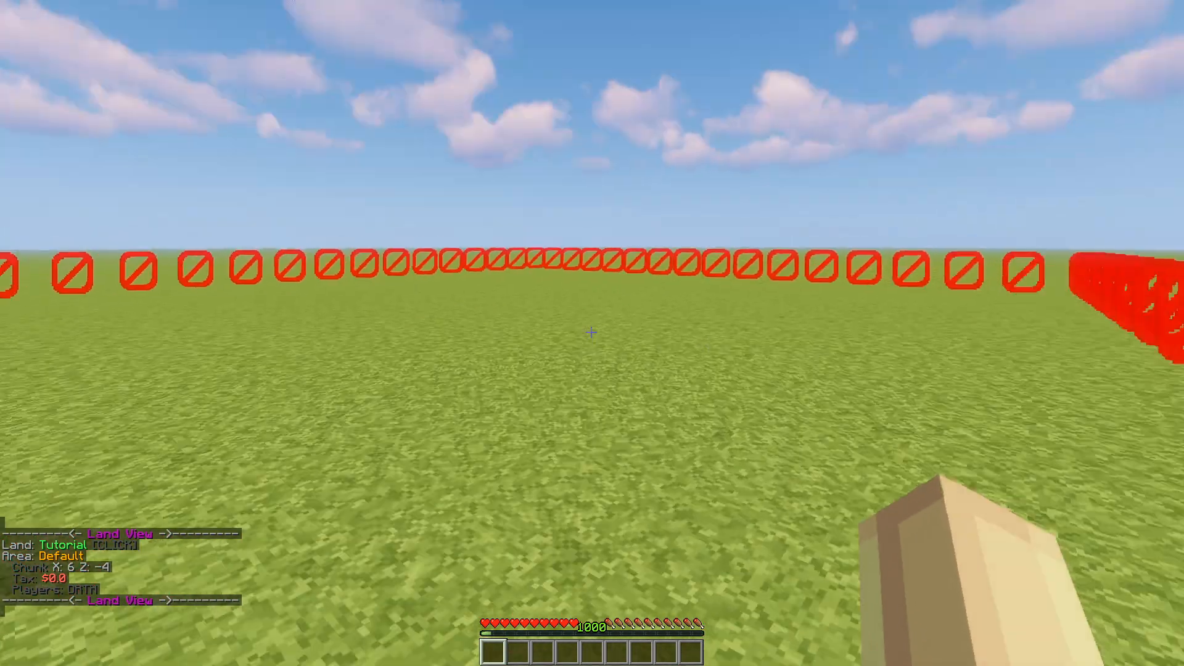
mouse_move(591, 332)
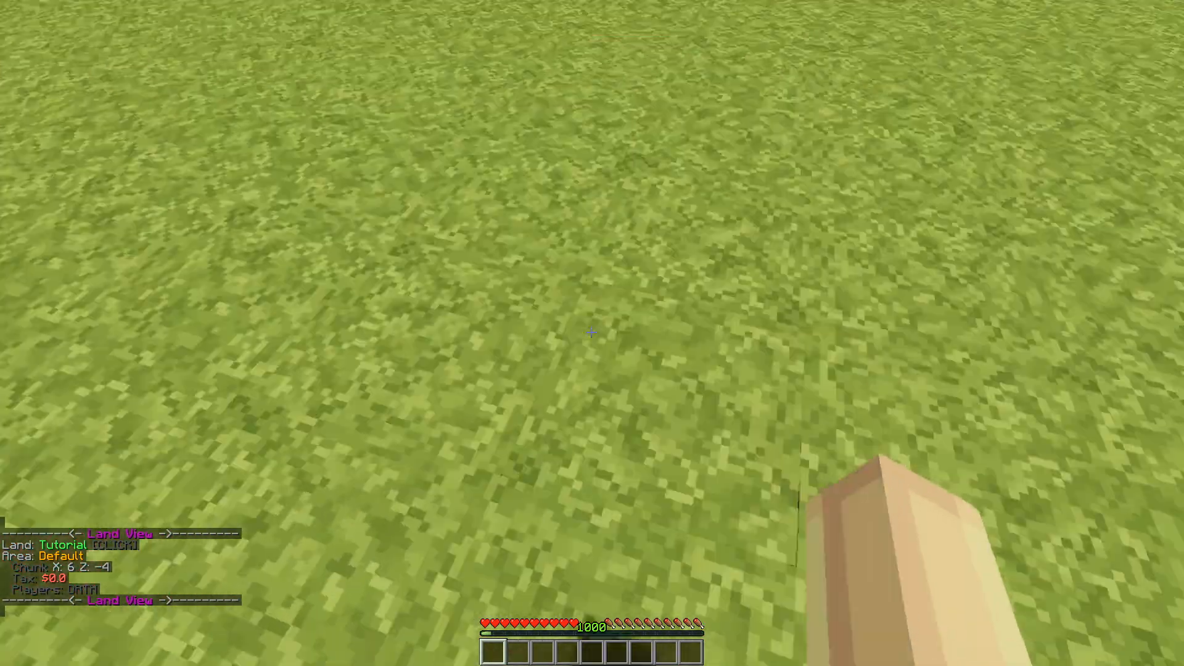
mouse_move(590, 331)
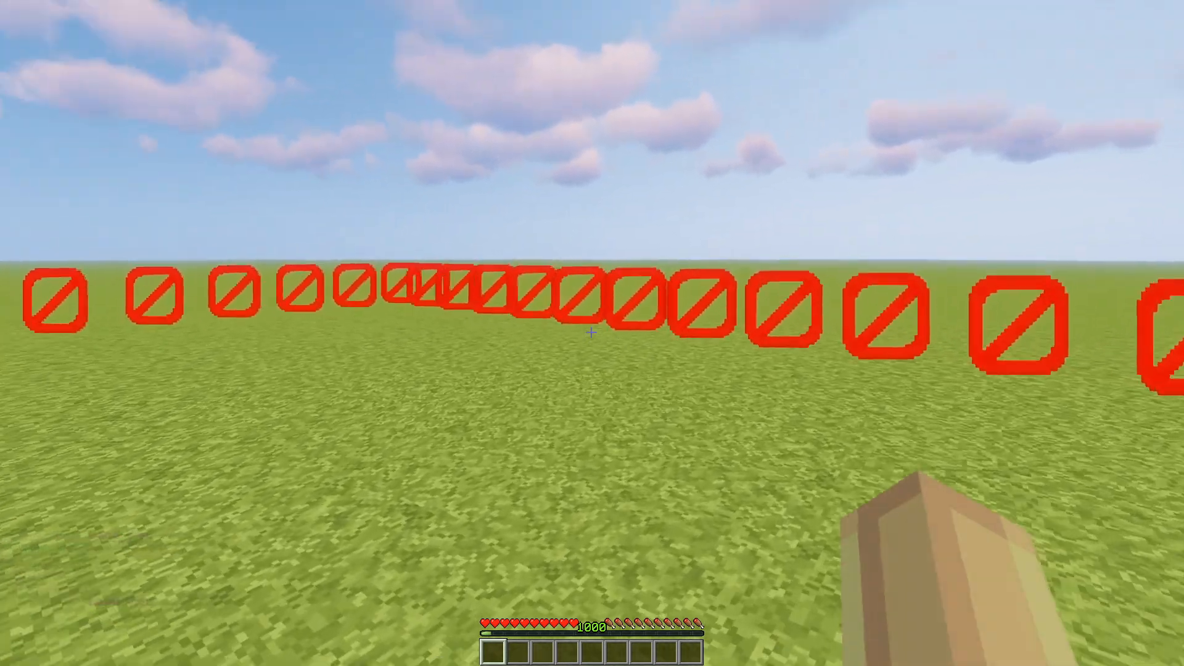
mouse_move(591, 331)
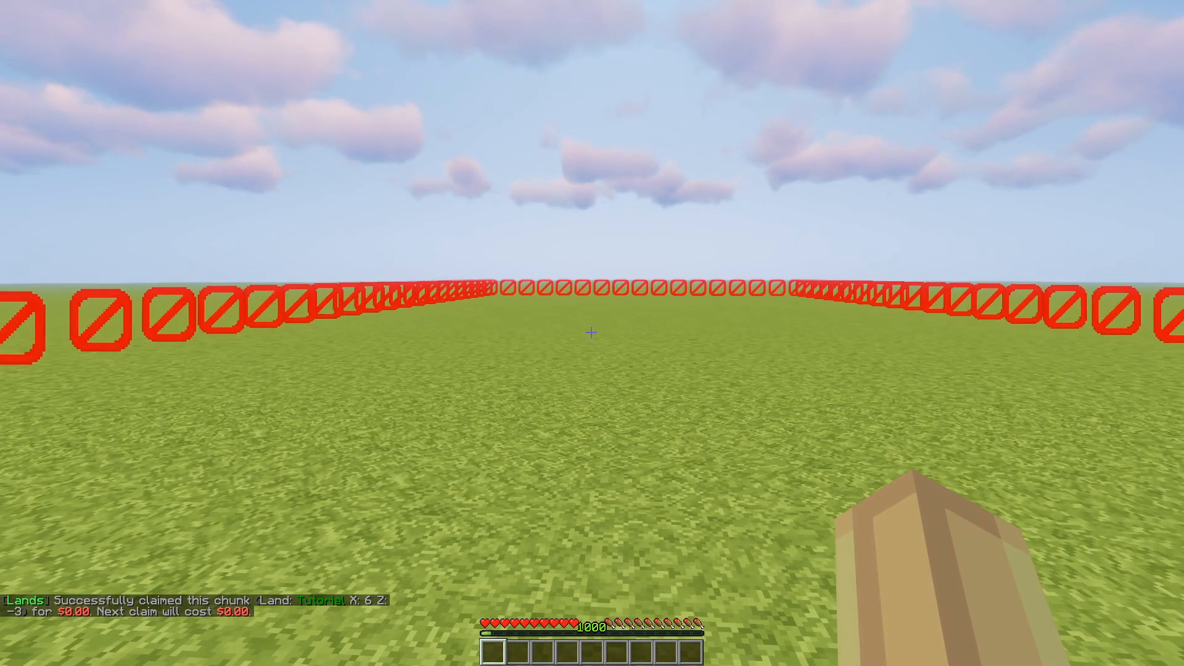
mouse_move(592, 331)
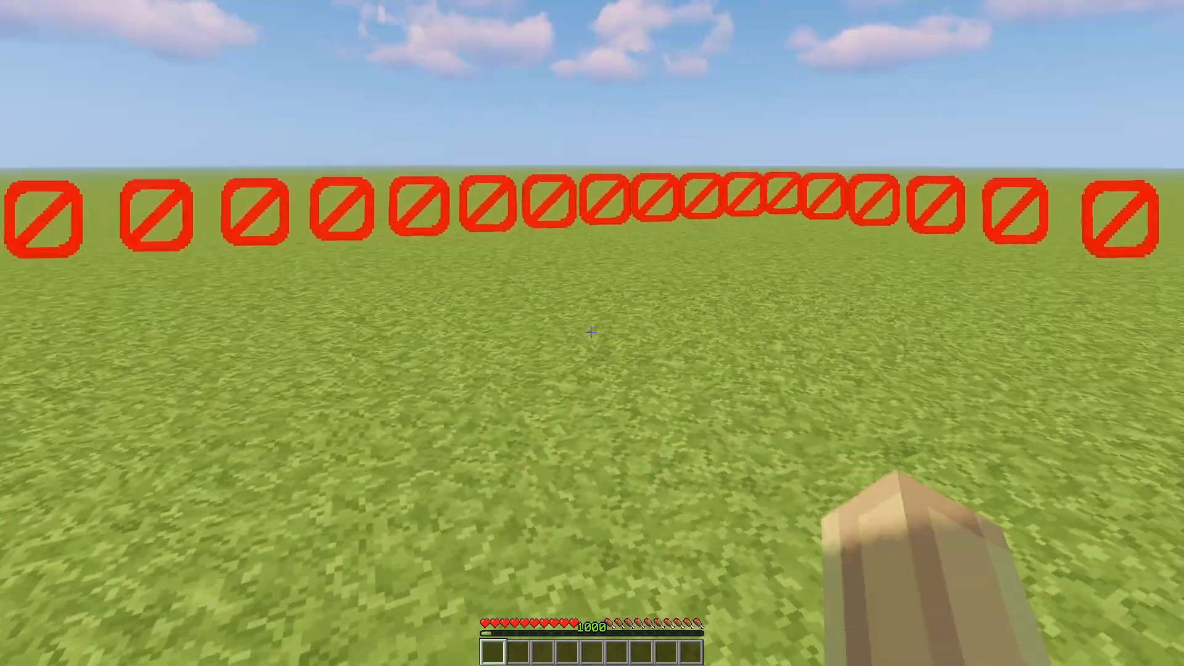
mouse_move(592, 333)
text(/lands spawn Tutorial)
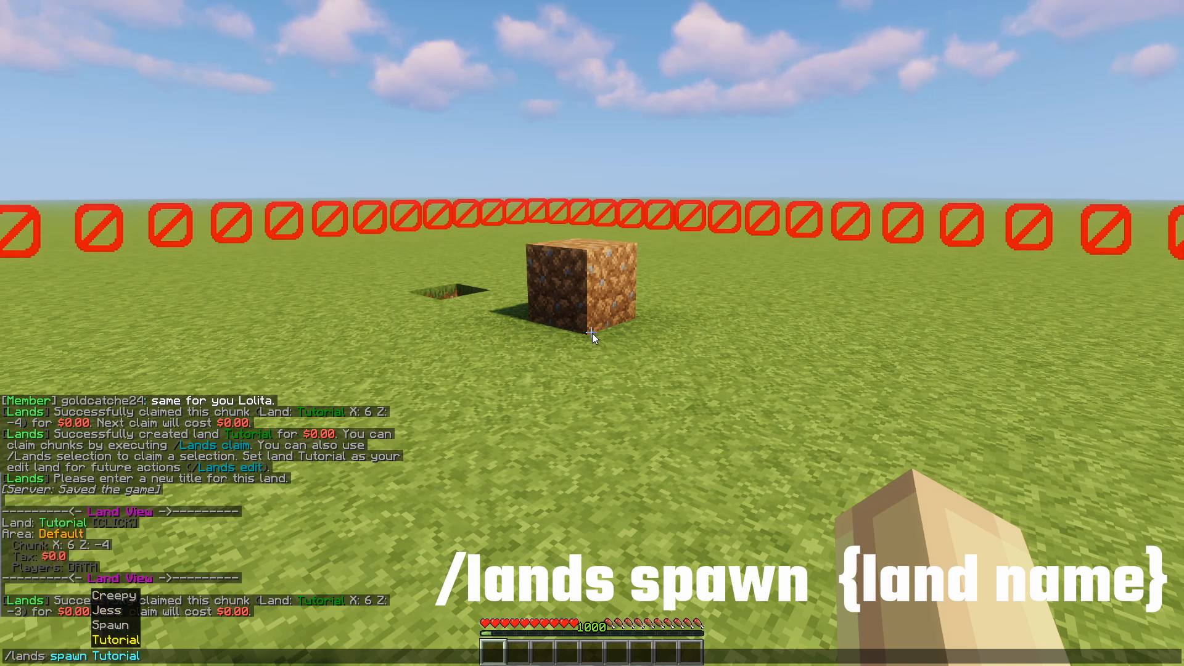
Run /lands spawn Tutorial to teleport to the land's spawn point
key(Return)
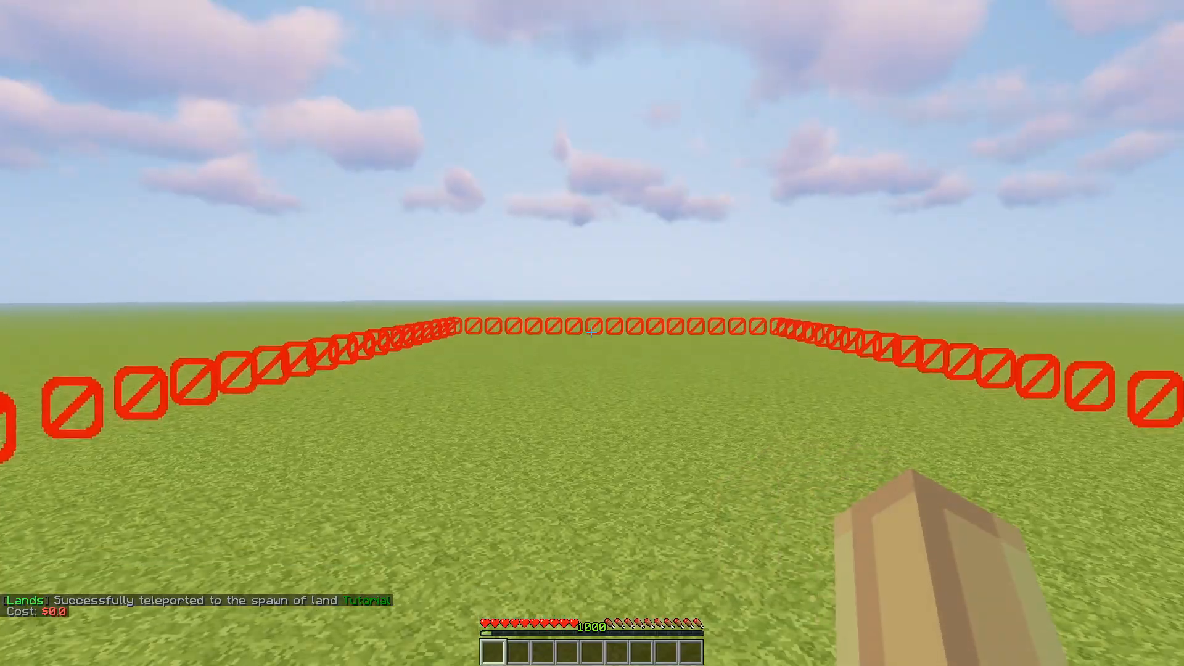
mouse_move(592, 333)
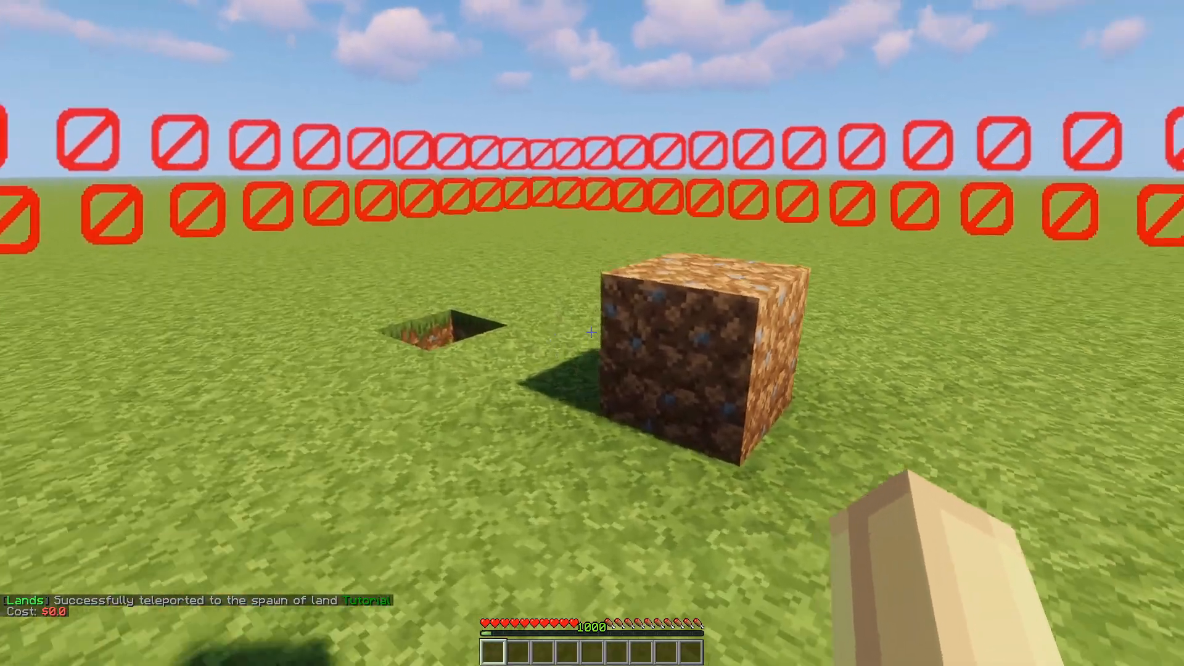
mouse_move(592, 333)
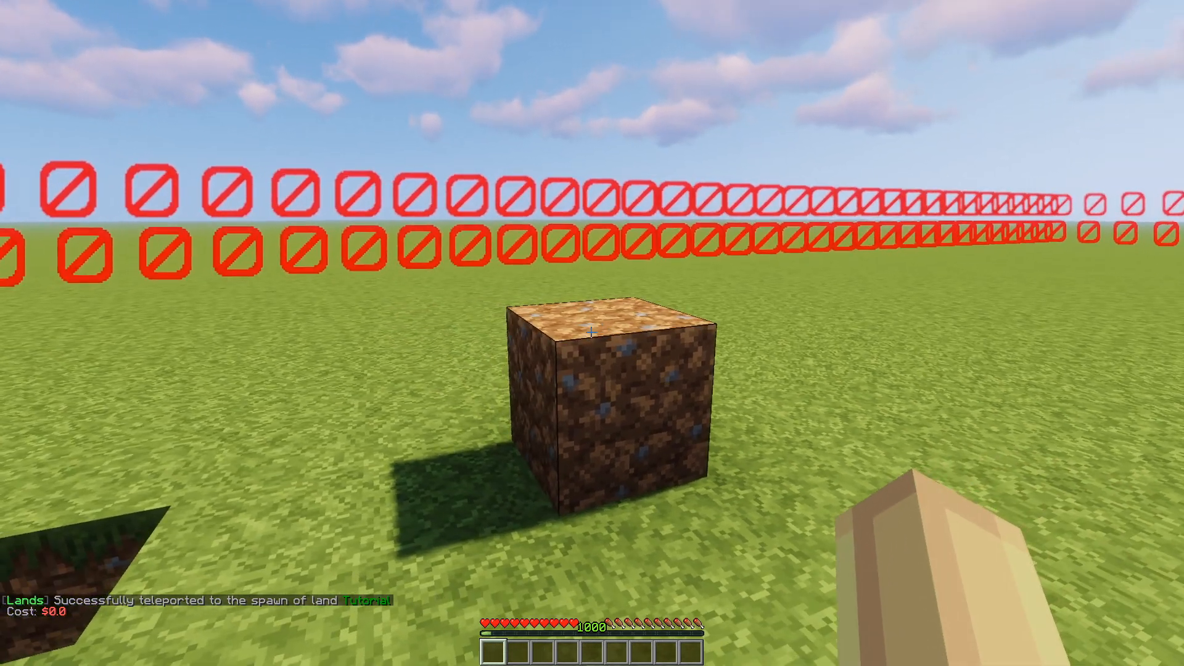
mouse_move(592, 333)
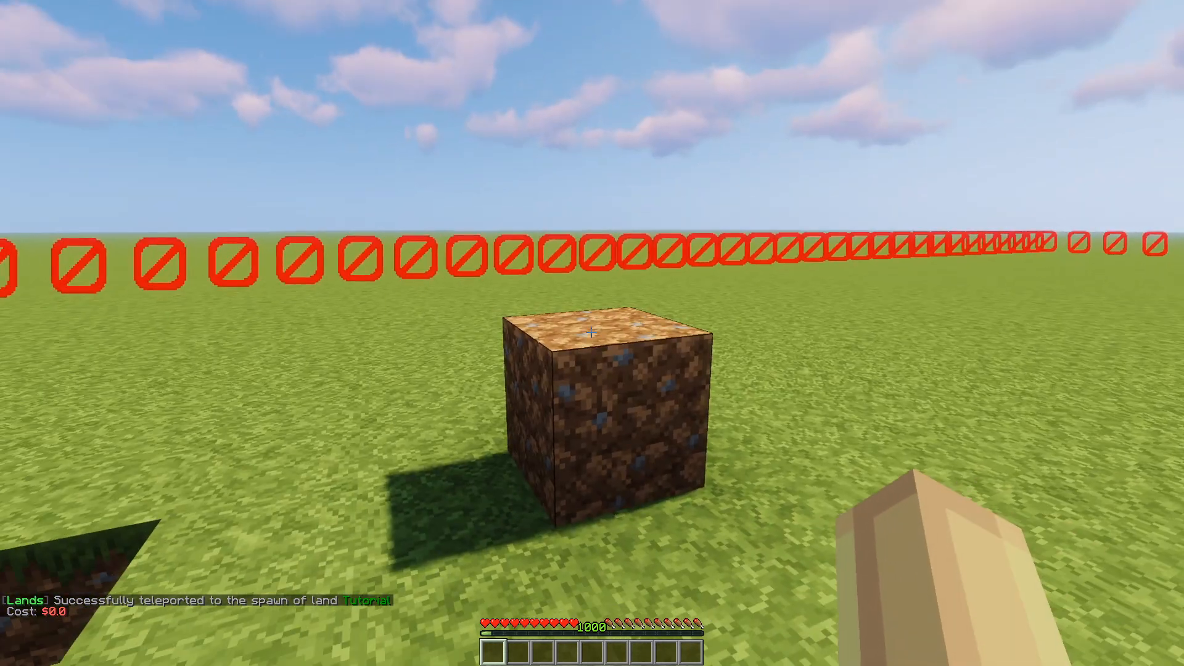
mouse_move(592, 332)
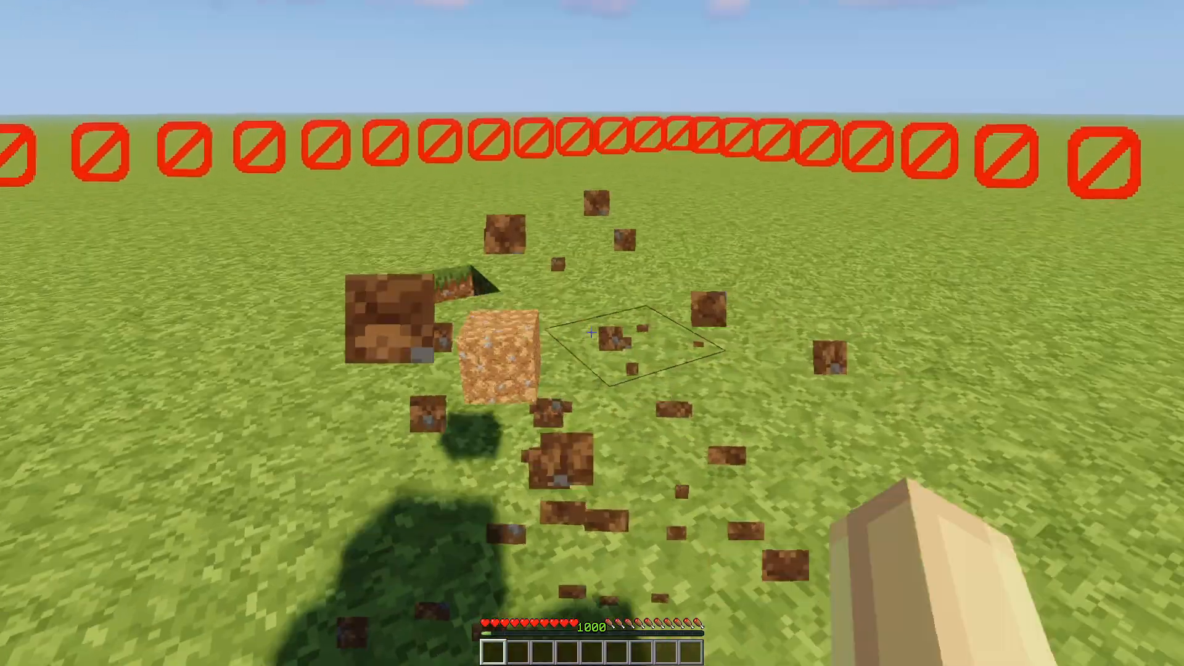
mouse_move(592, 333)
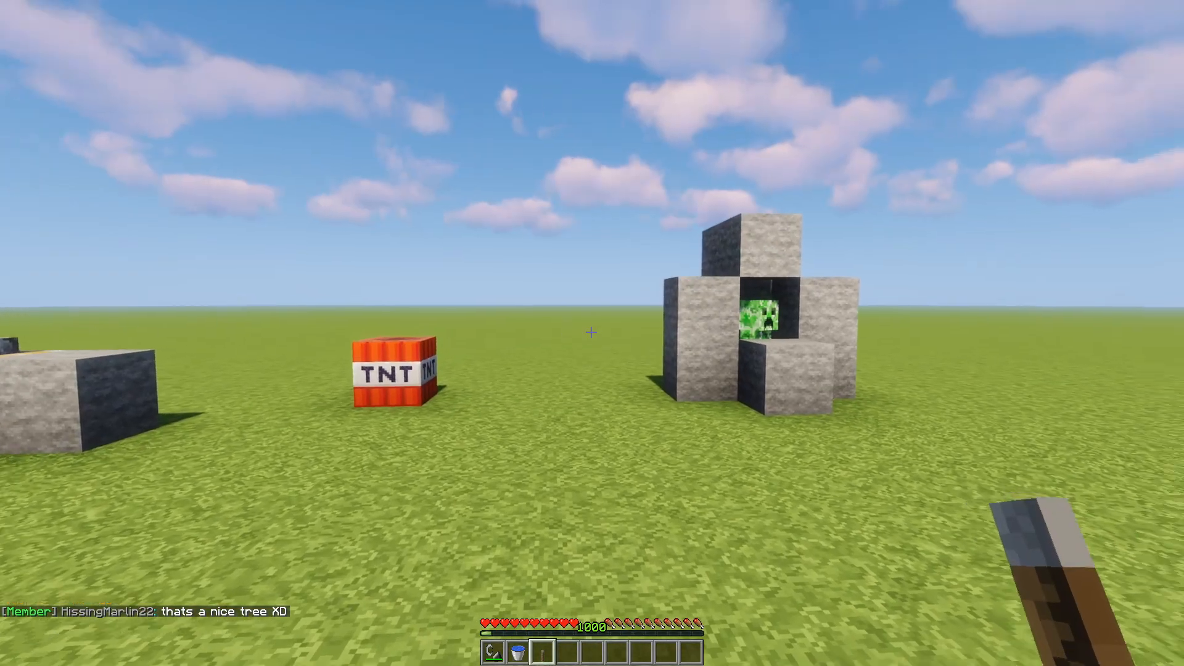
mouse_move(592, 333)
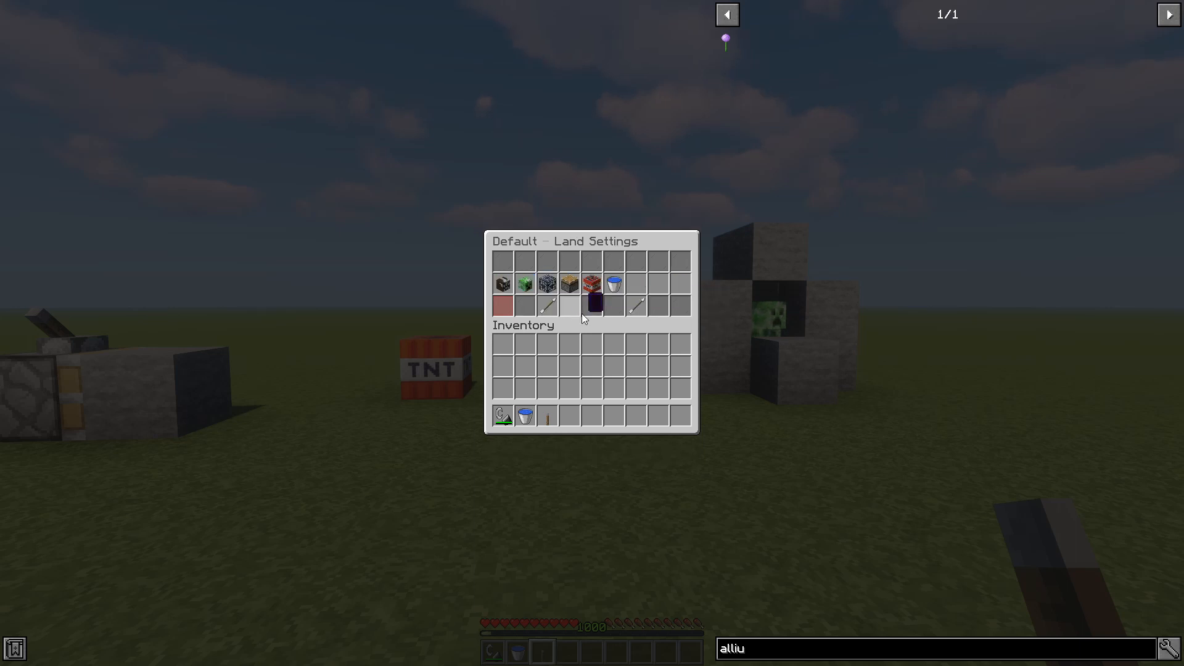
mouse_move(502, 283)
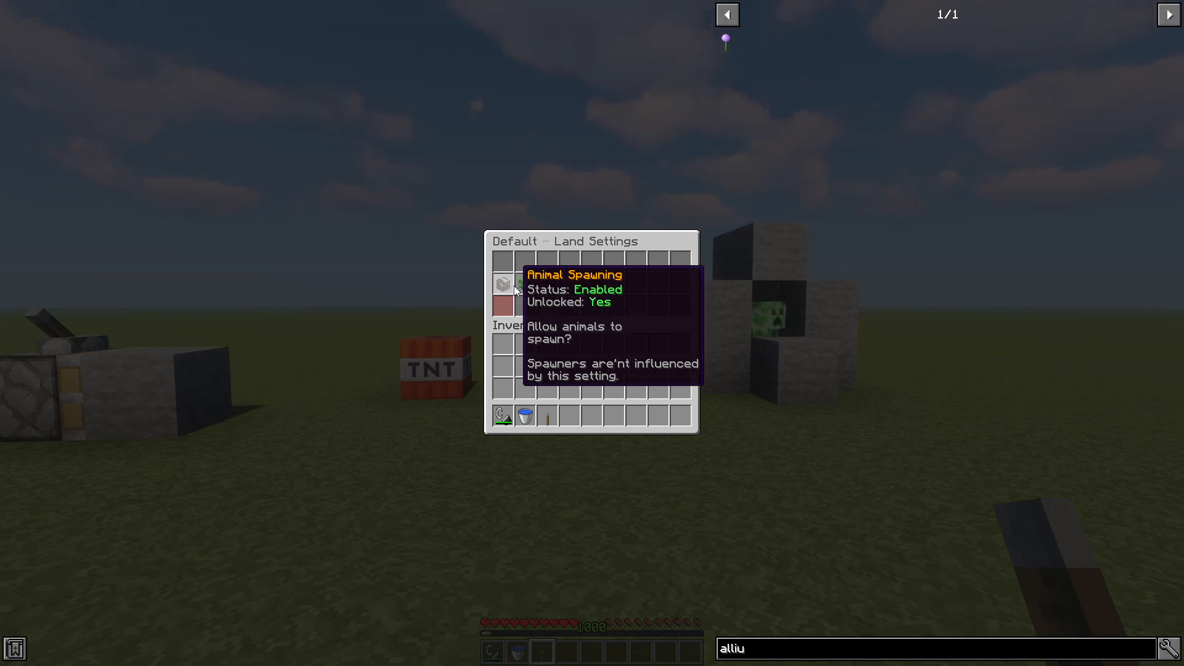
mouse_move(526, 285)
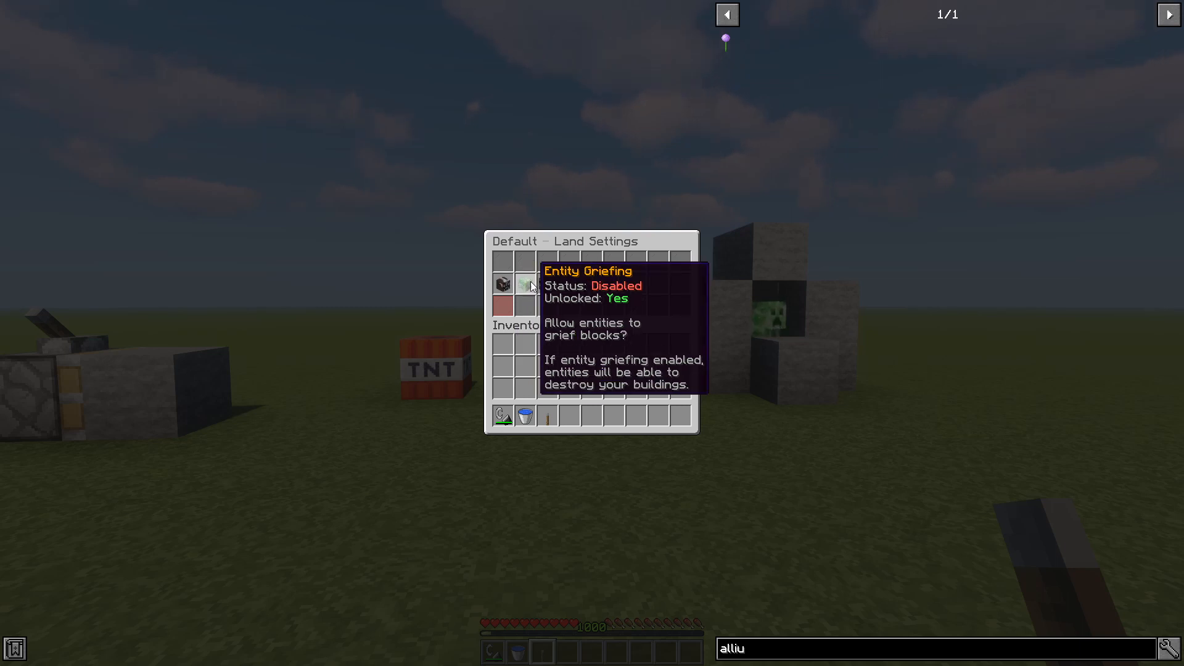
mouse_move(546, 285)
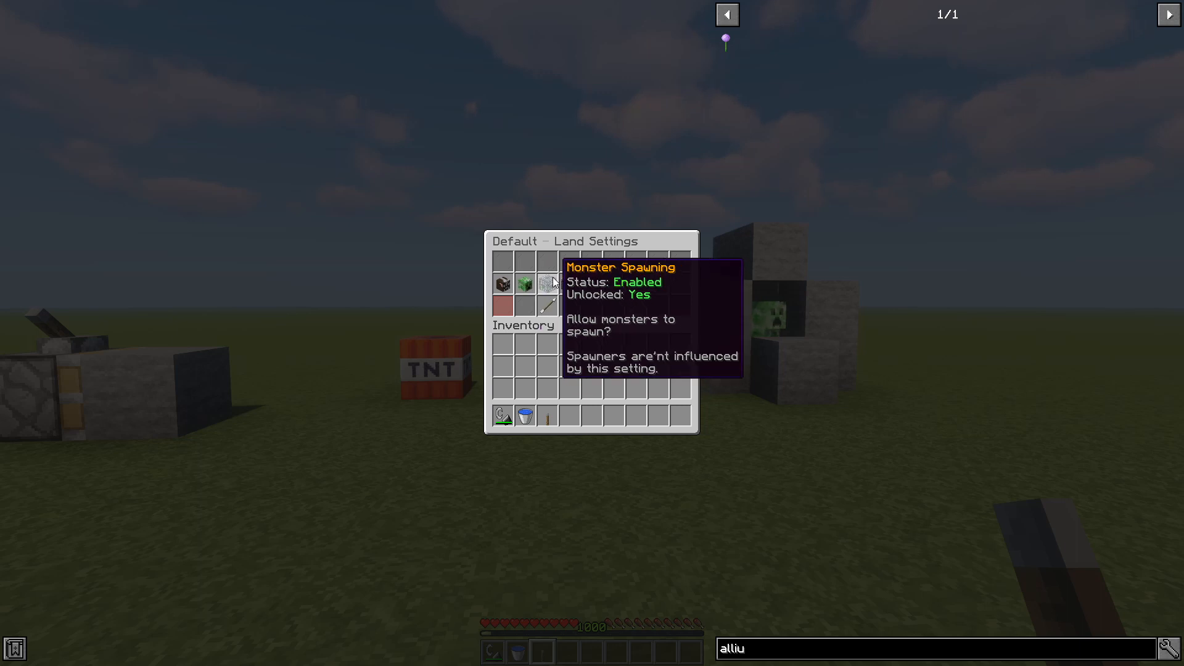
mouse_move(546, 287)
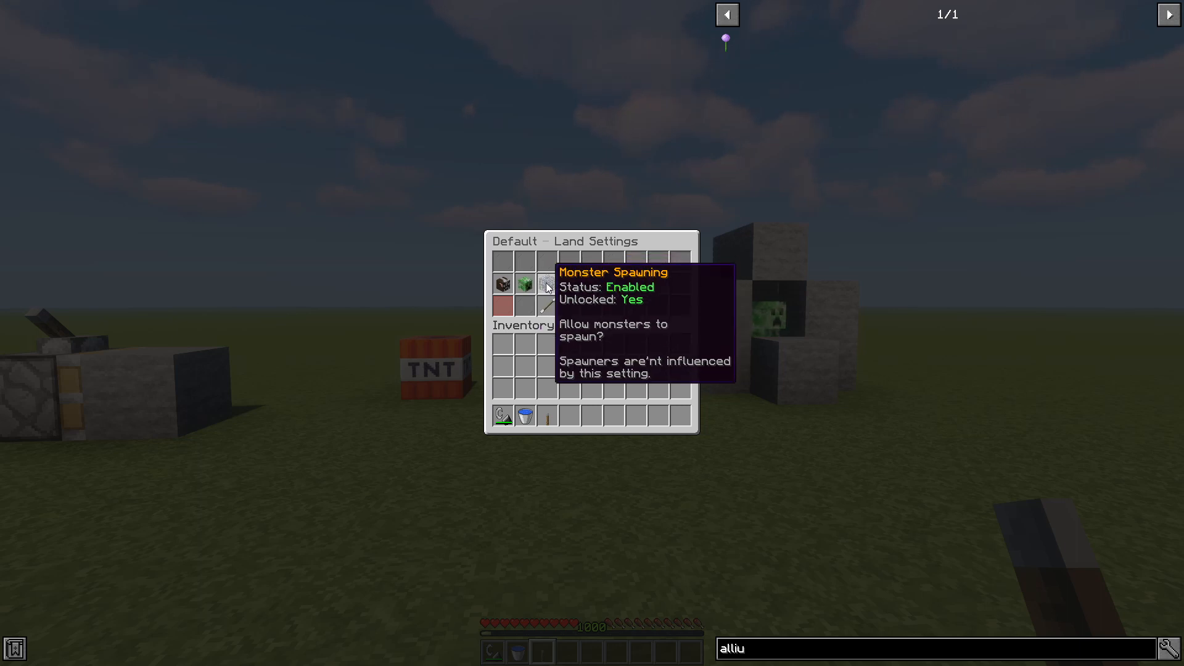
mouse_move(547, 288)
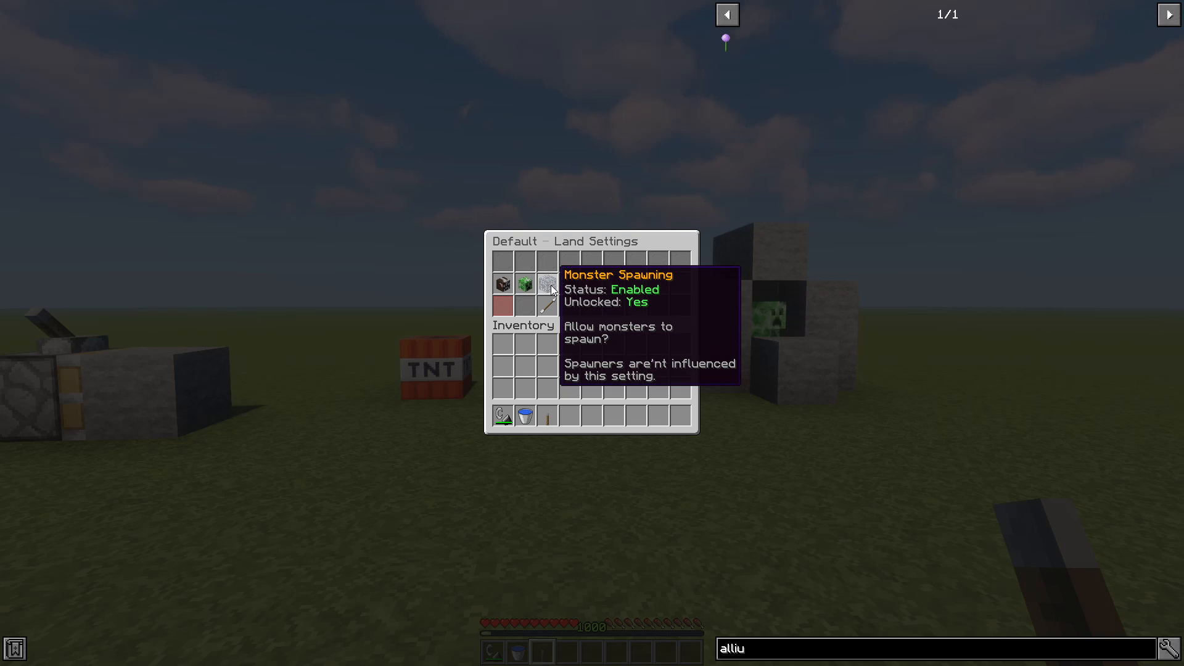
mouse_move(569, 284)
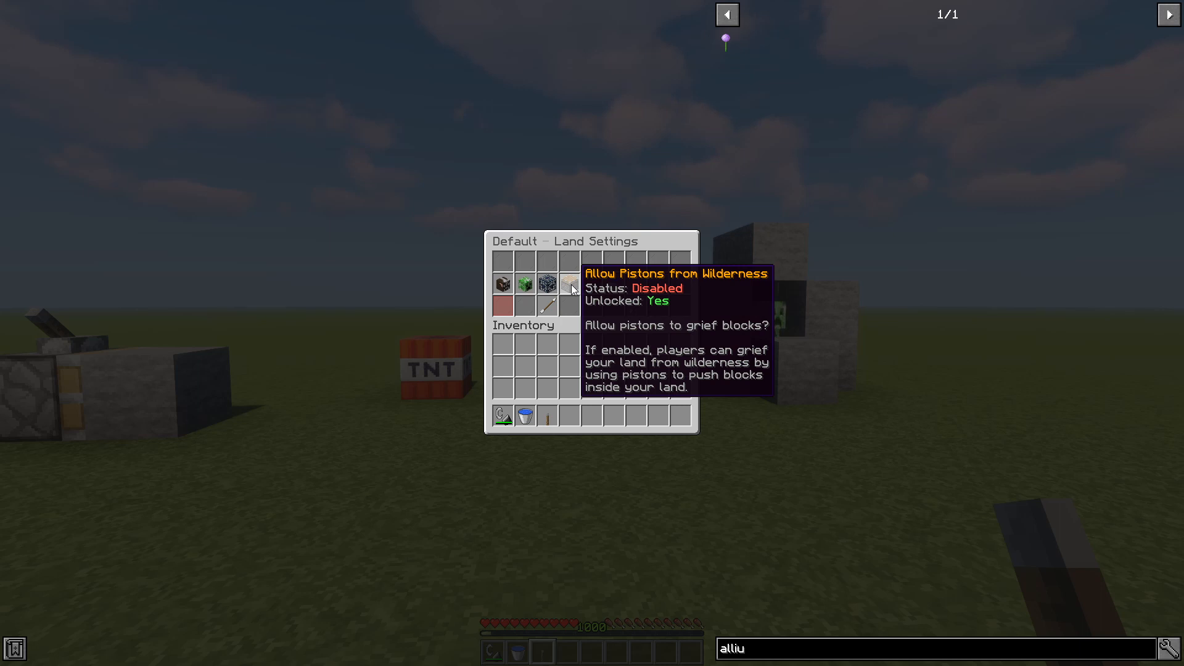
mouse_move(590, 284)
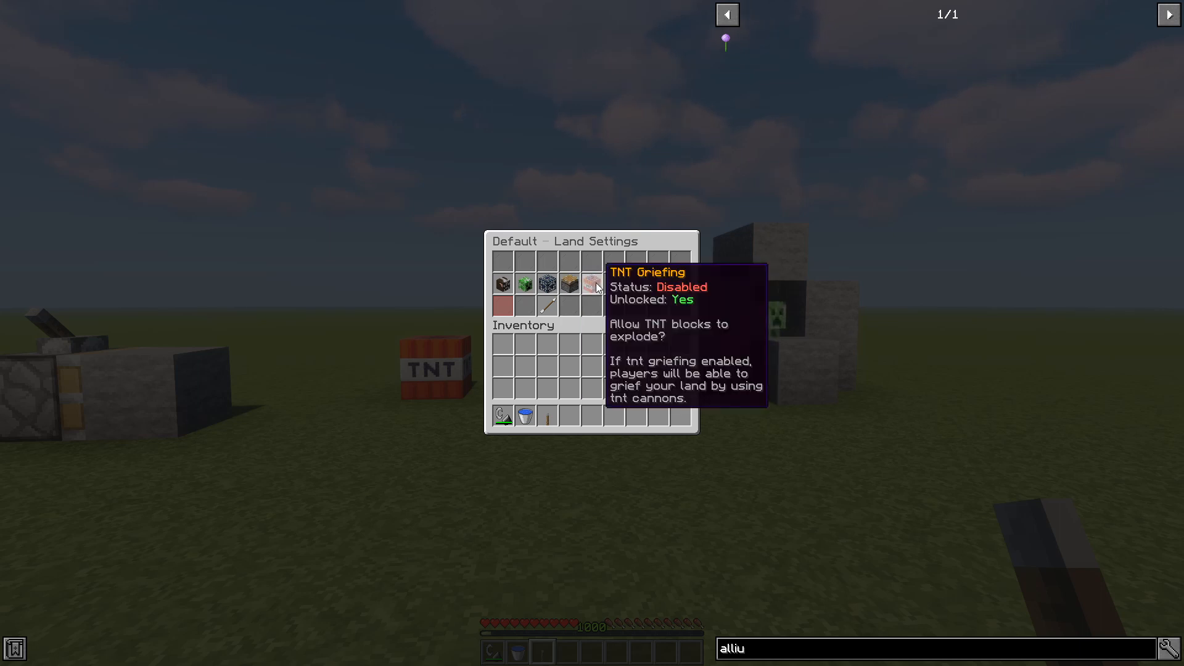
mouse_move(614, 284)
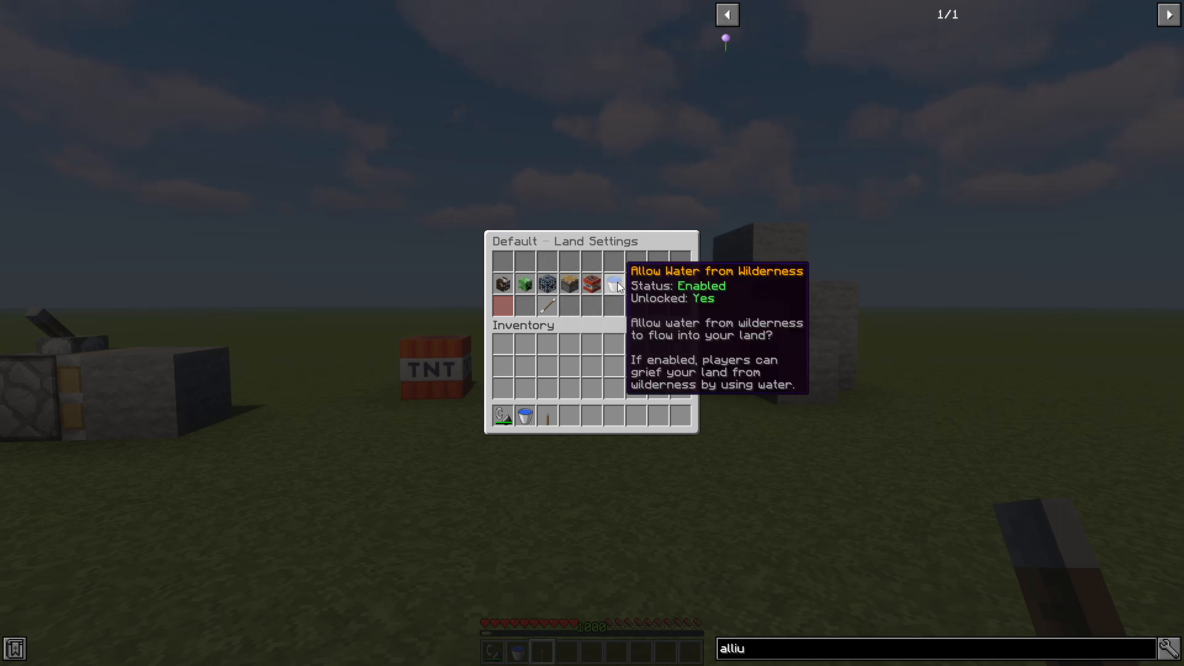
mouse_move(548, 283)
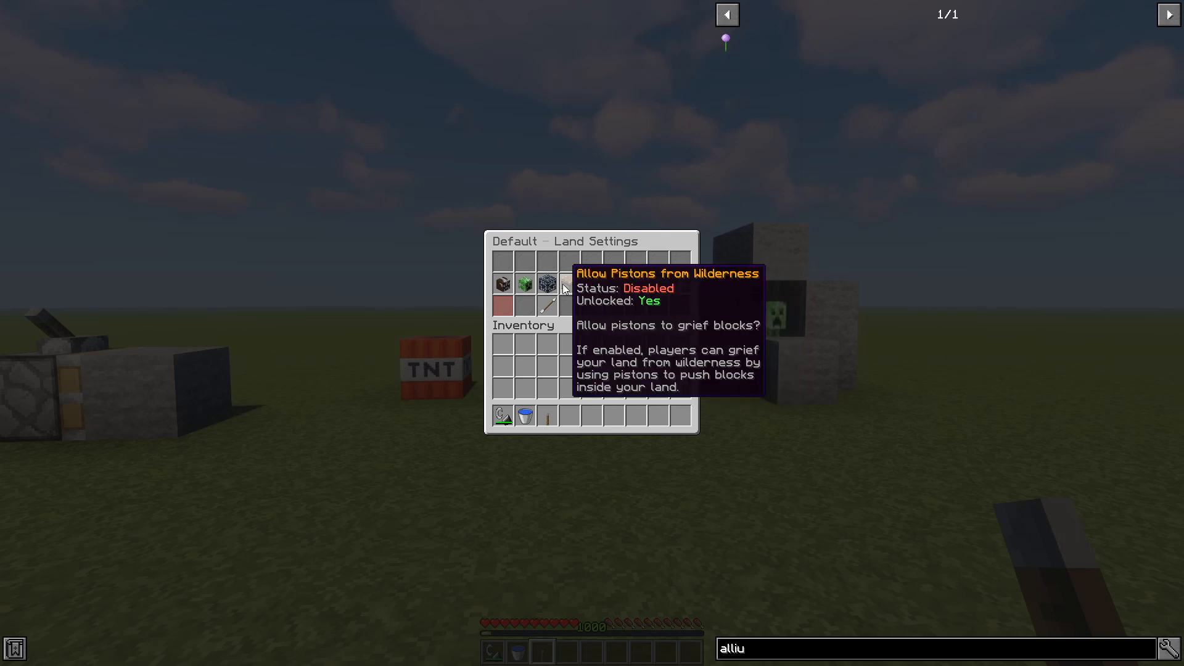
mouse_move(569, 285)
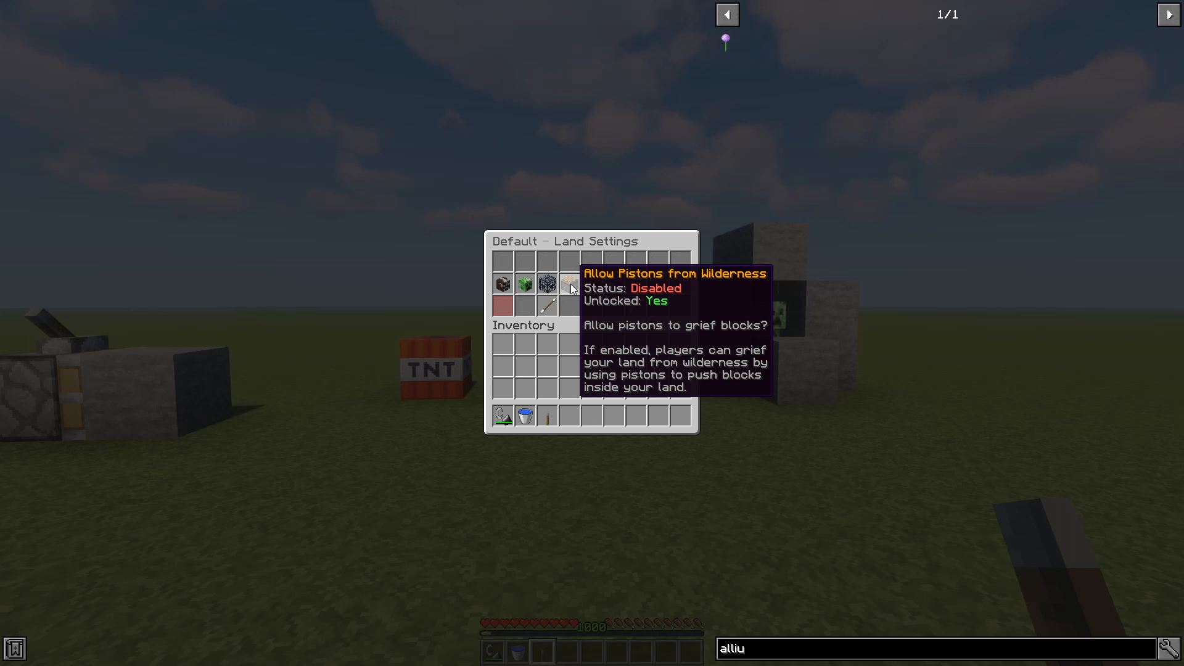
mouse_move(613, 284)
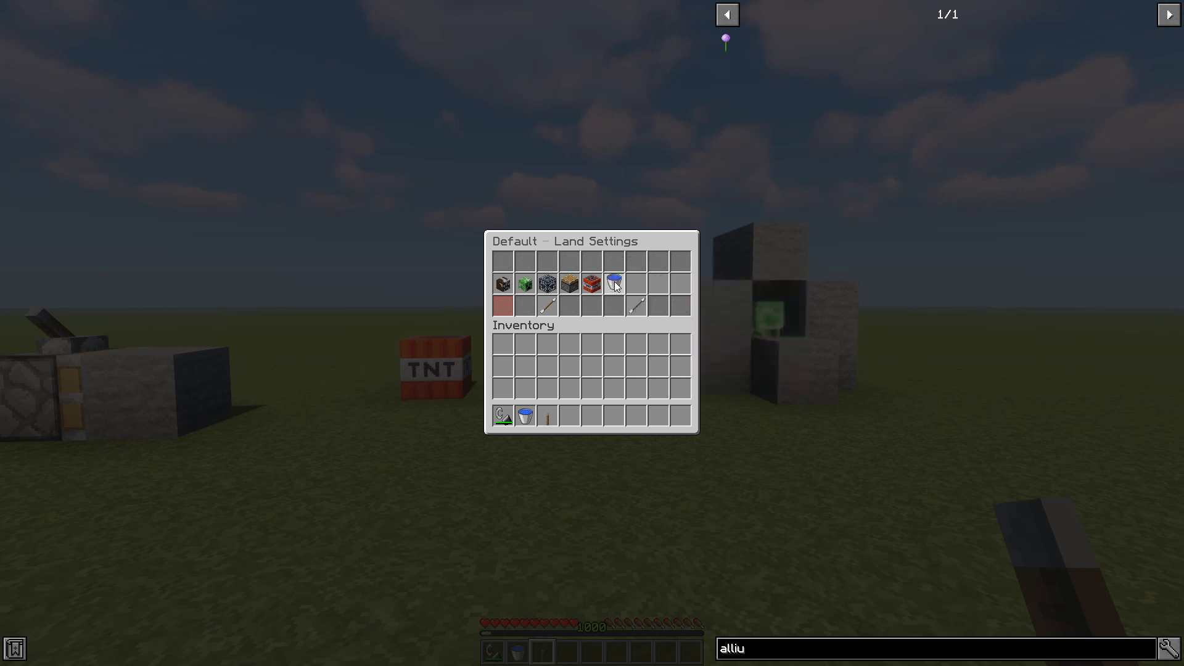
Leave the Default area's Land Settings after reviewing its flags
key(Escape)
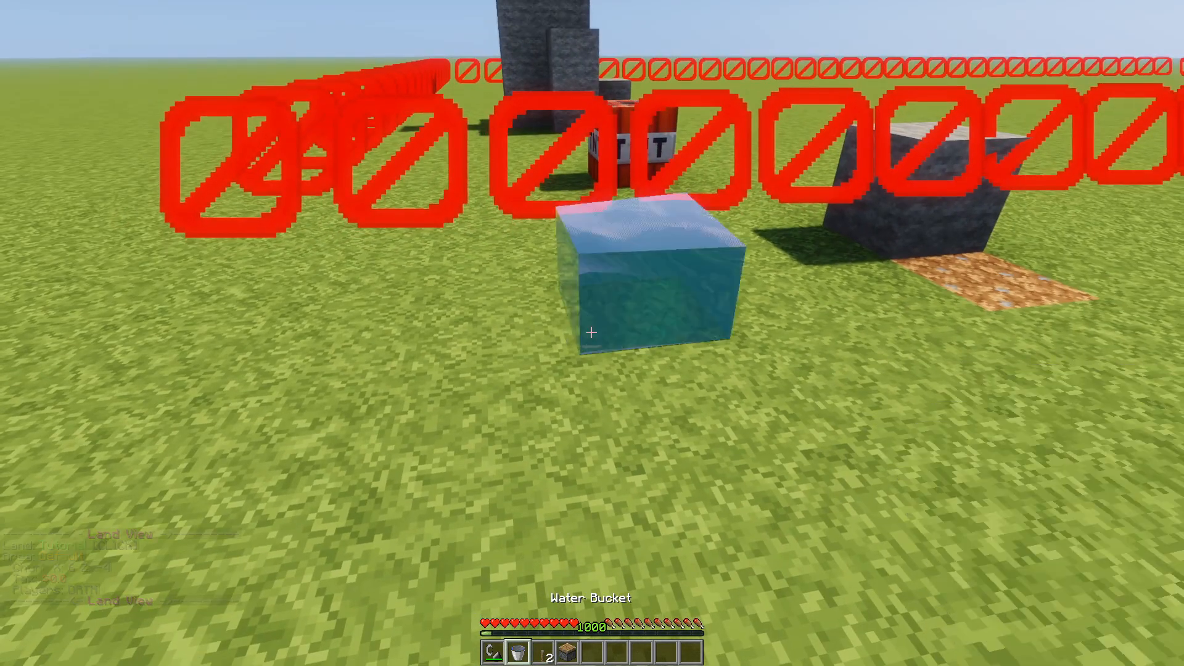
Pour water at the land border, then leave the reopened Land Settings
click(591, 333)
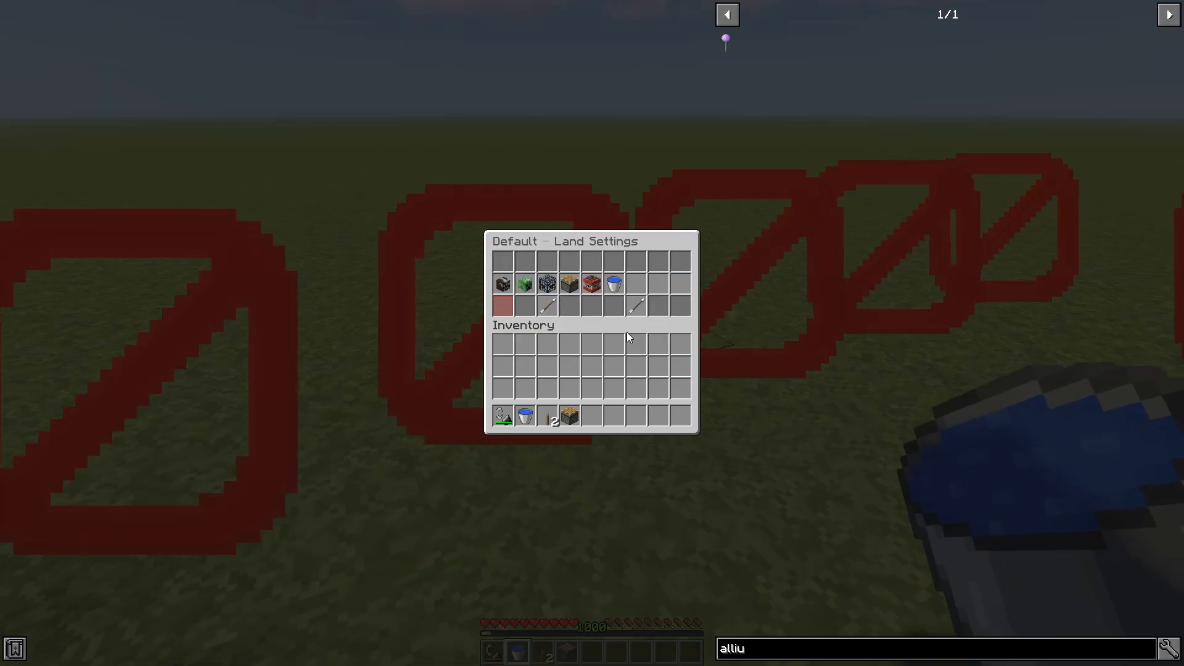
key(Escape)
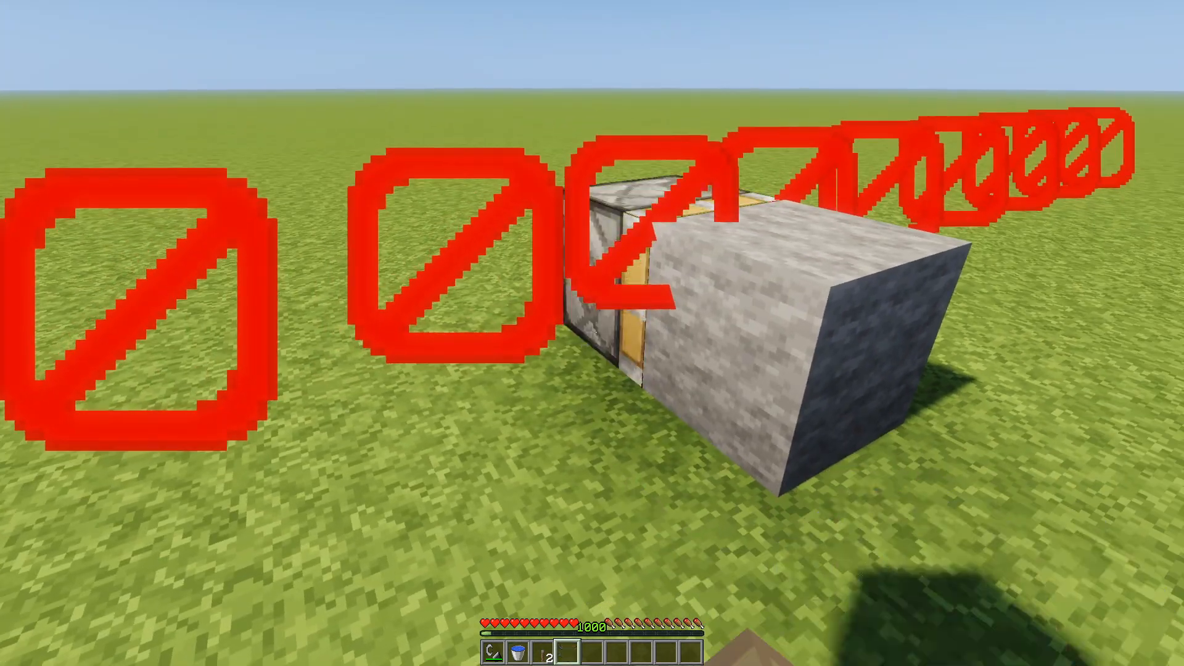
mouse_move(592, 332)
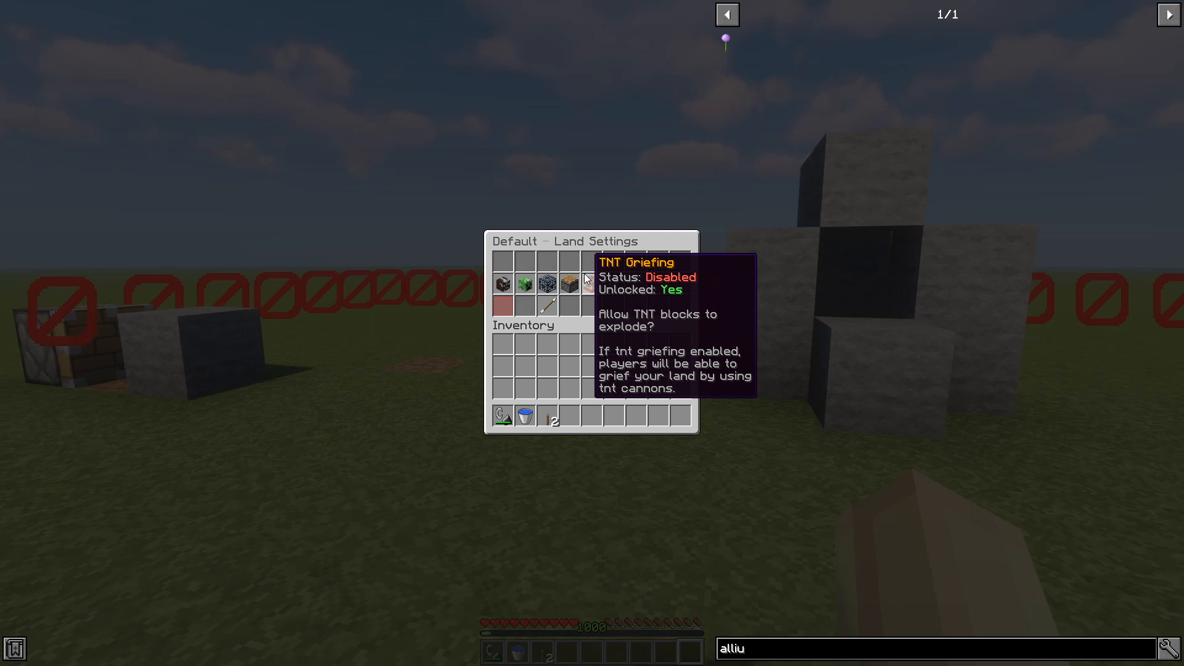
mouse_move(569, 284)
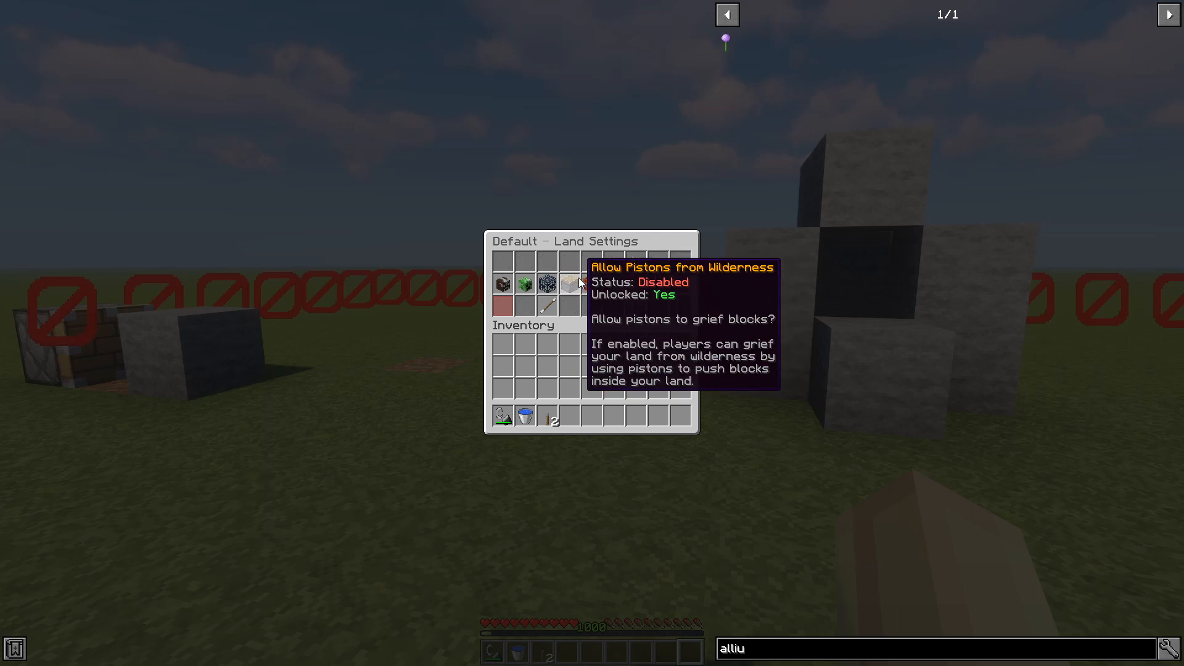
mouse_move(612, 284)
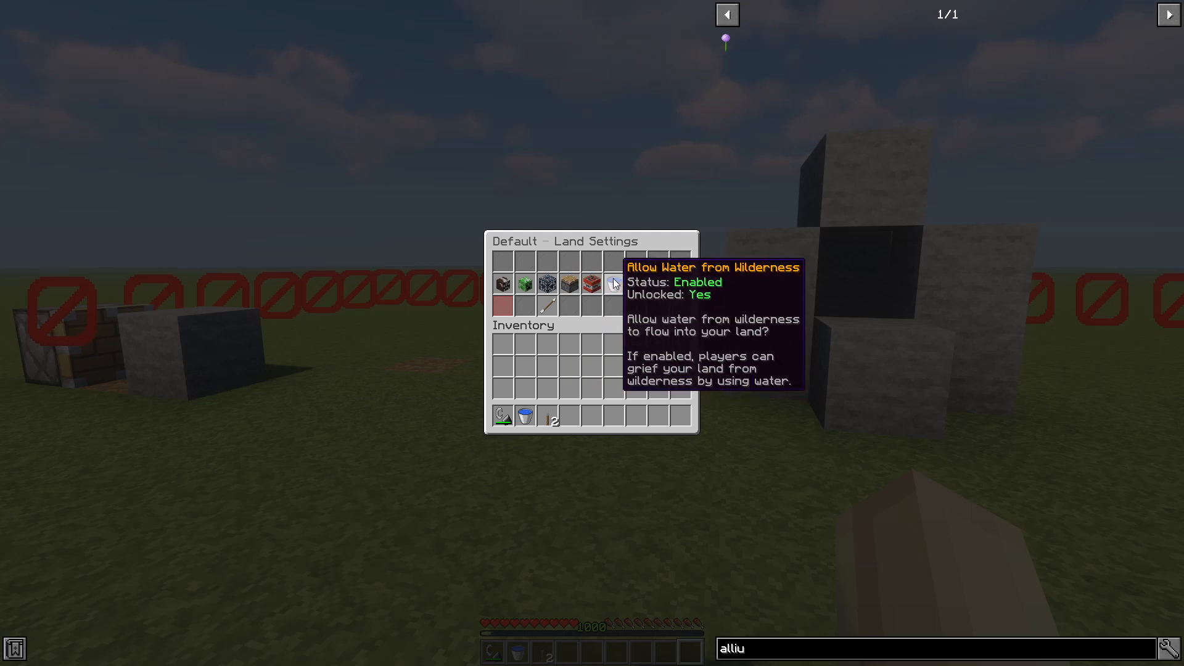
Disable Allow Water from Wilderness for the Default area and leave the settings
click(612, 283)
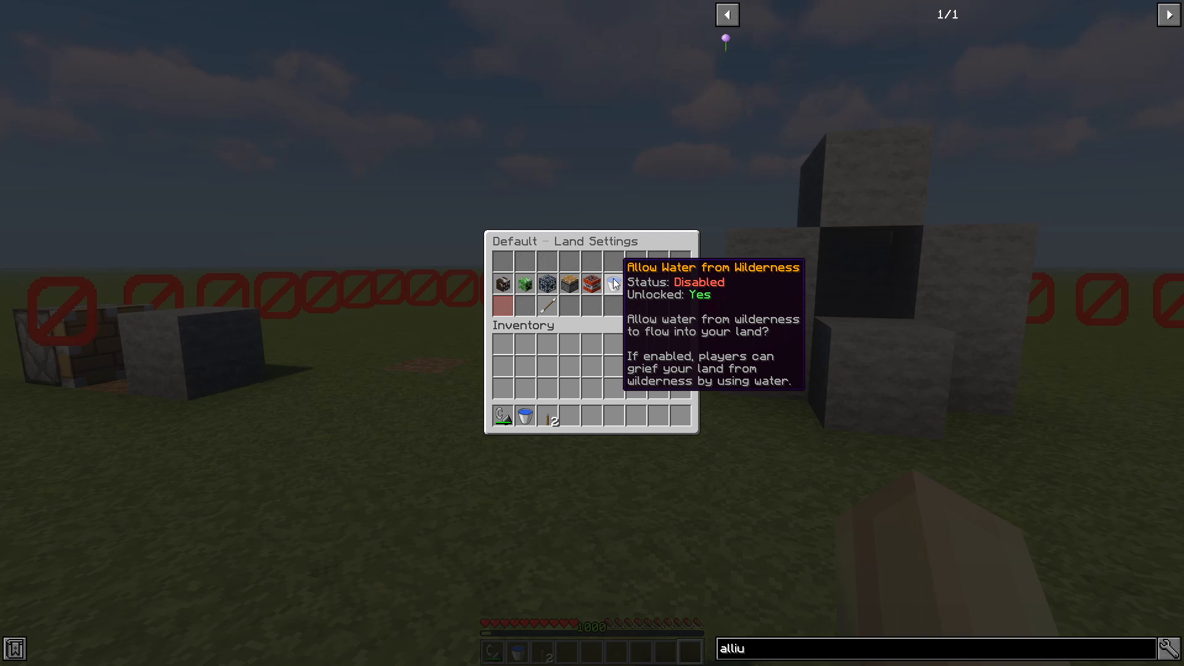
key(Escape)
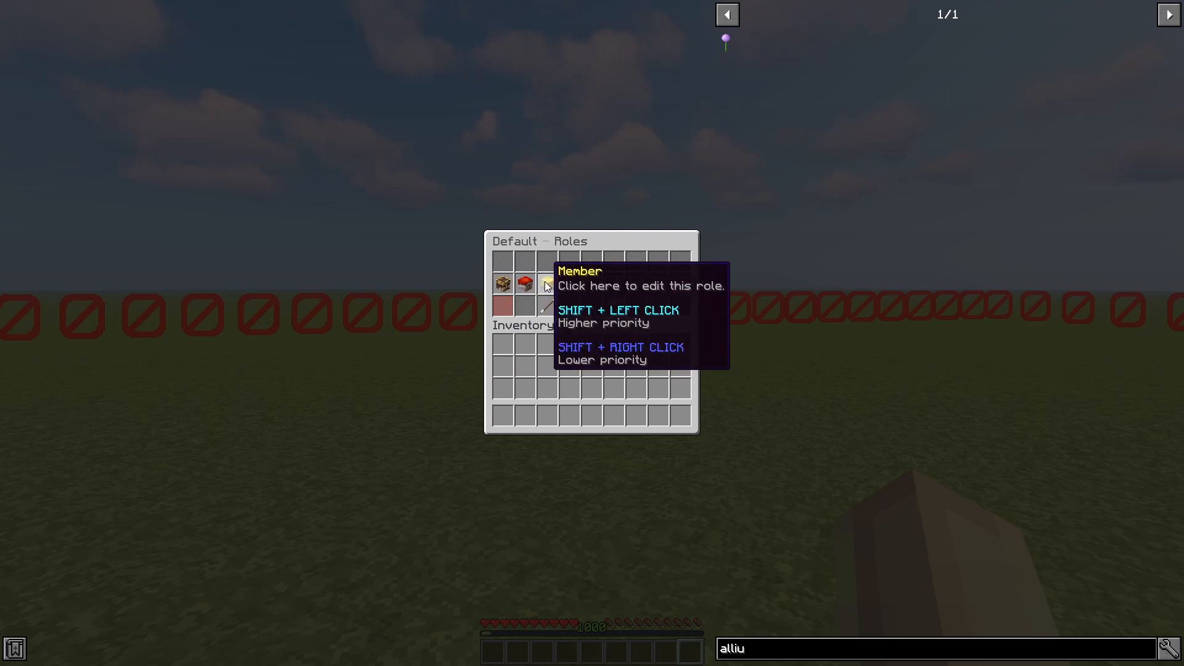
mouse_move(546, 283)
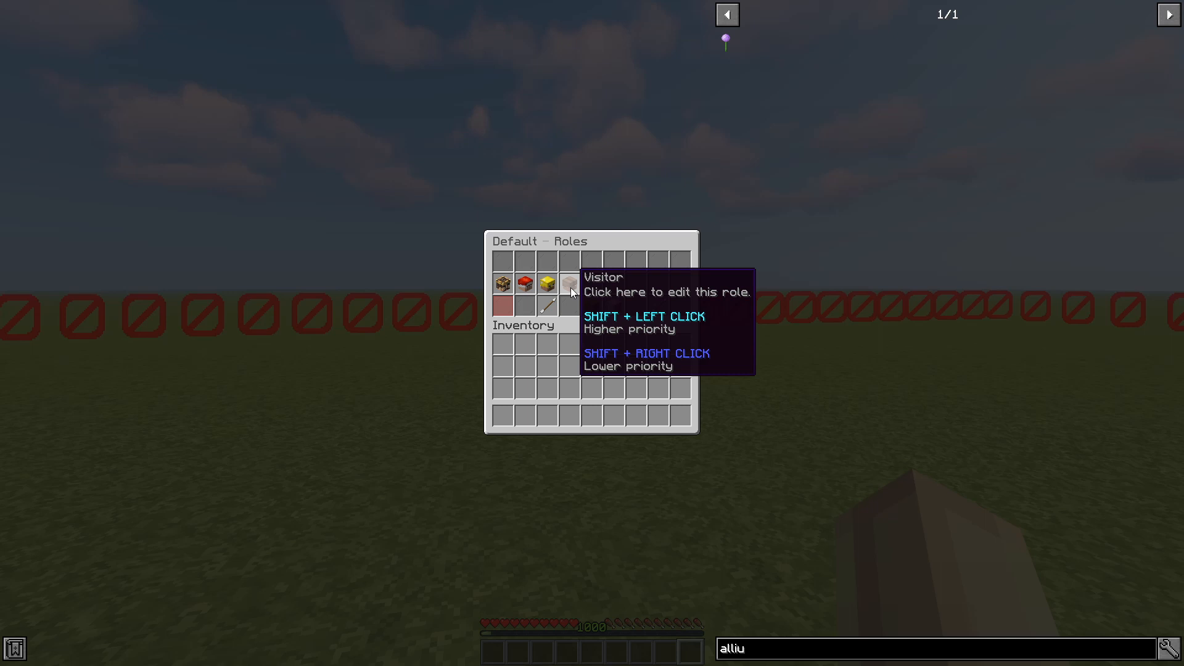
View the Visitor role's edit screen, then return to the Tutorial land menu
click(568, 283)
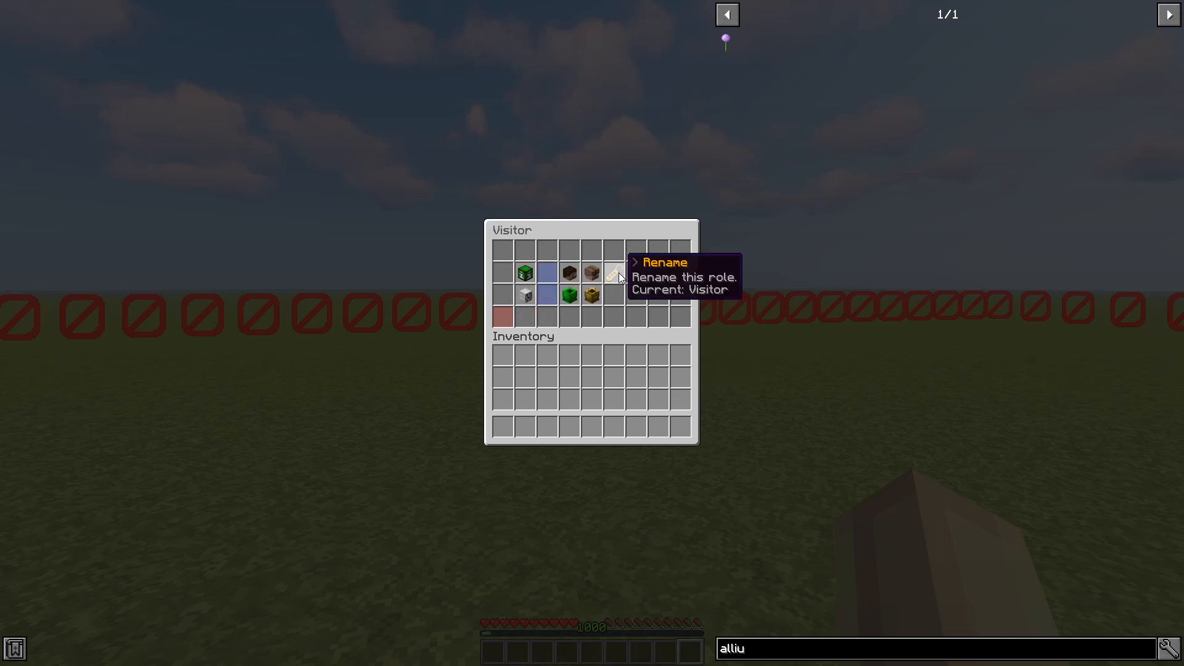
mouse_move(613, 275)
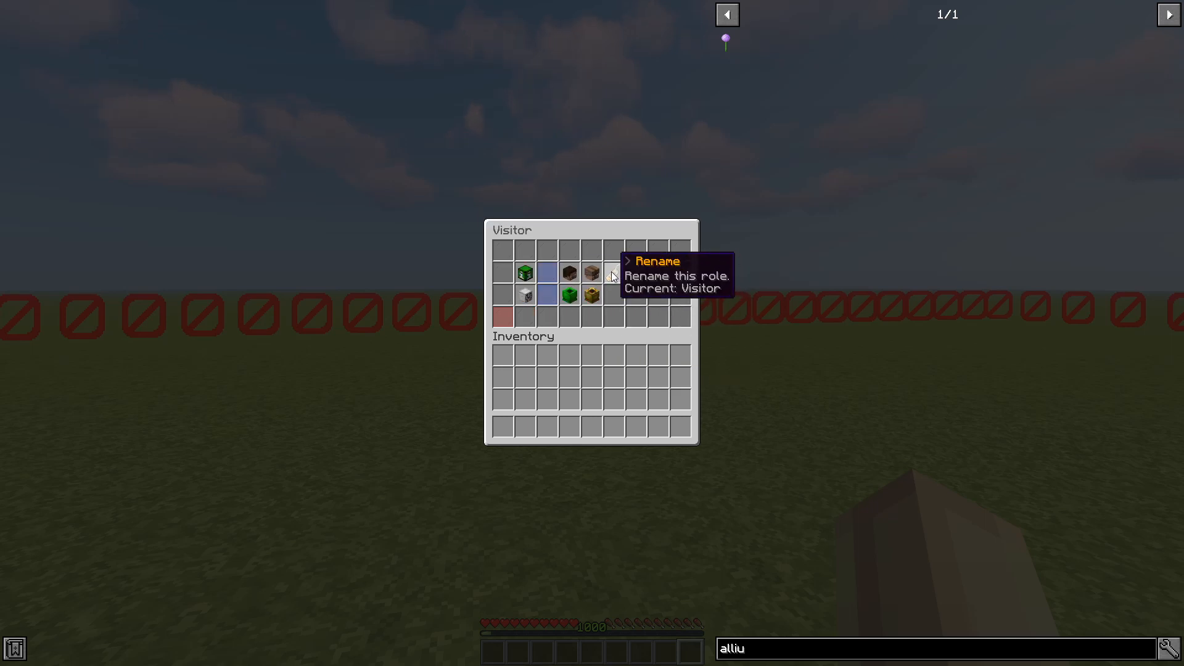
mouse_move(590, 277)
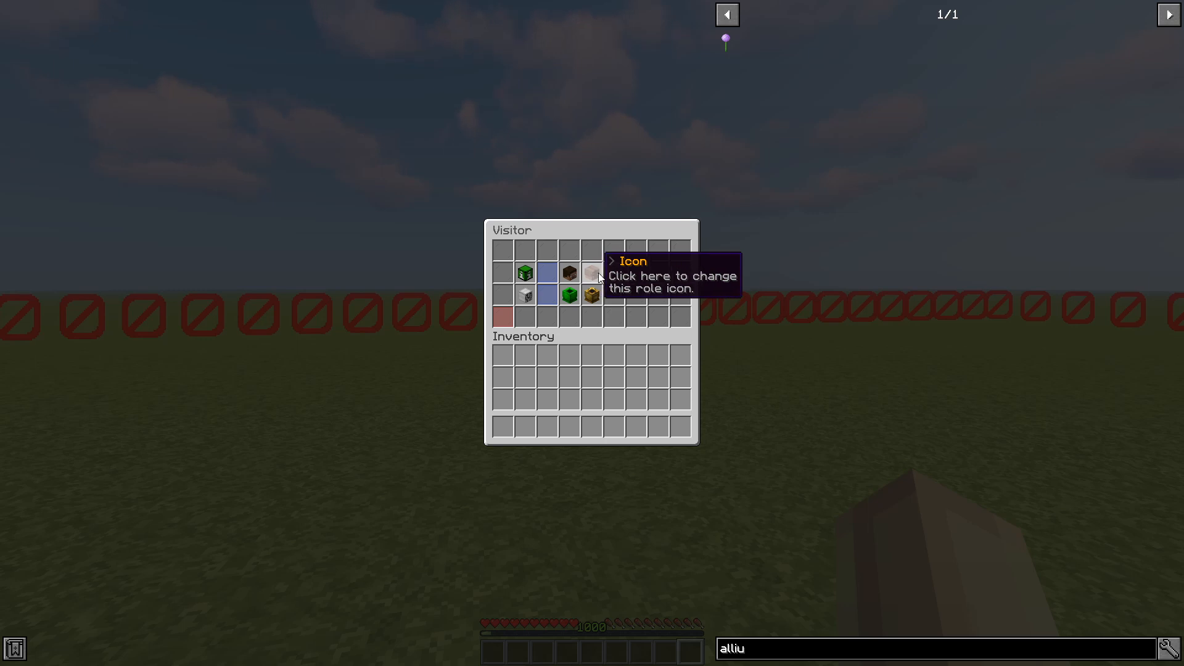
key(Escape)
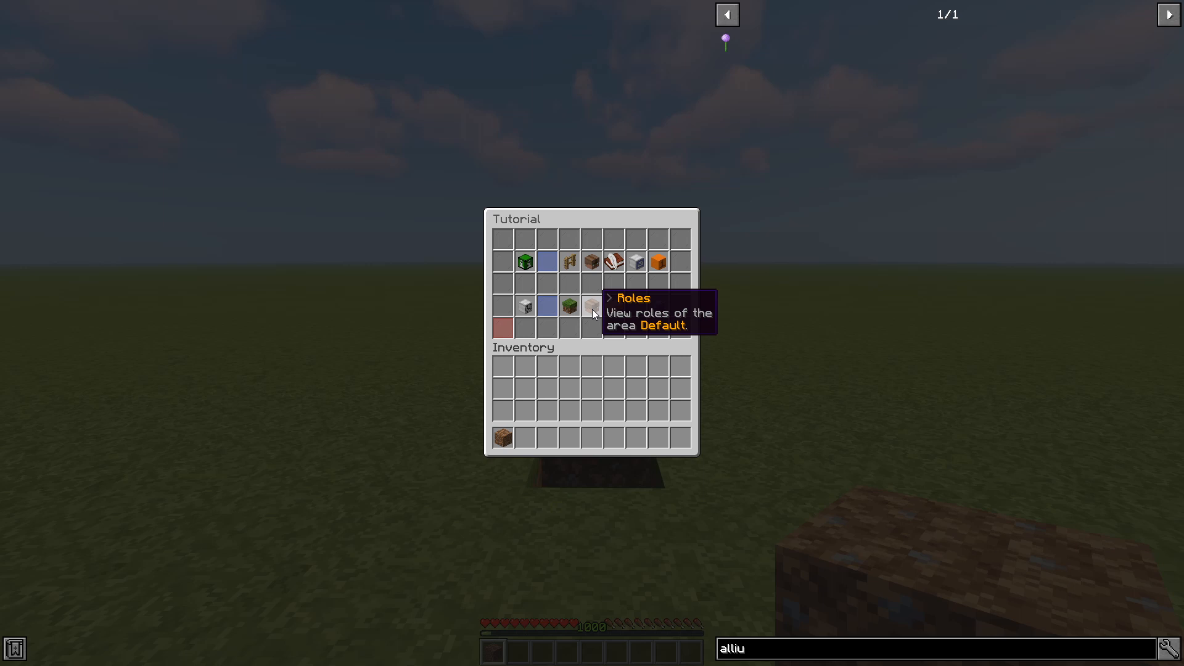
Enter the Default area's roles list and reopen the Visitor role for editing
click(591, 309)
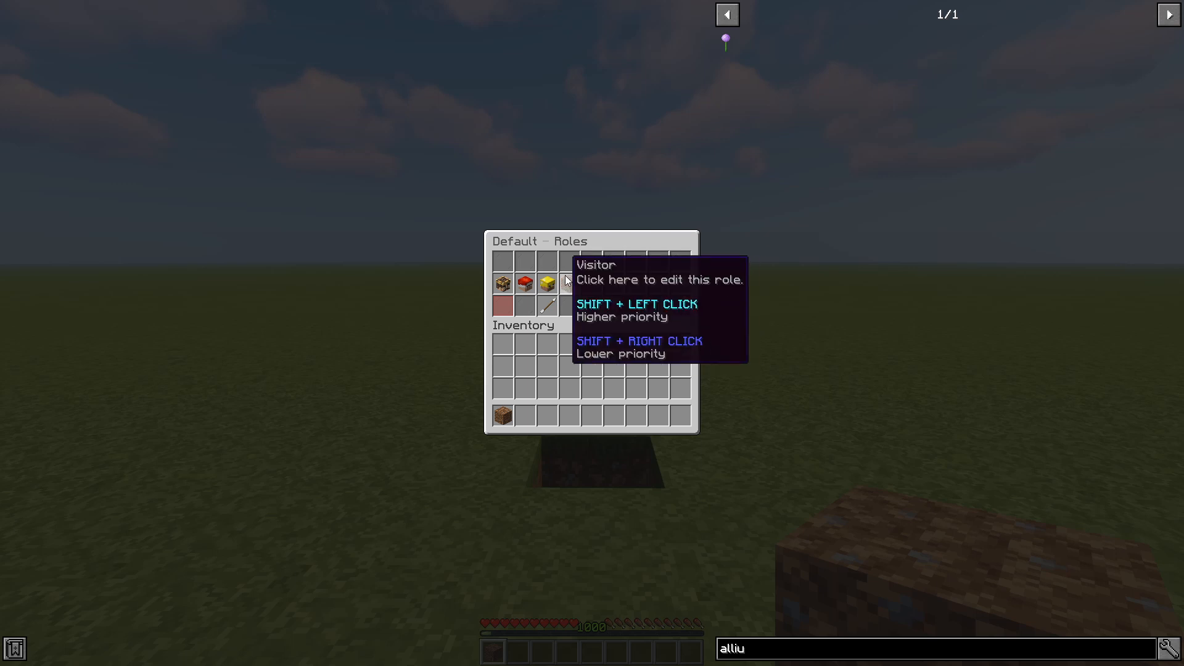
click(547, 284)
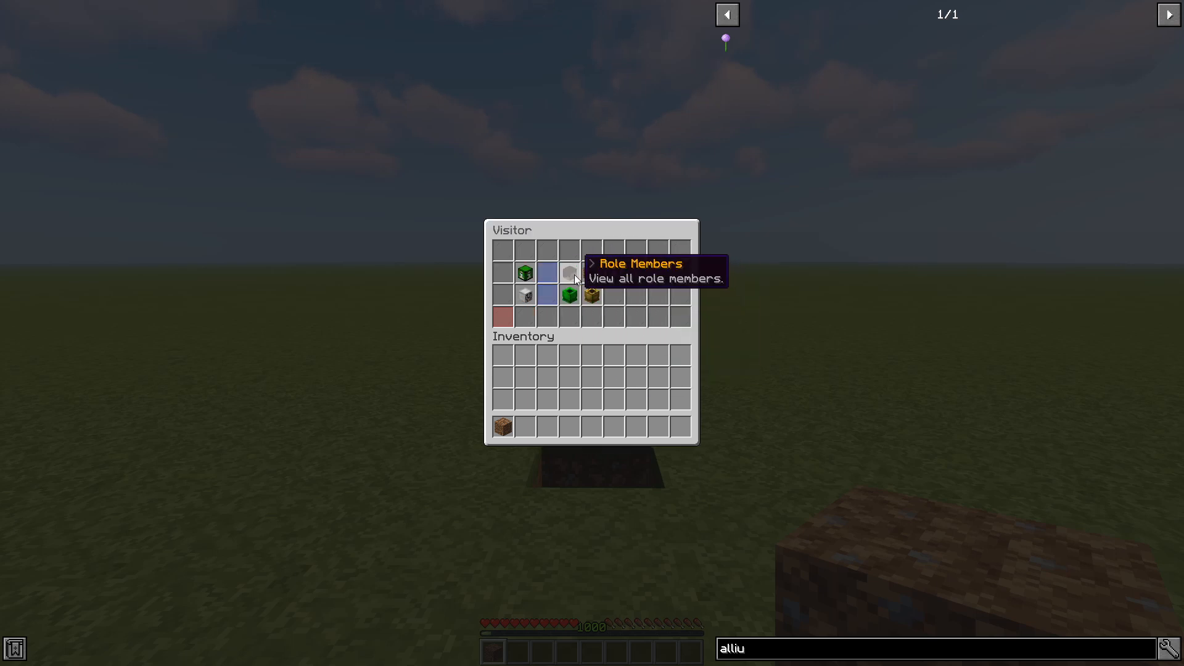
mouse_move(569, 283)
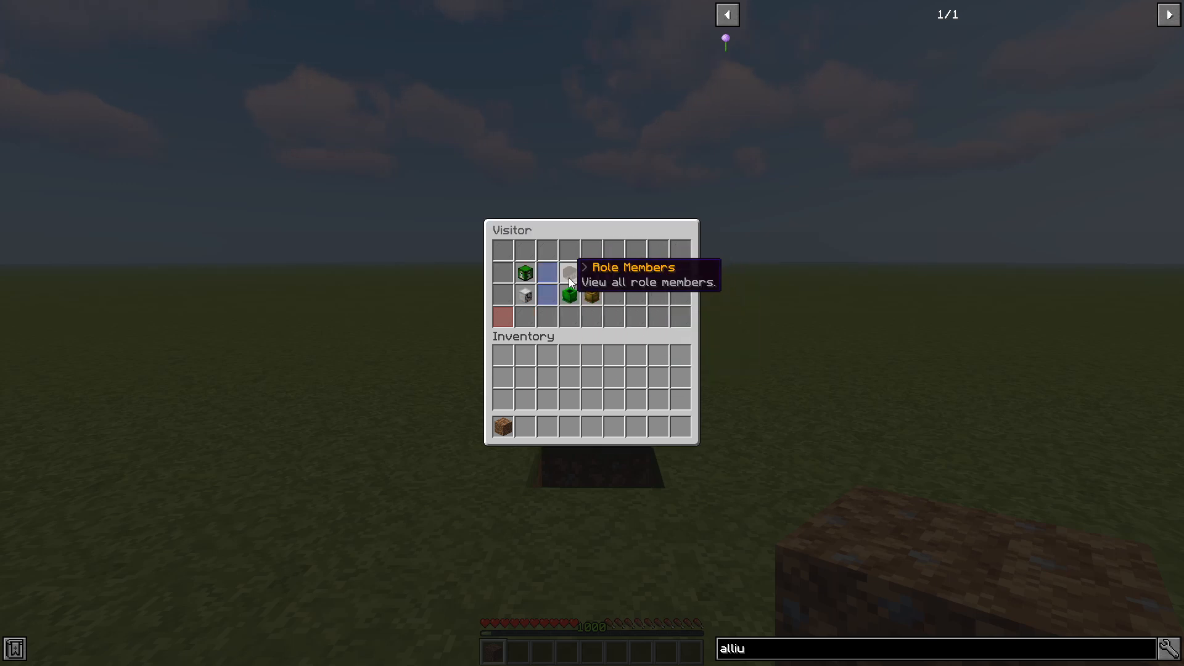
mouse_move(569, 294)
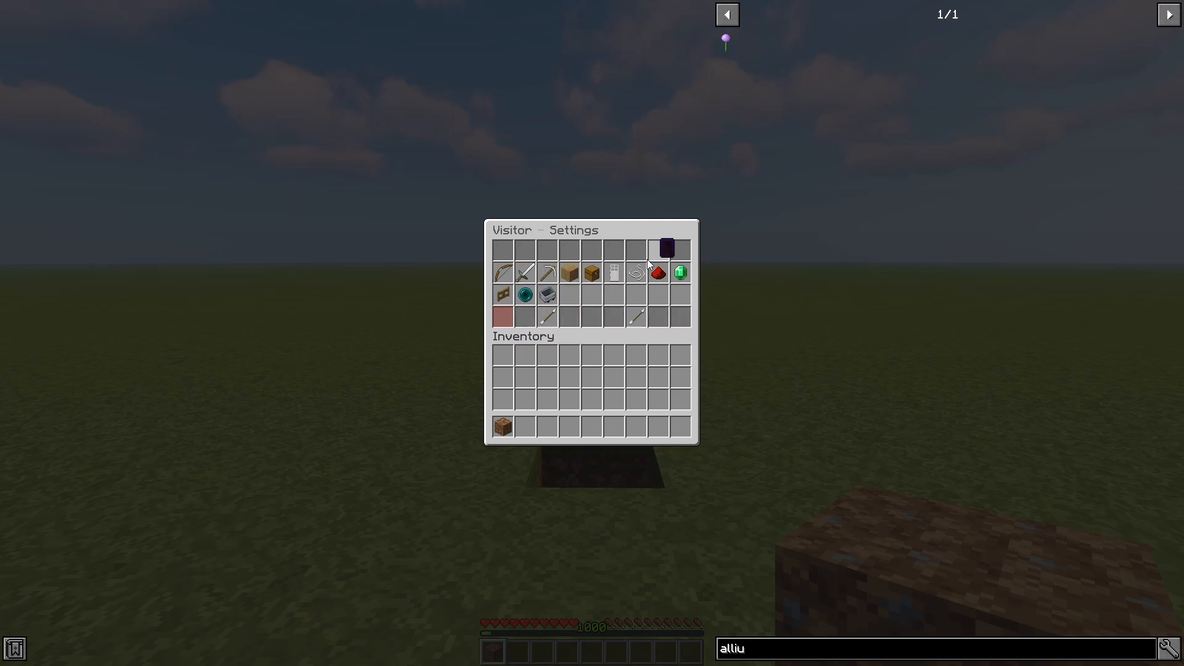
mouse_move(503, 272)
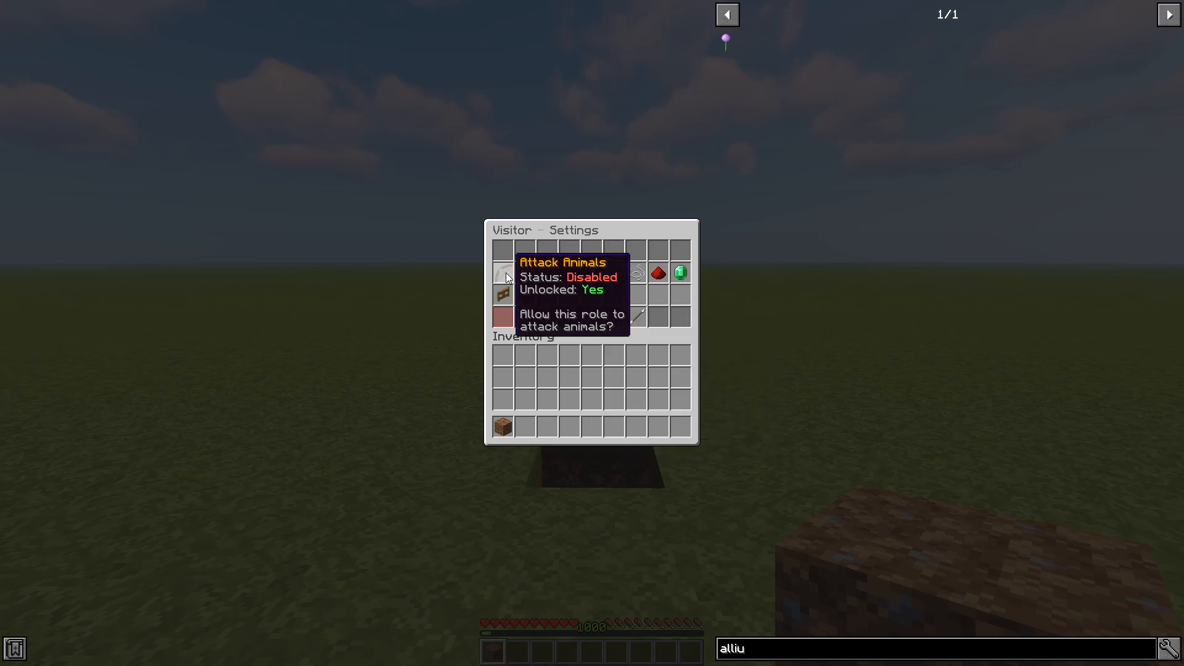
mouse_move(647, 274)
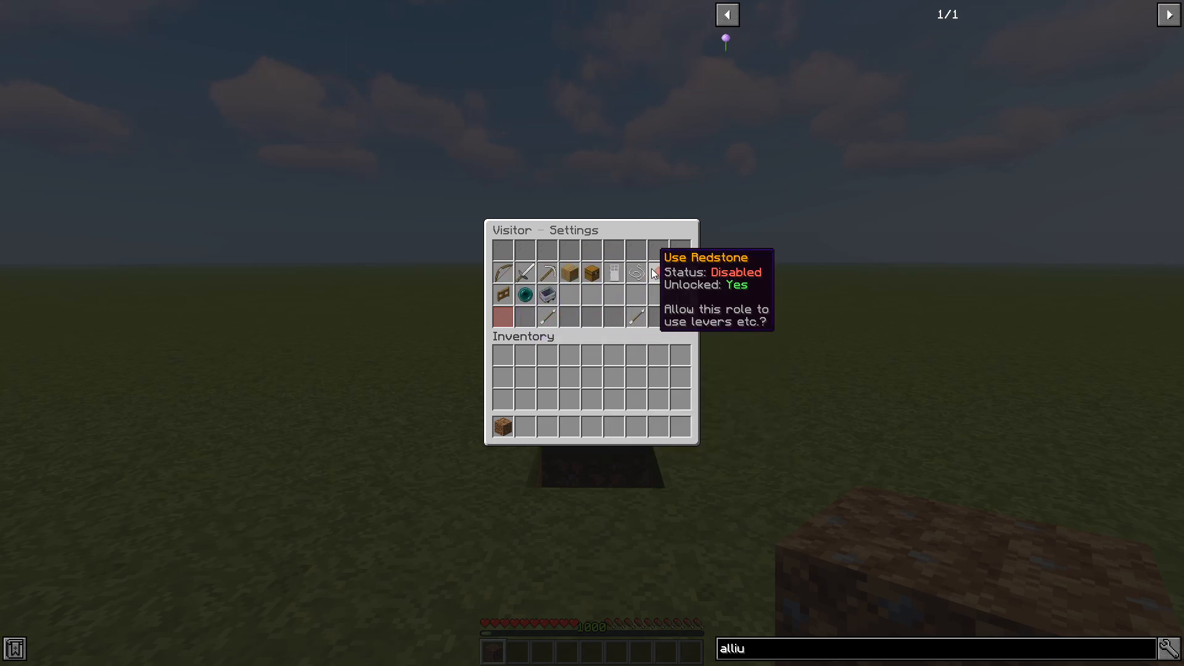
mouse_move(547, 294)
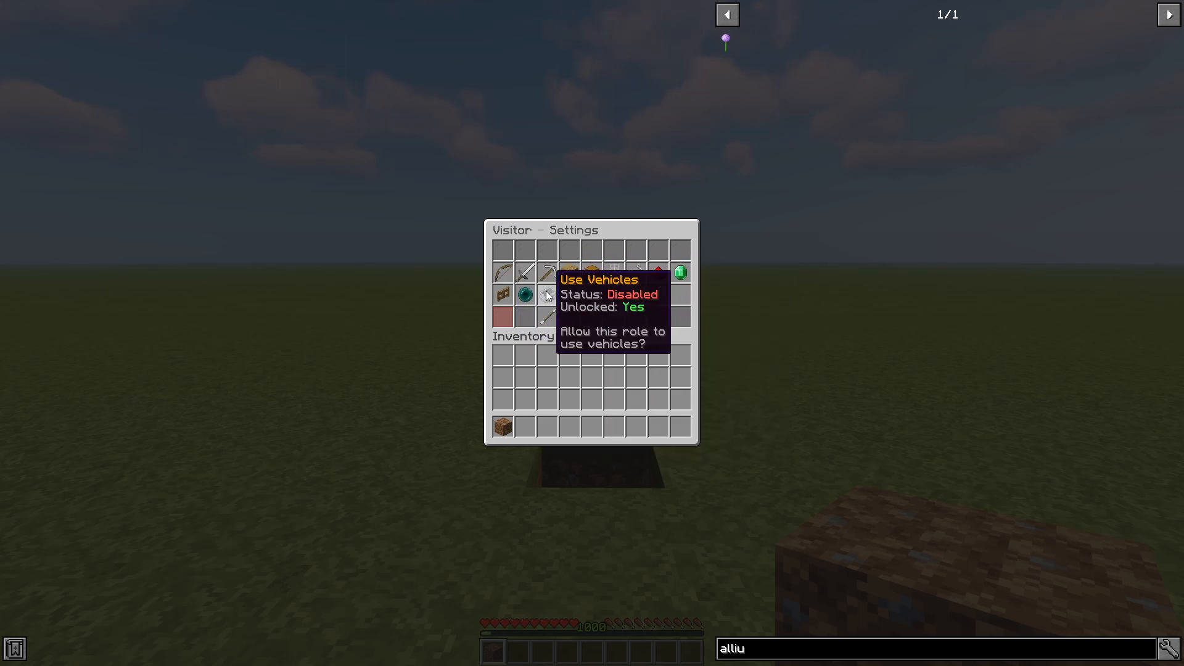
mouse_move(499, 295)
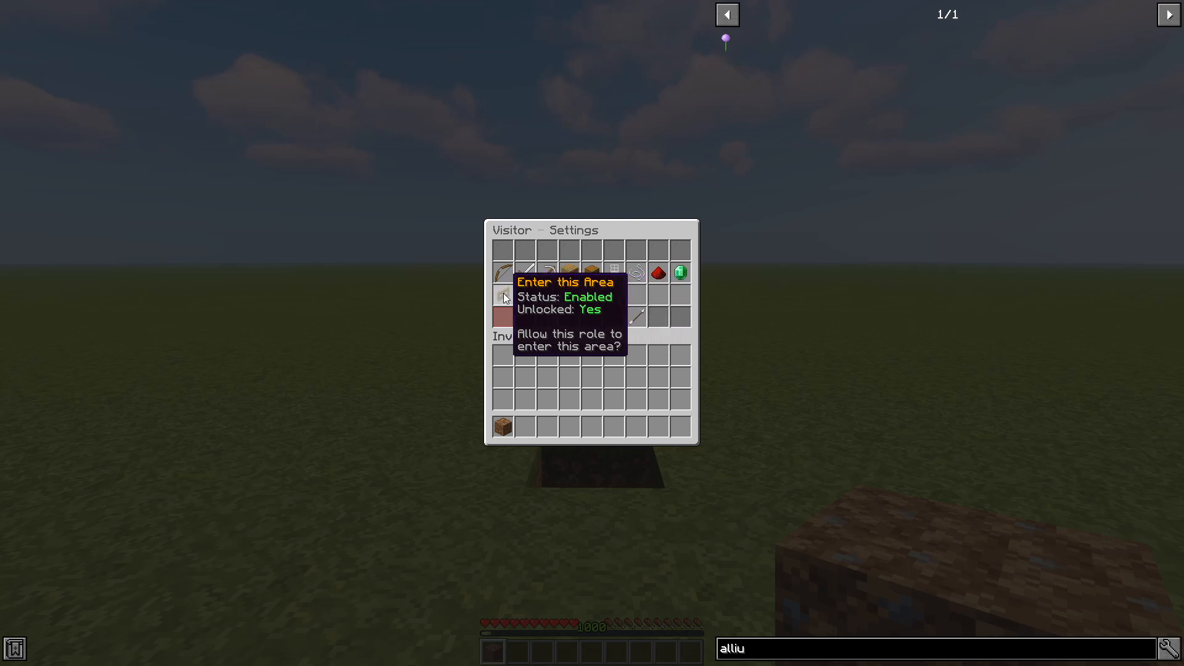
Disable the Enter this Area flag for the Visitor role
click(503, 294)
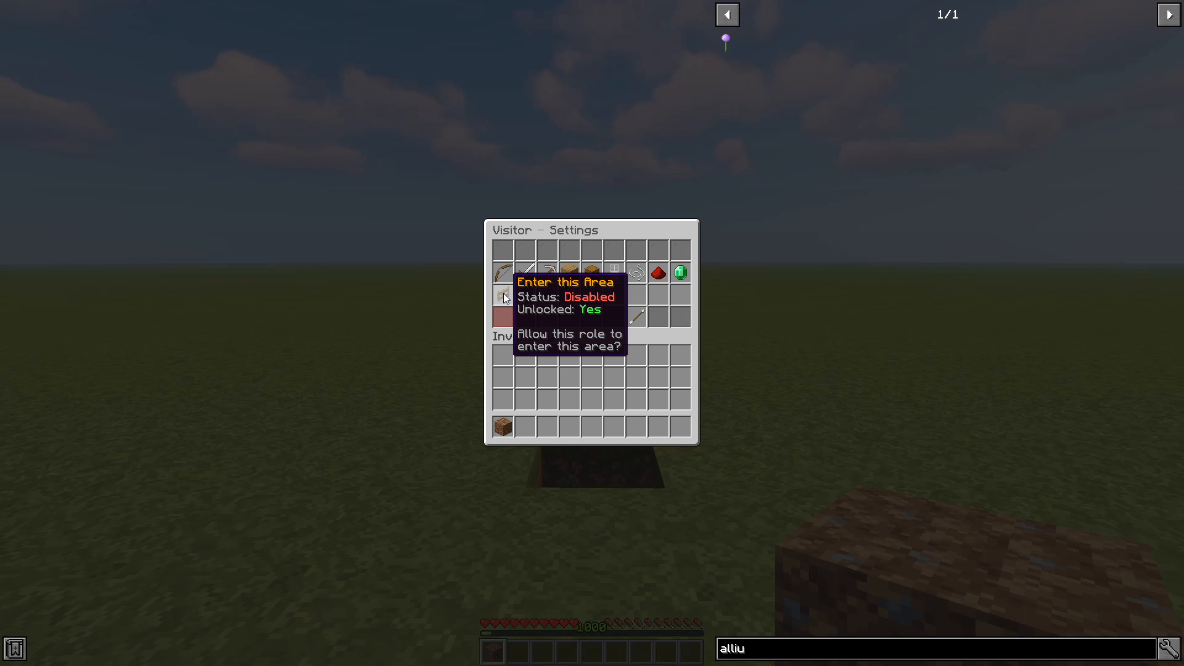
mouse_move(581, 275)
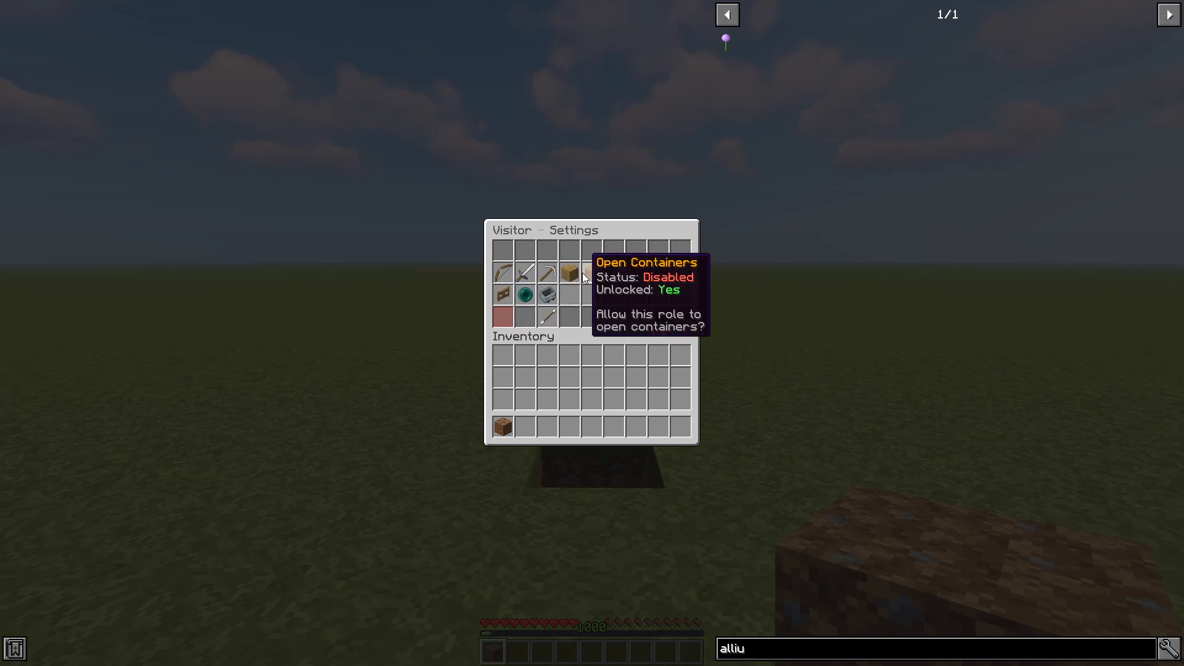
mouse_move(545, 295)
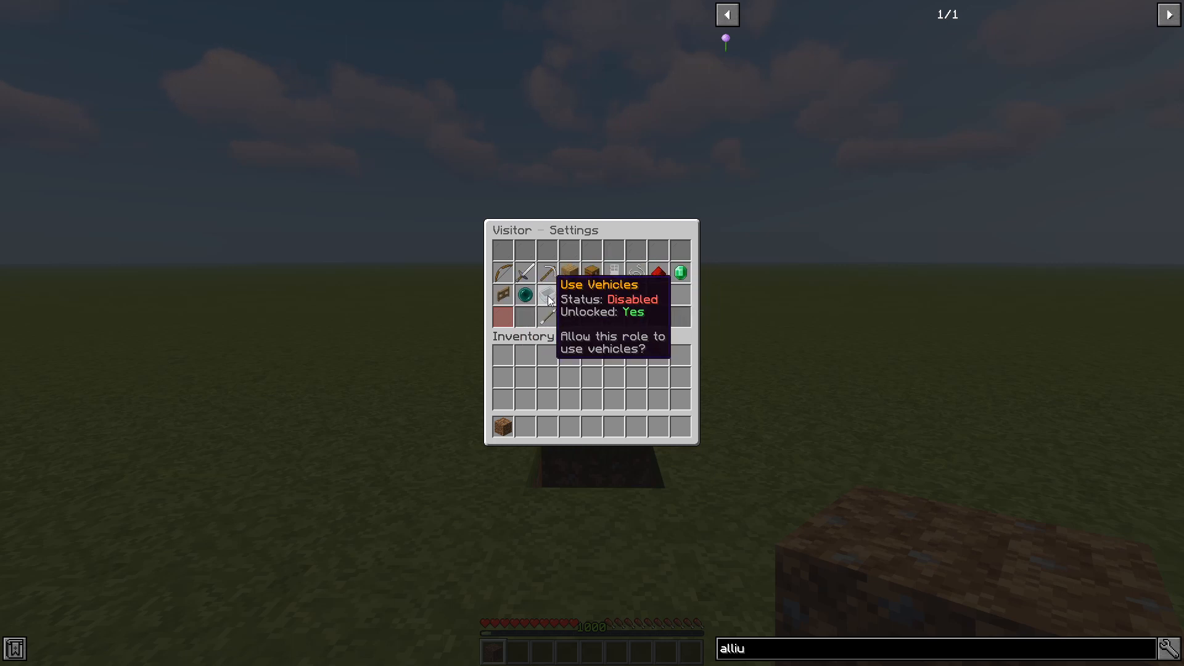
mouse_move(503, 273)
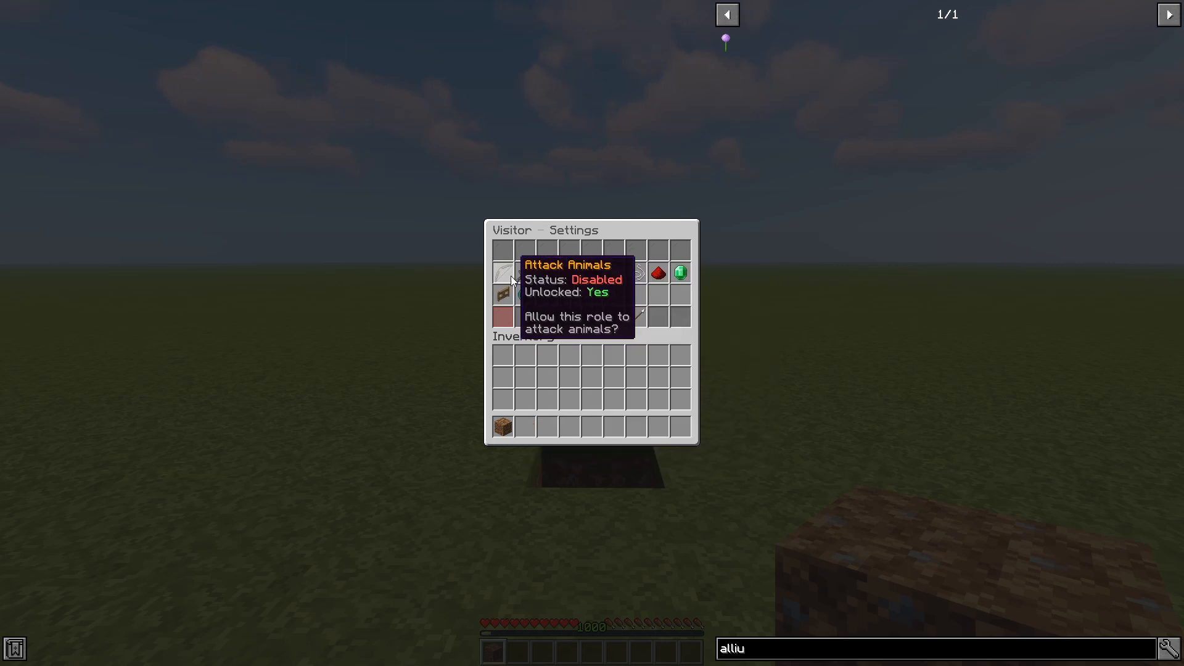
mouse_move(526, 294)
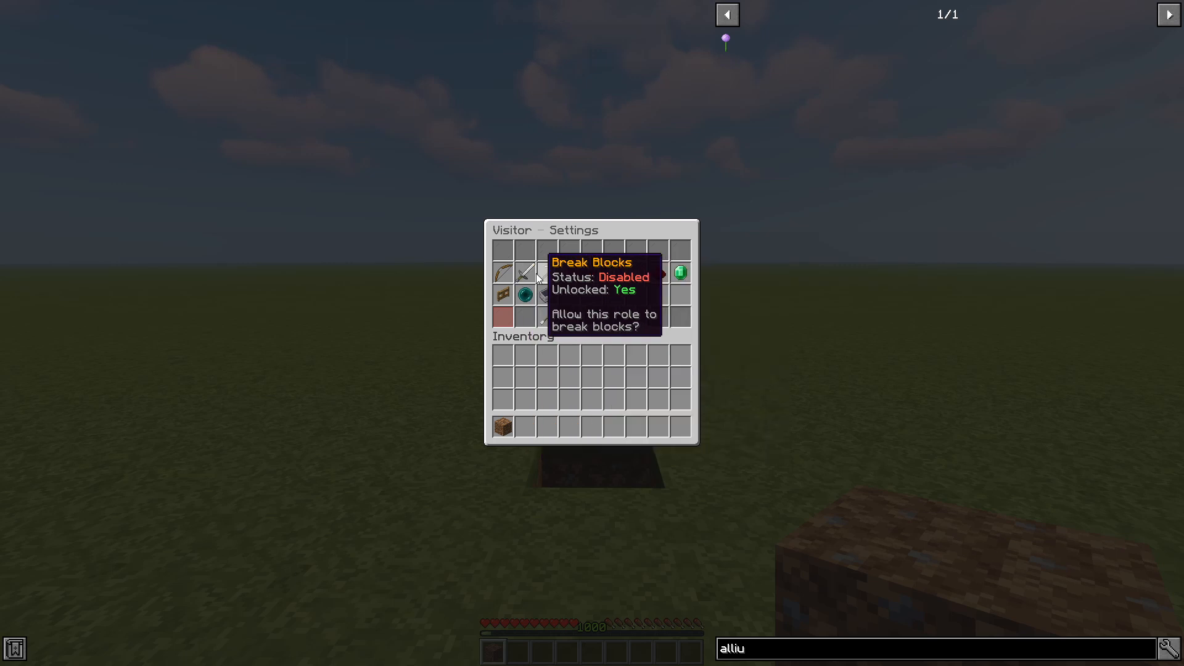
mouse_move(527, 274)
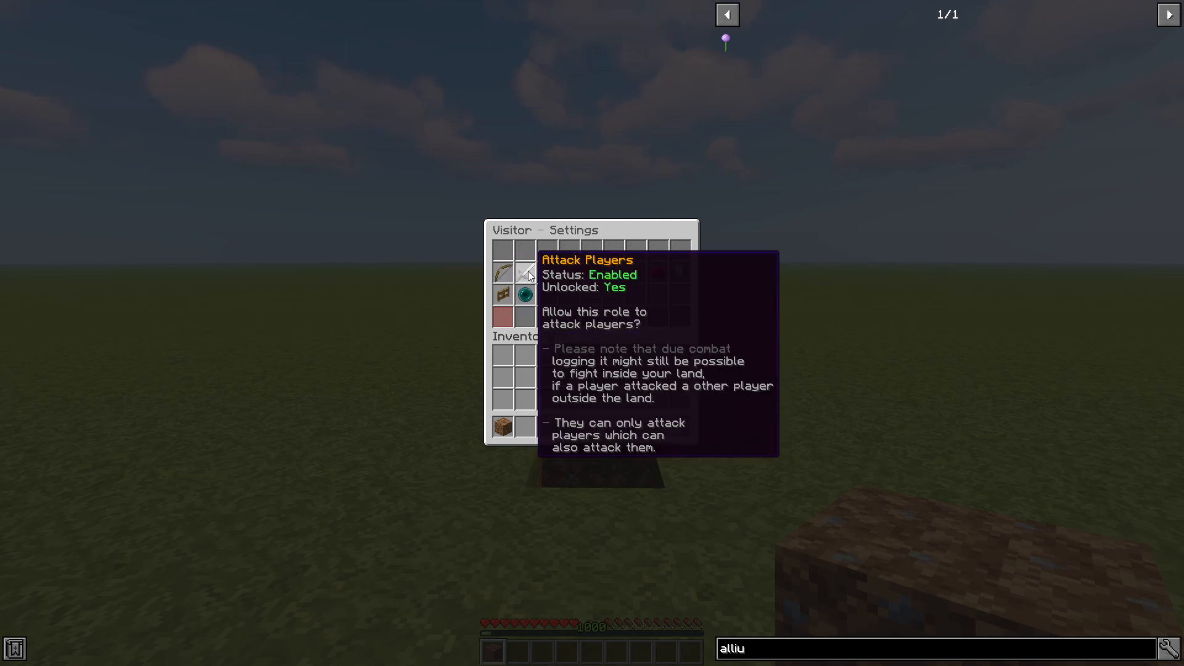
mouse_move(548, 273)
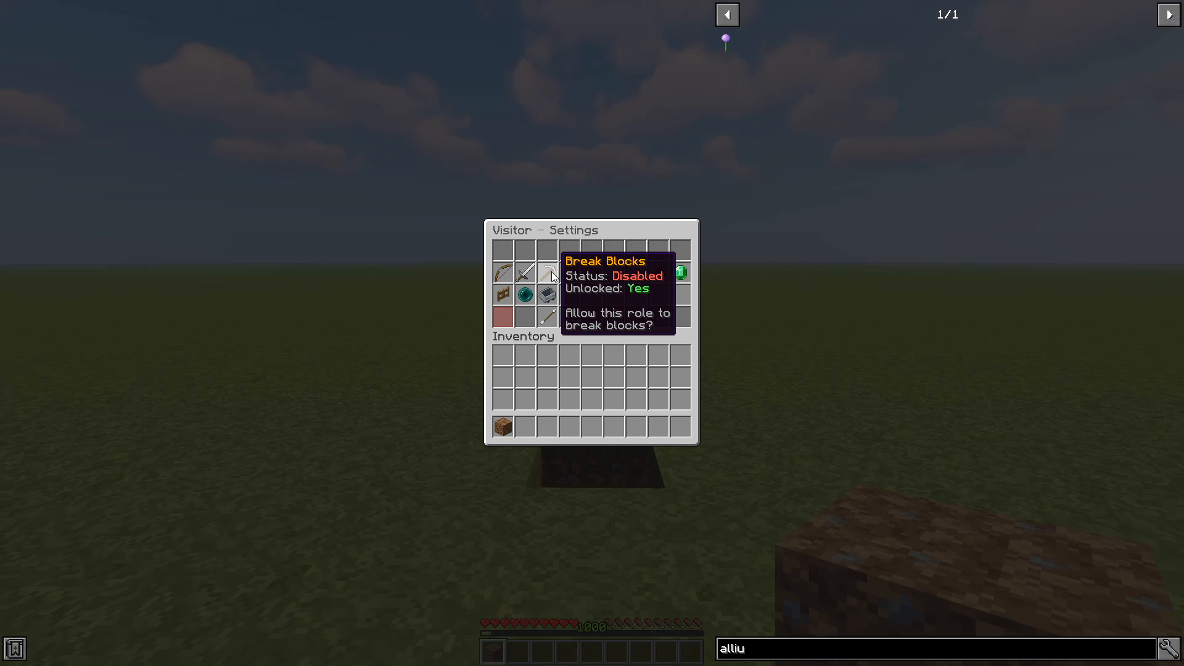
mouse_move(591, 274)
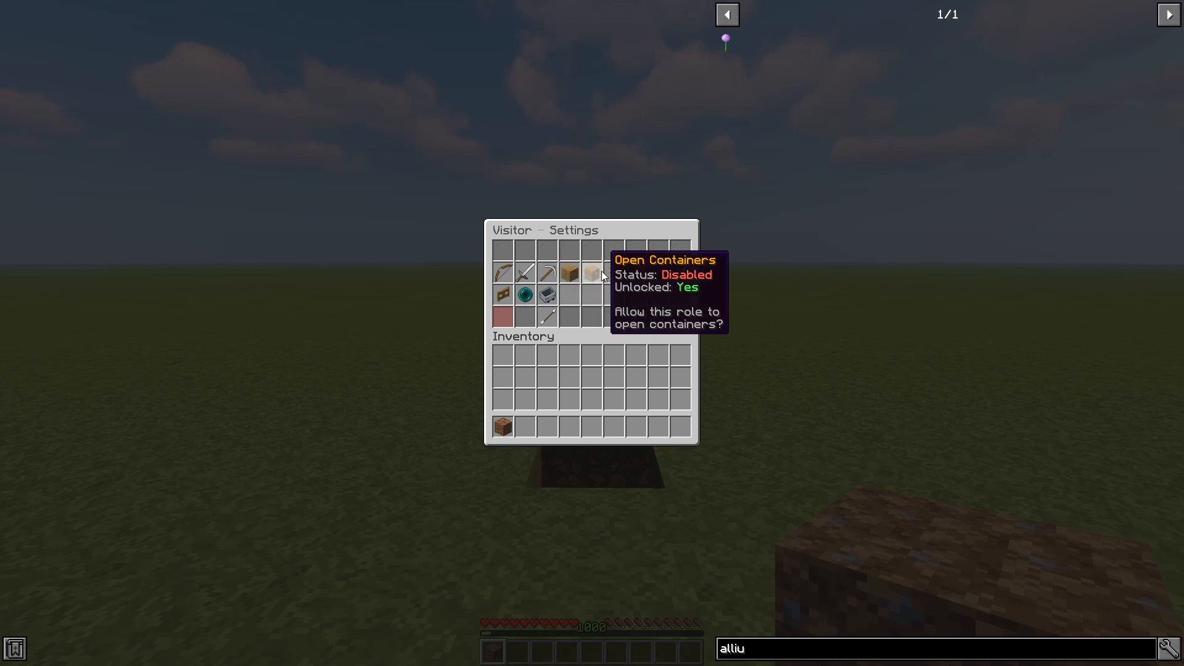
mouse_move(613, 273)
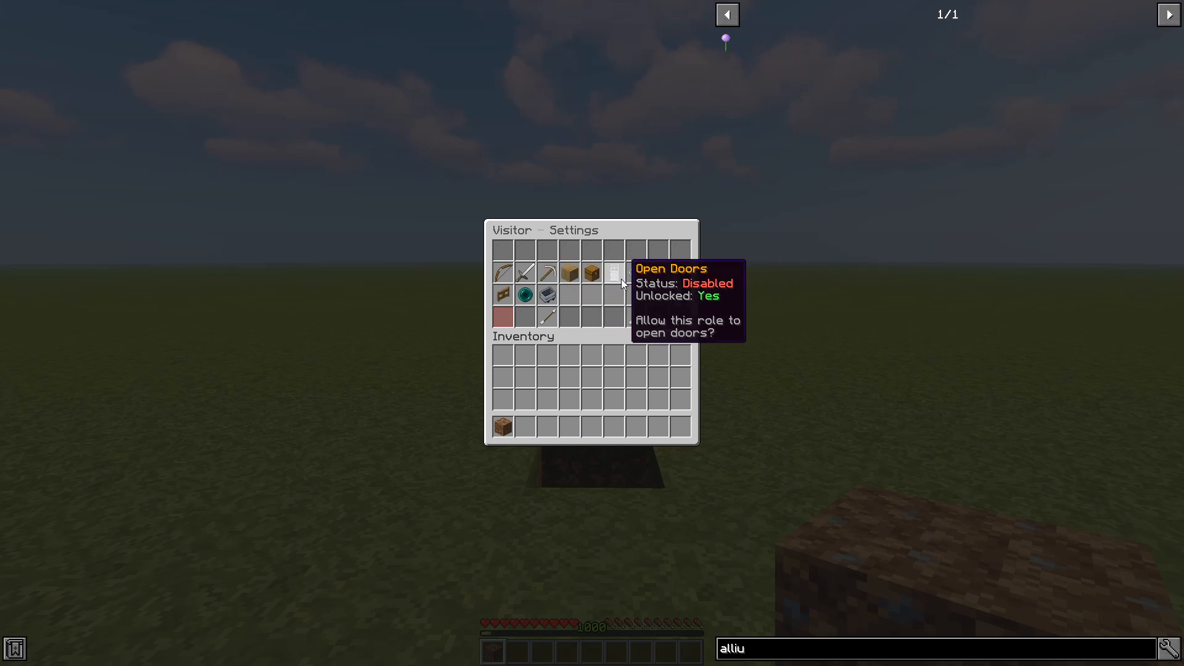
mouse_move(636, 272)
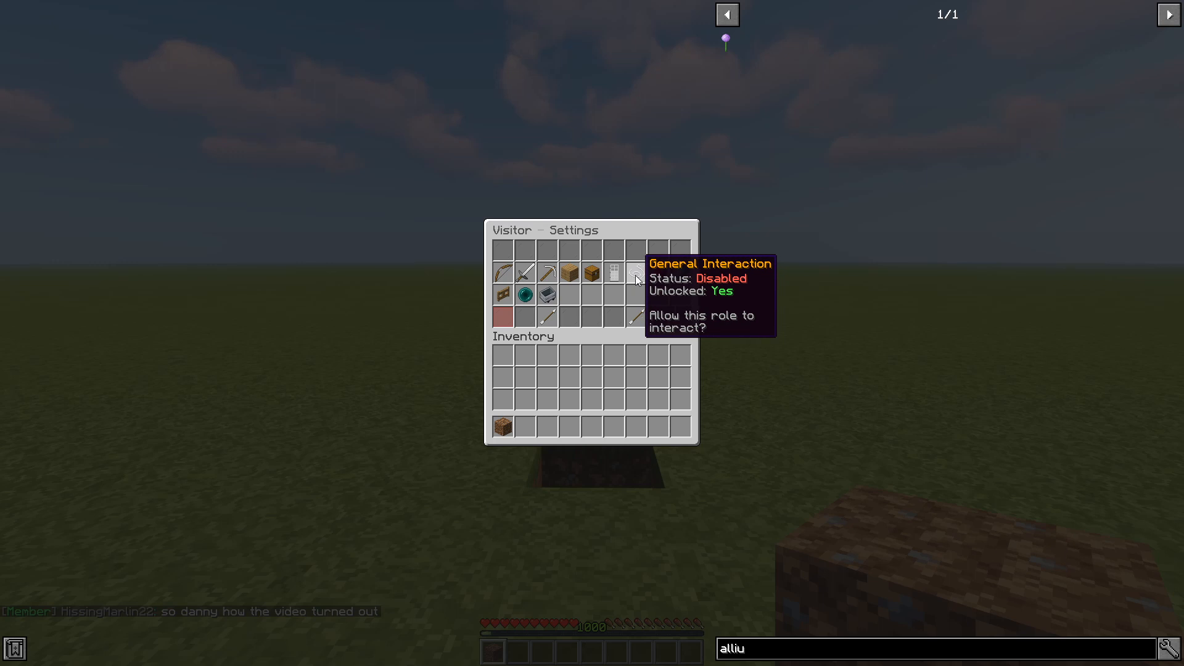
mouse_move(655, 275)
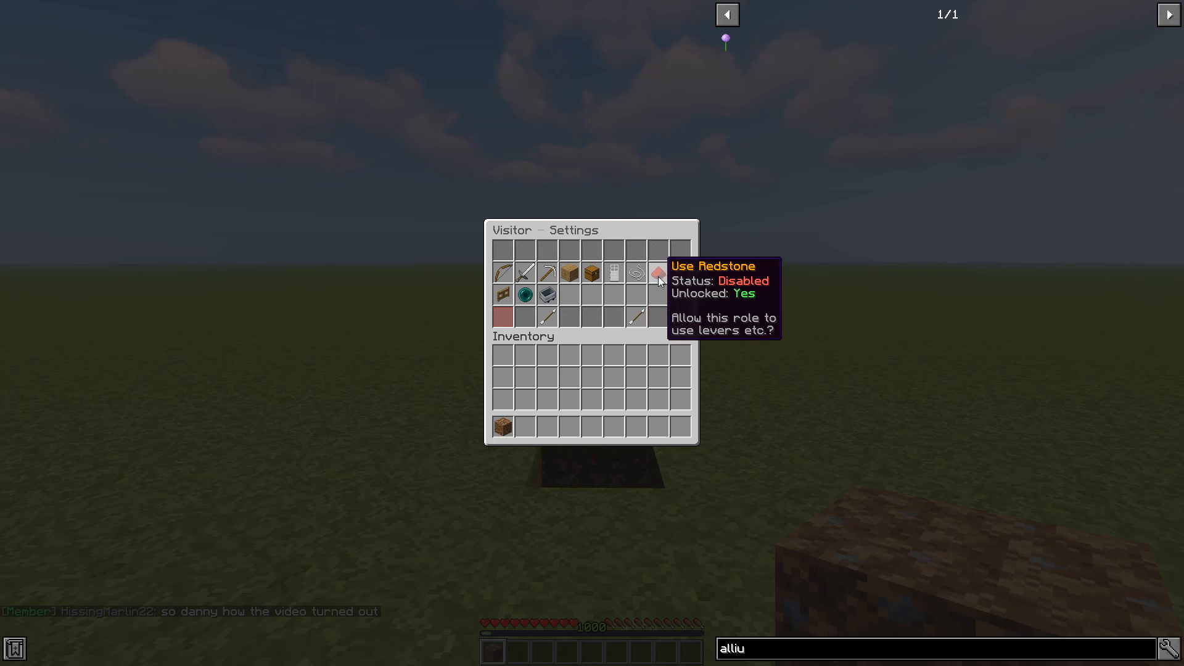
mouse_move(678, 273)
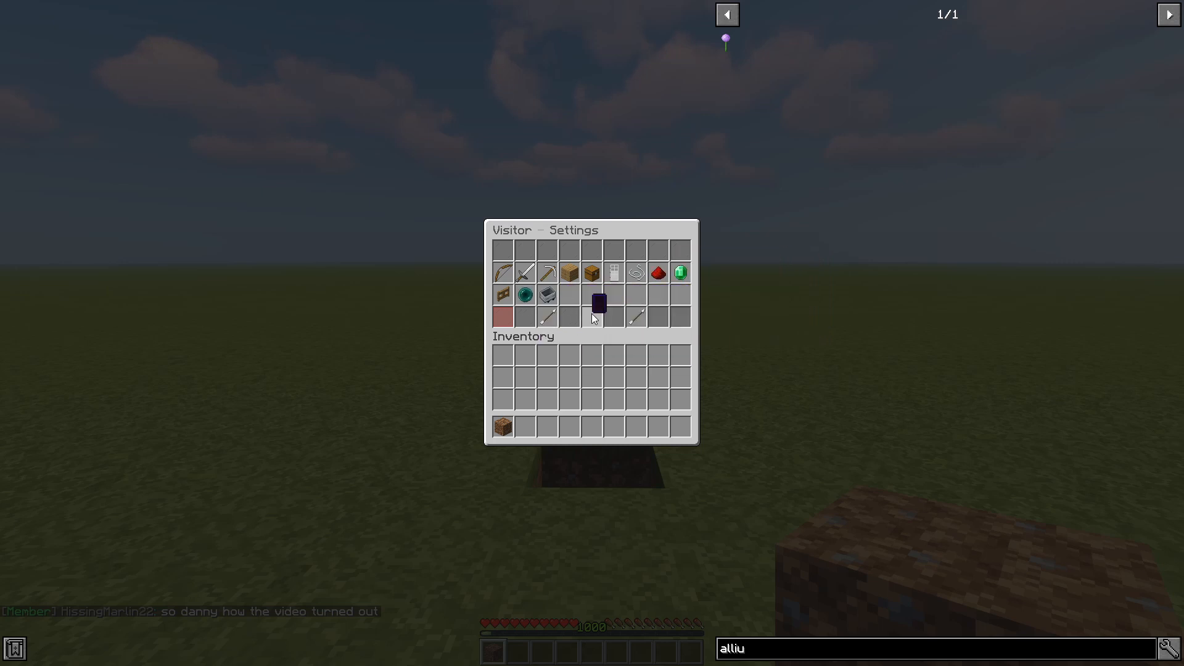
mouse_move(679, 274)
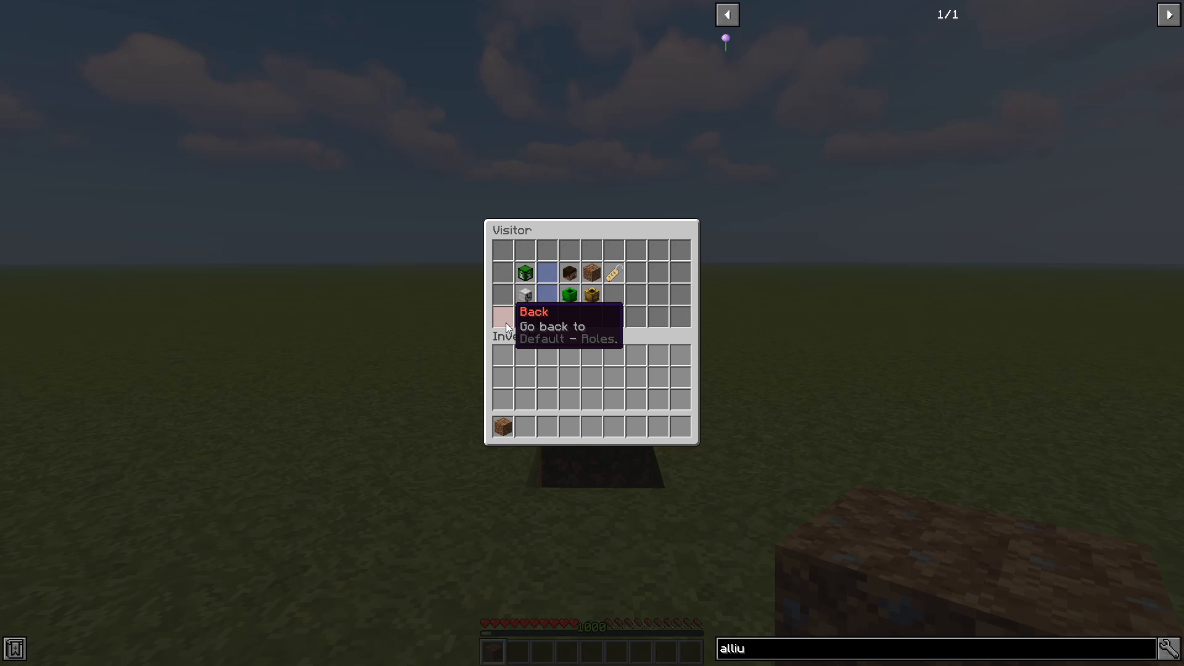
mouse_move(589, 284)
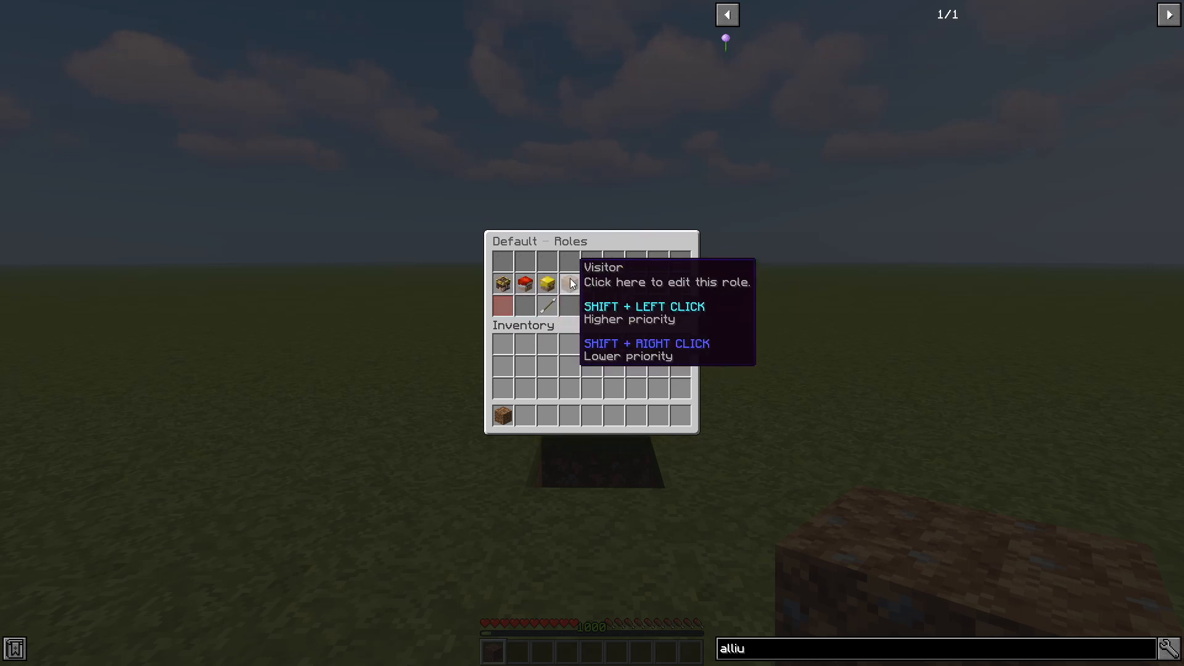
Check the Visitor role's Management Settings with Claim Land at Border disabled, then leave the menu
click(567, 283)
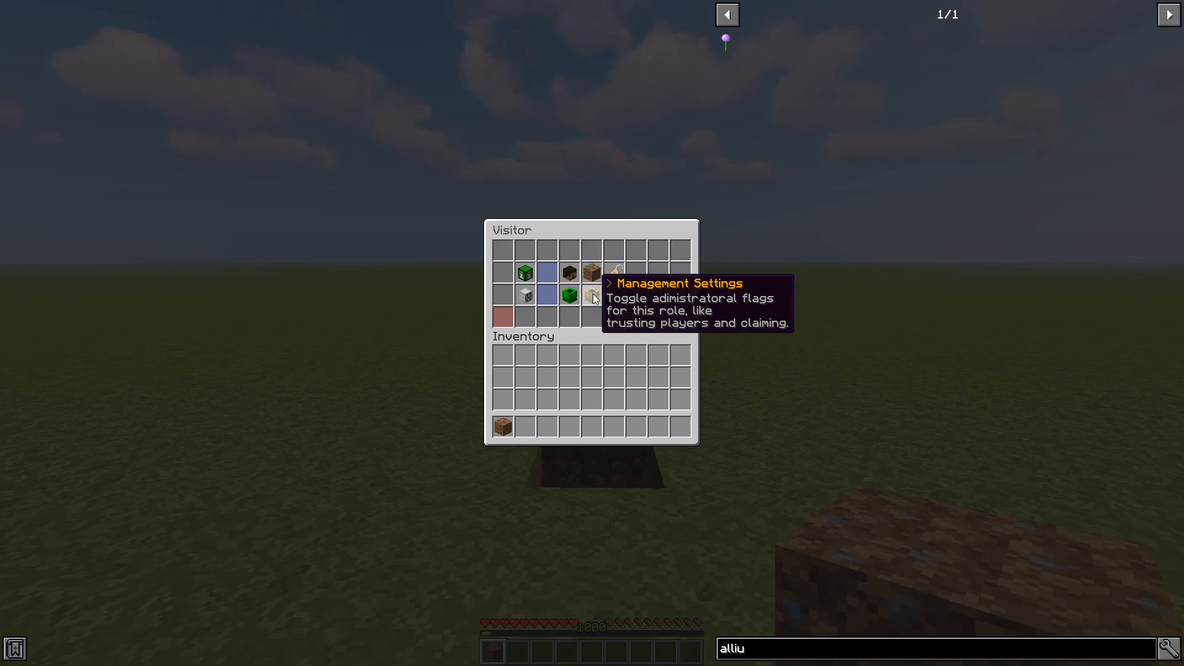
mouse_move(581, 297)
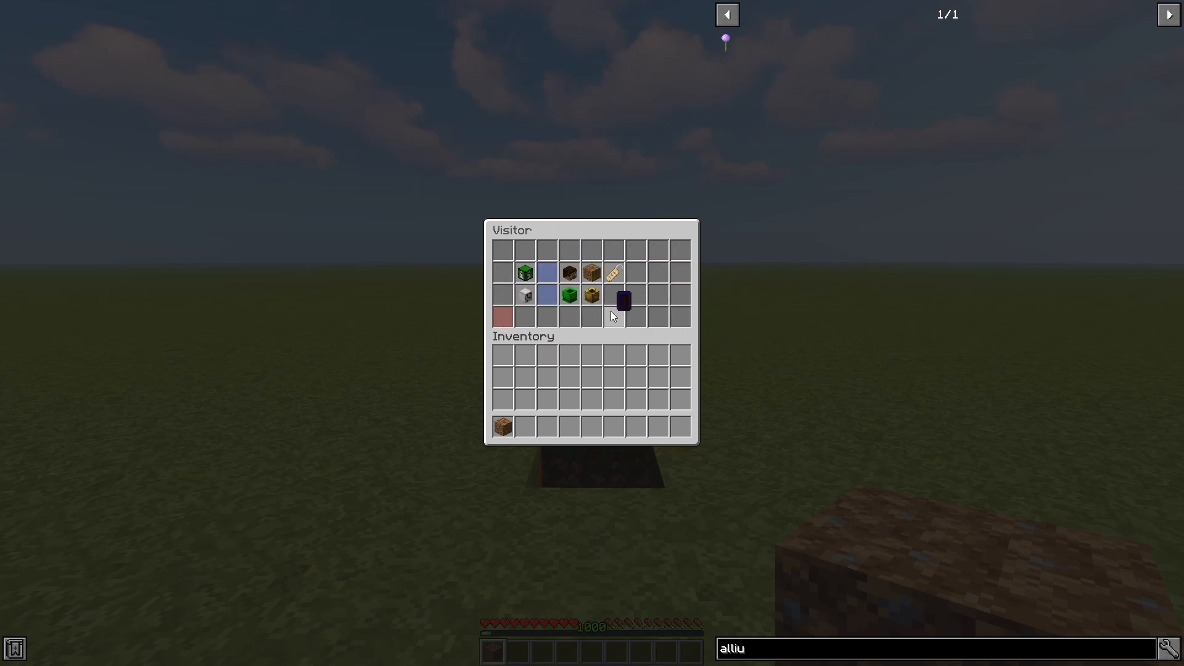
mouse_move(505, 271)
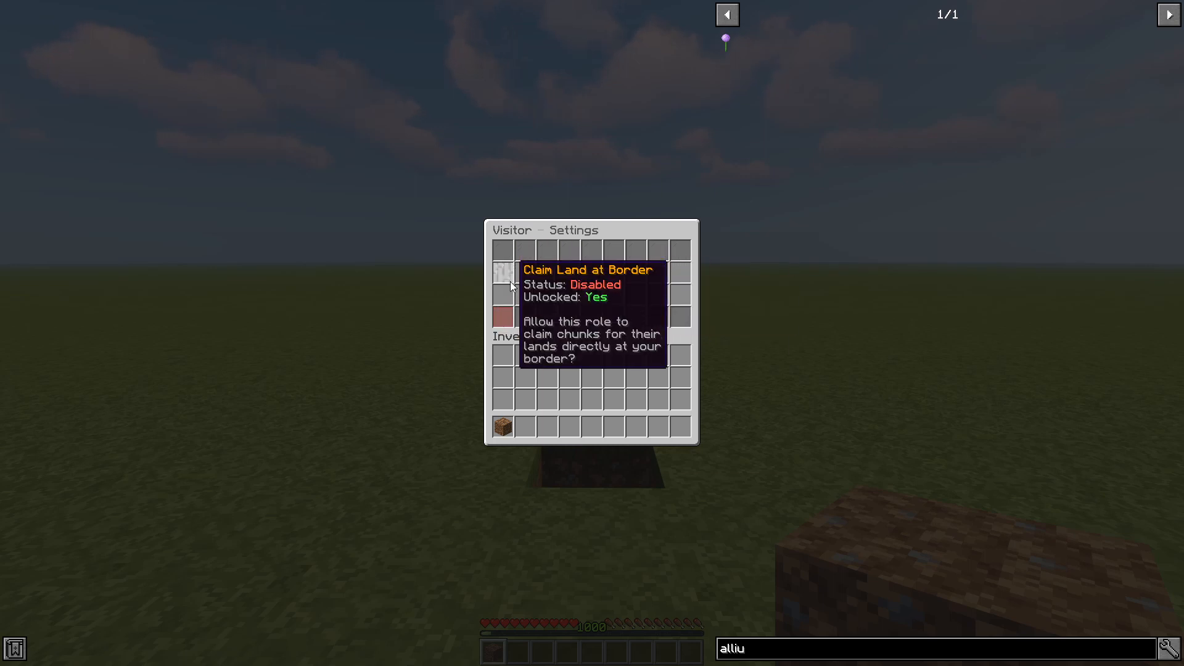
mouse_move(502, 275)
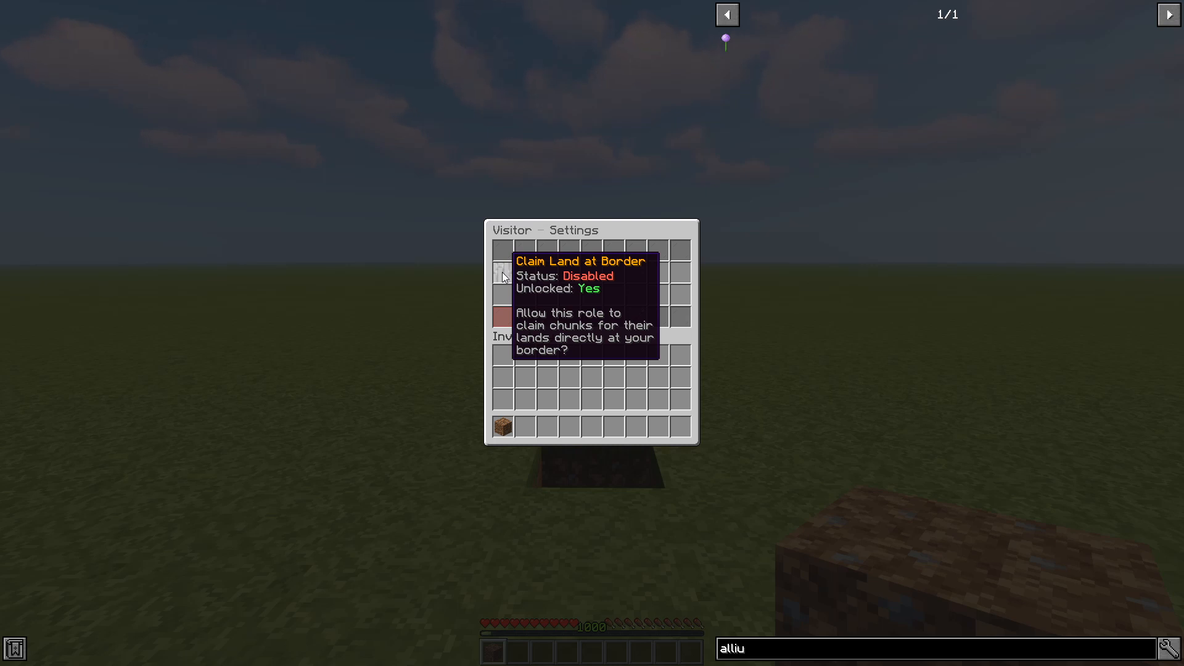
mouse_move(359, 272)
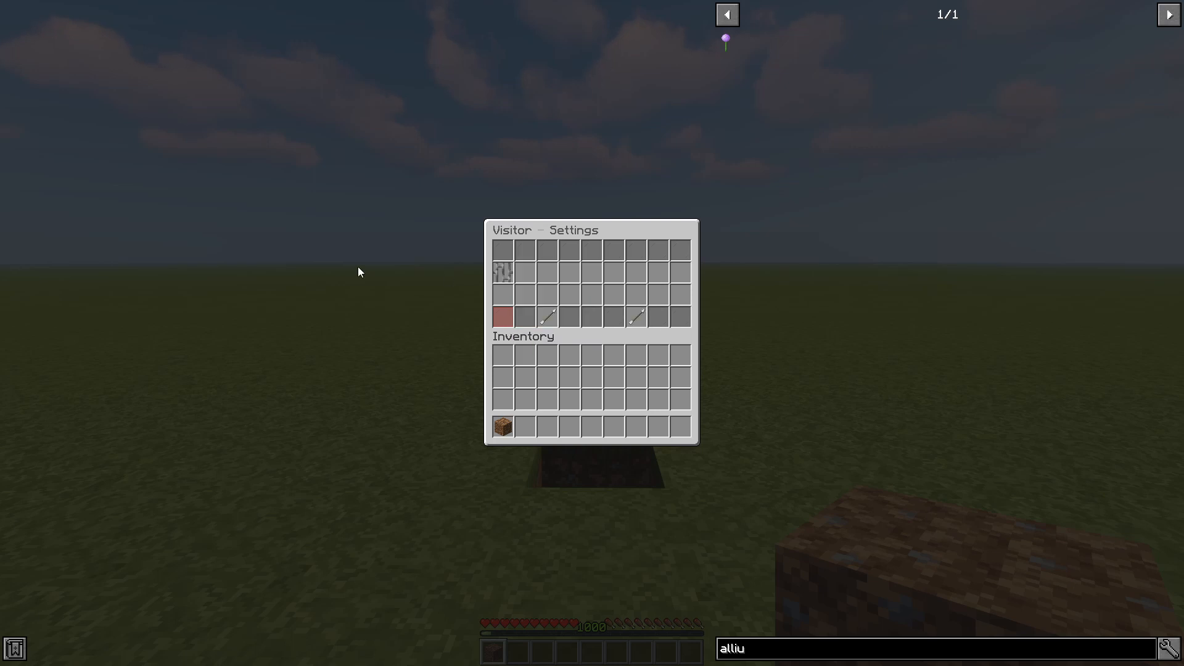
key(Escape)
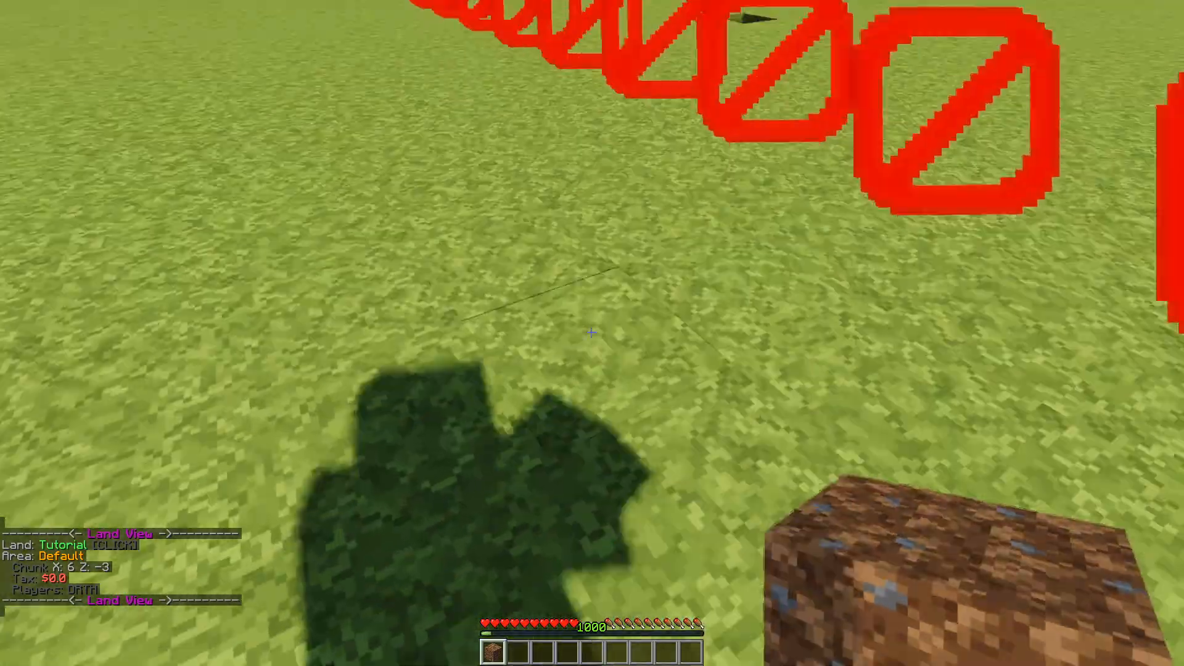
mouse_move(592, 333)
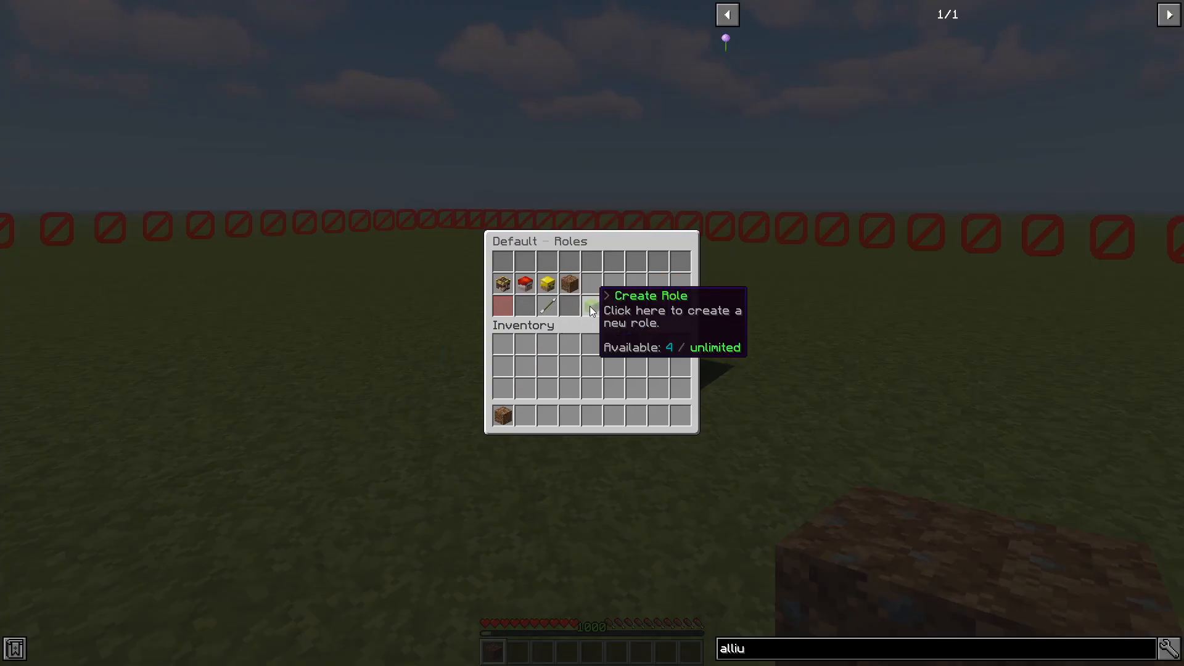
mouse_move(565, 285)
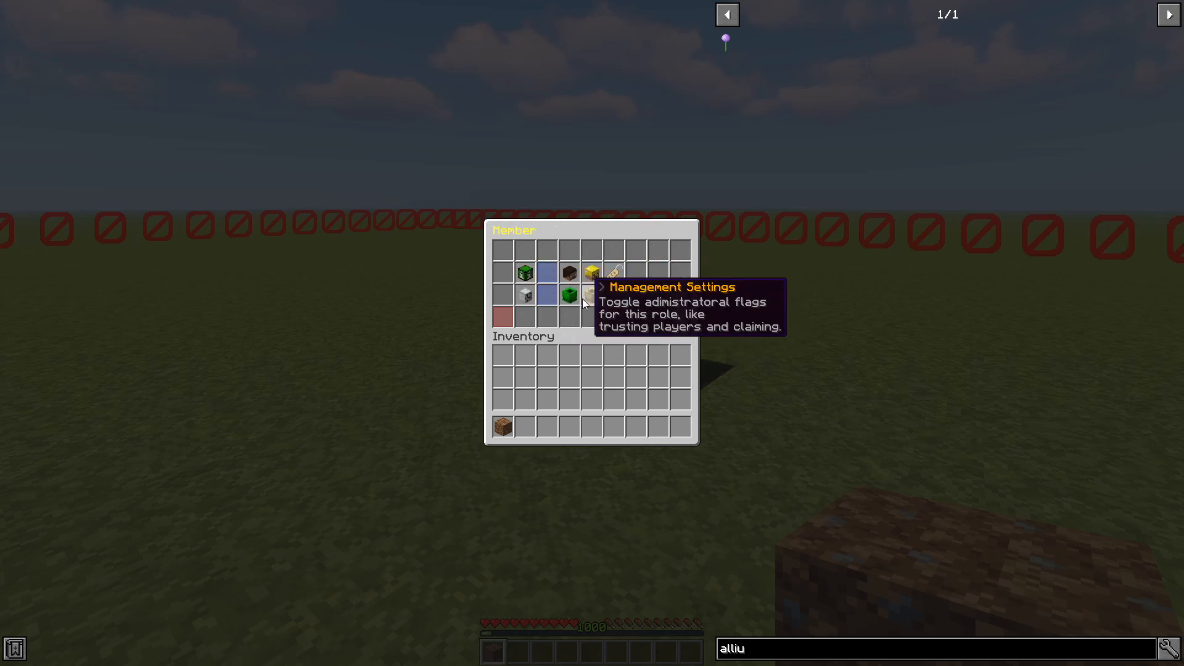
mouse_move(614, 274)
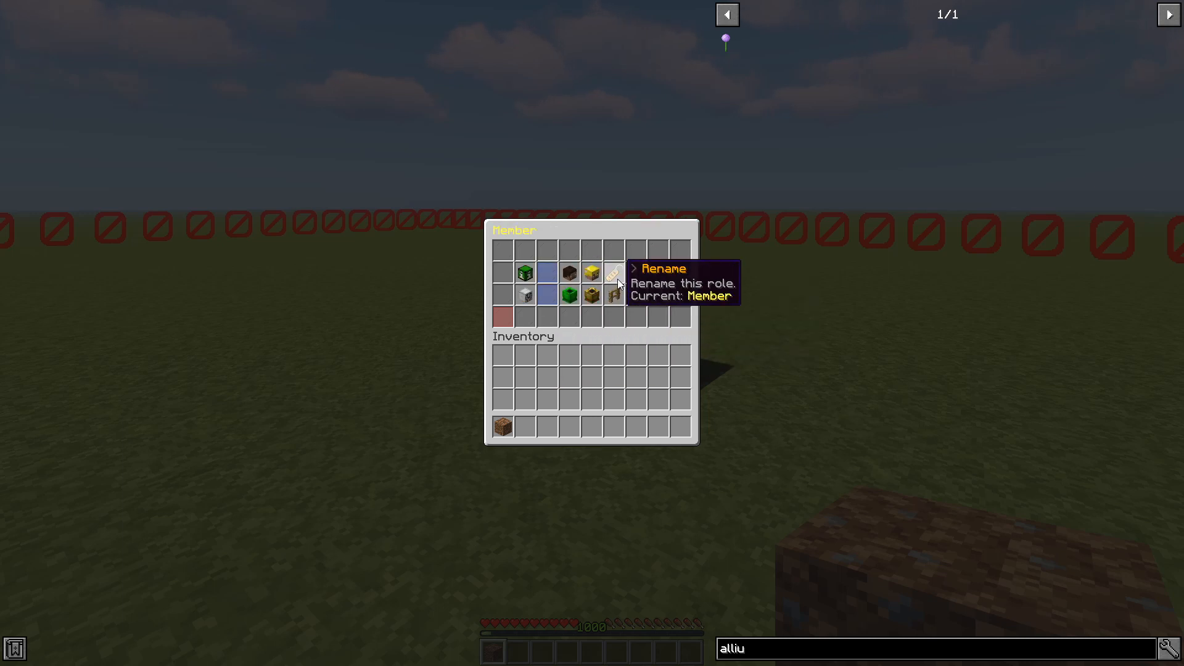
mouse_move(613, 294)
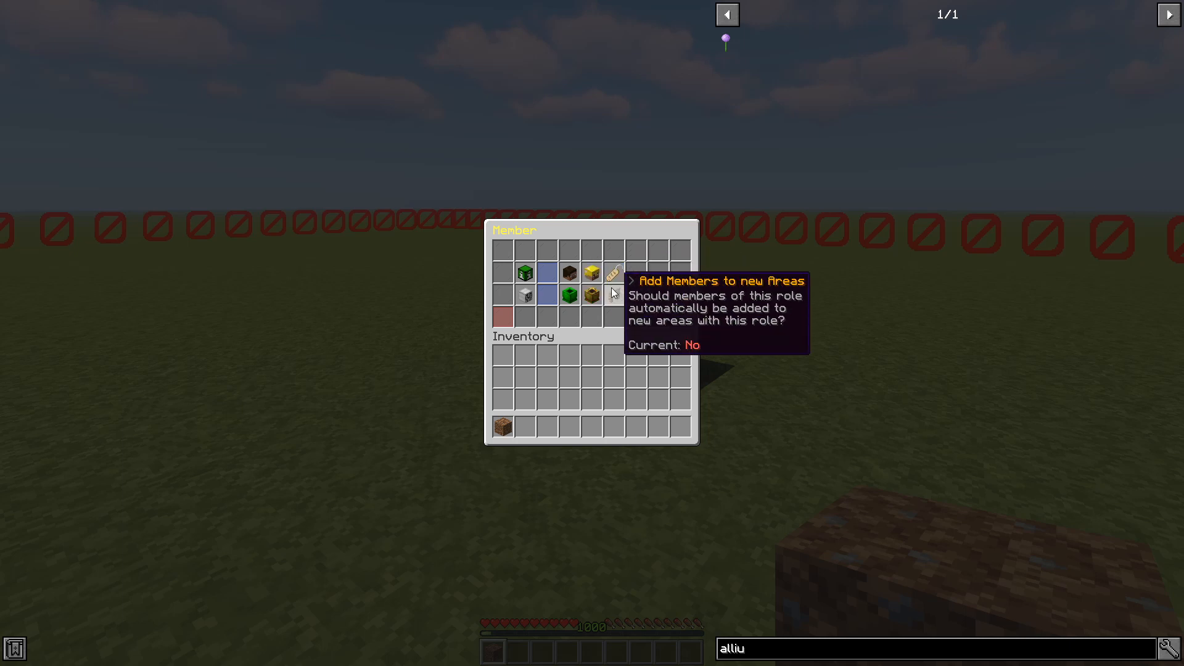
mouse_move(617, 297)
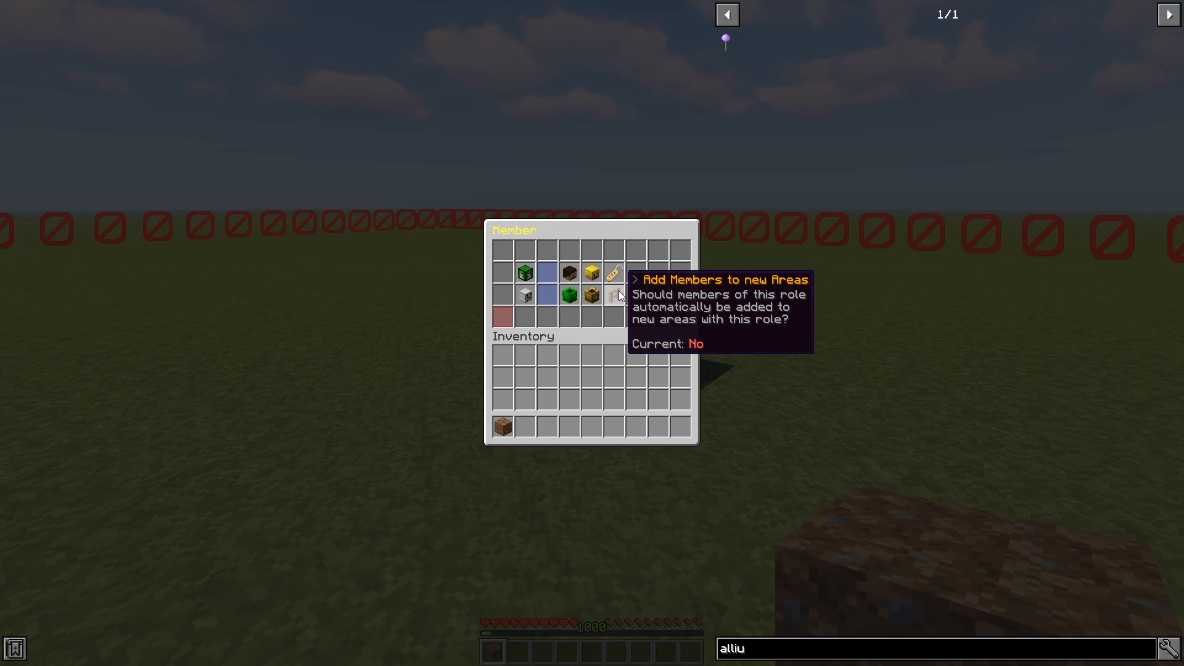
mouse_move(594, 294)
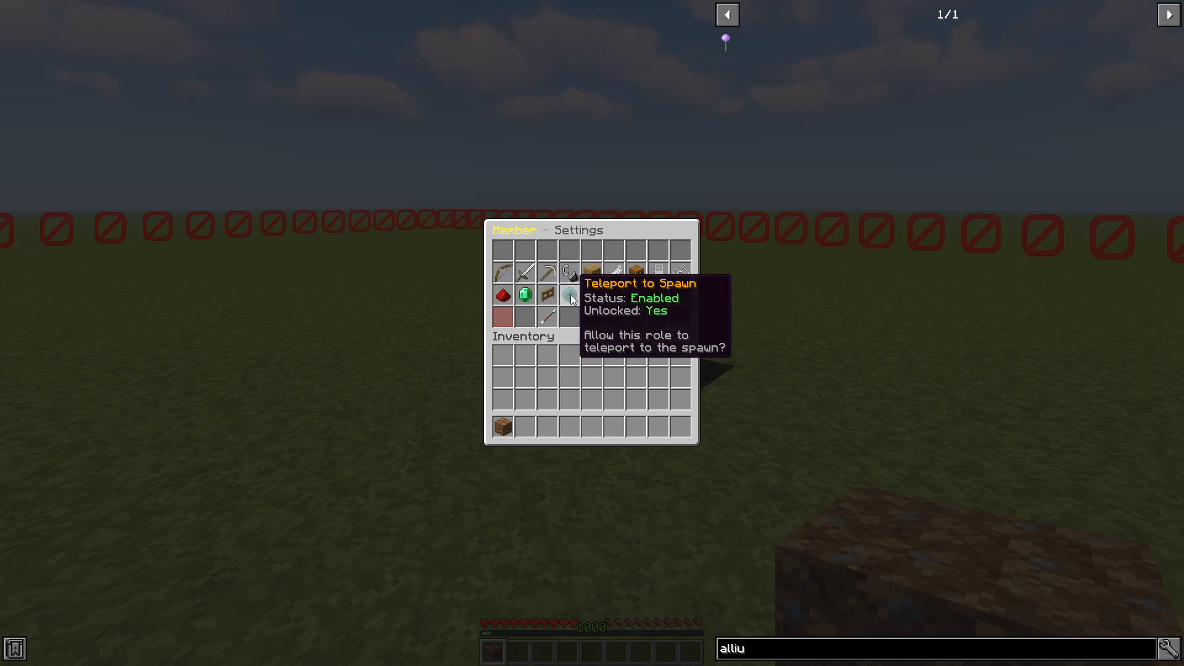
mouse_move(615, 274)
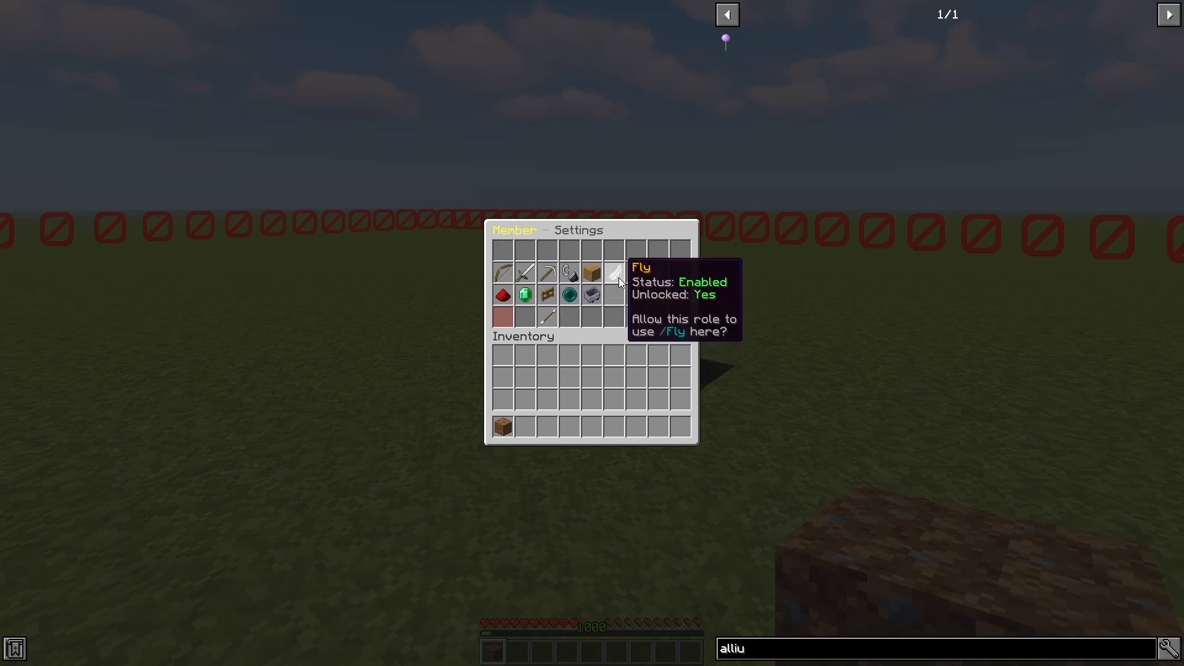
mouse_move(618, 277)
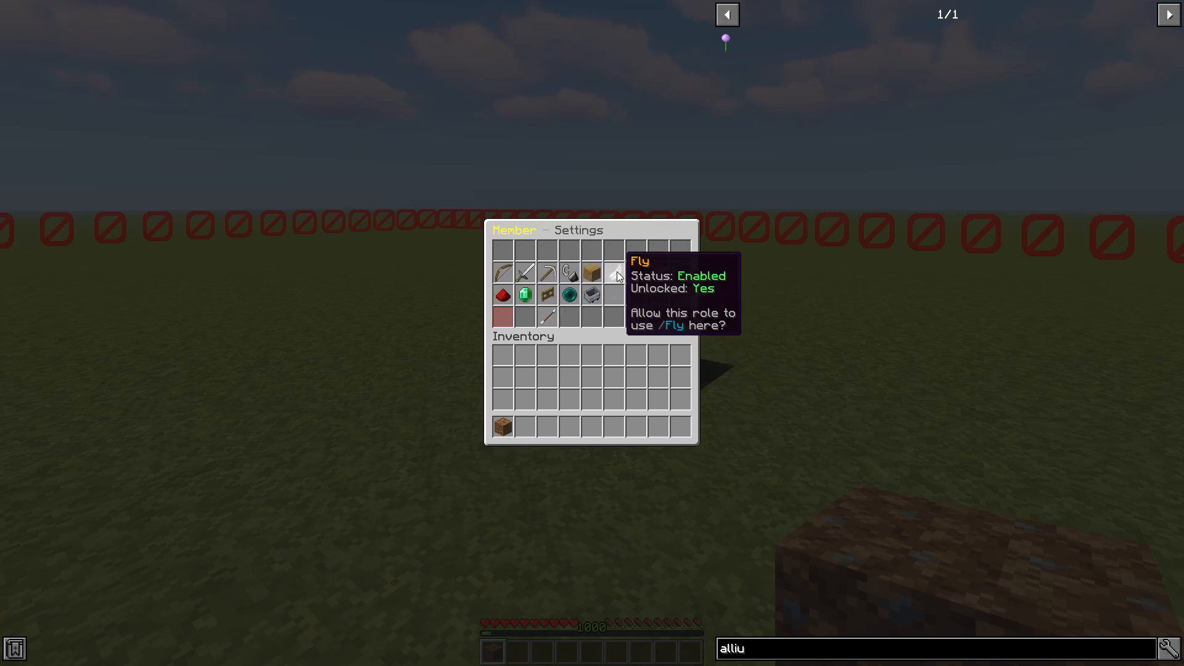
mouse_move(611, 274)
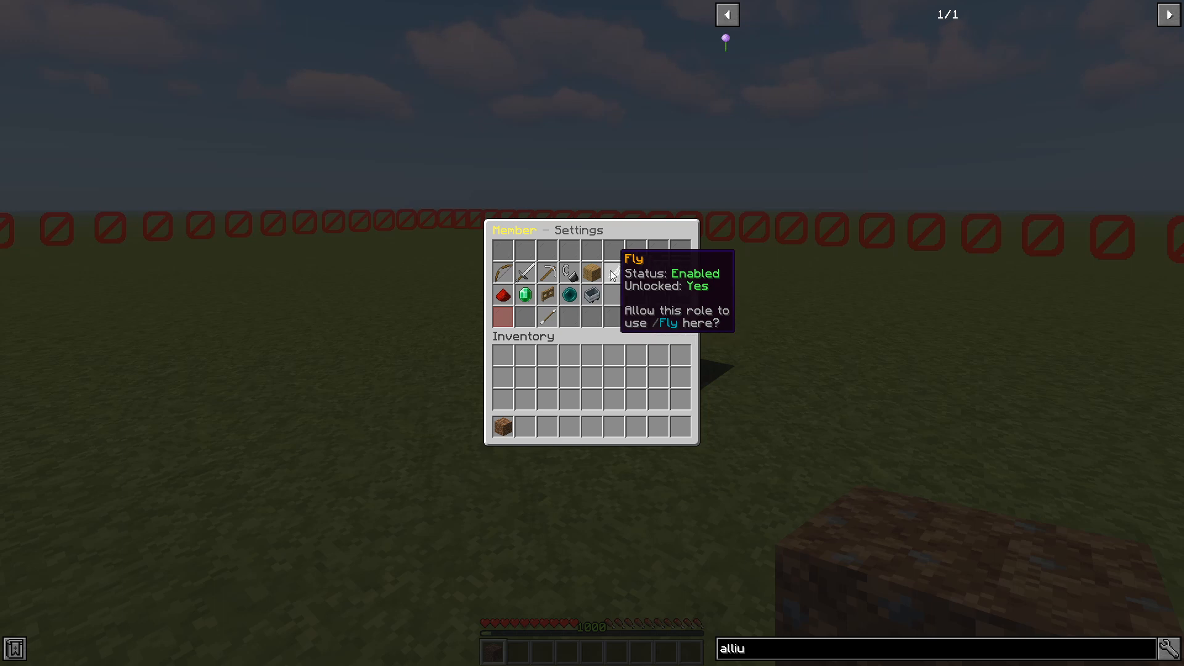
mouse_move(369, 283)
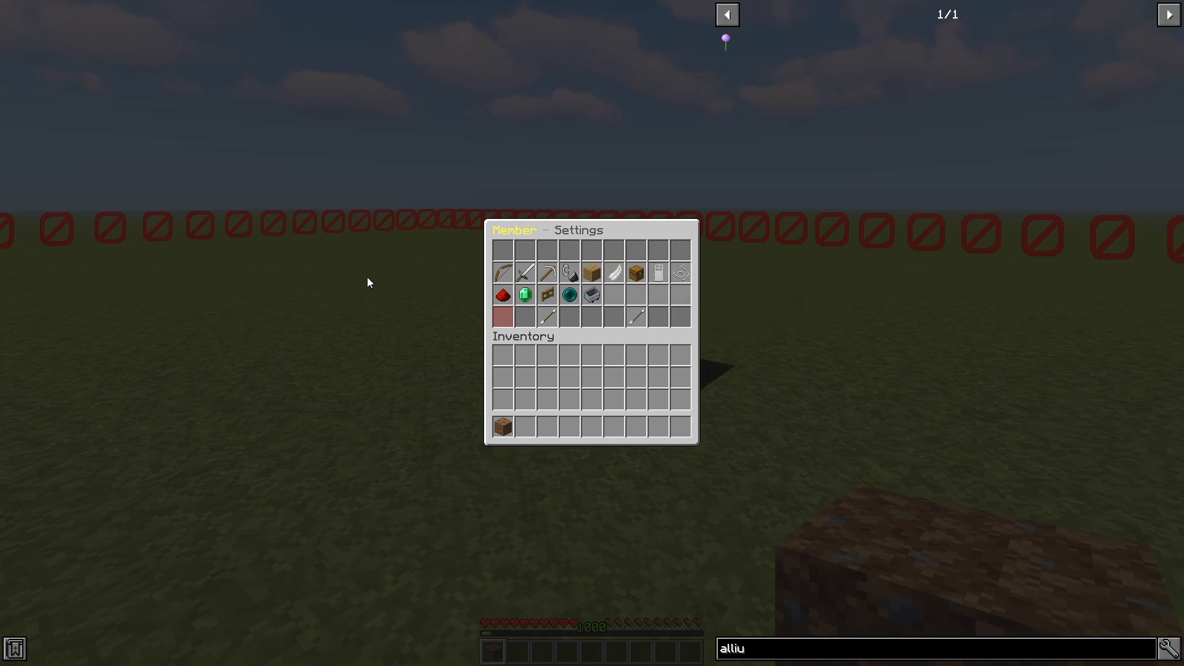
mouse_move(612, 274)
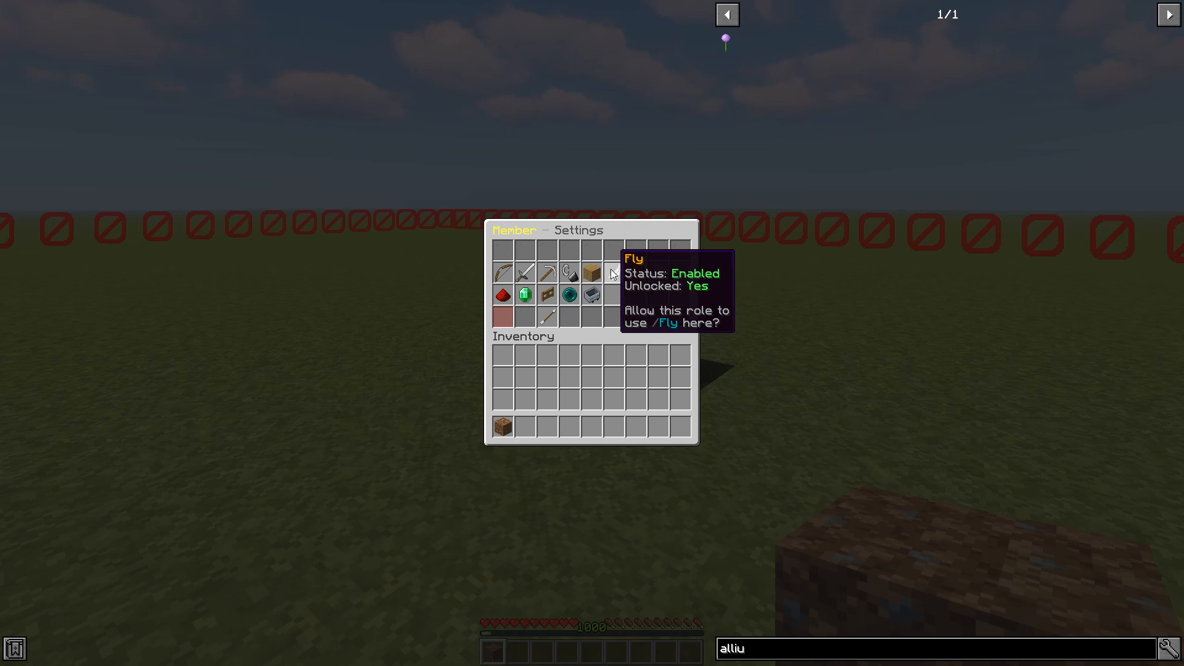
mouse_move(591, 294)
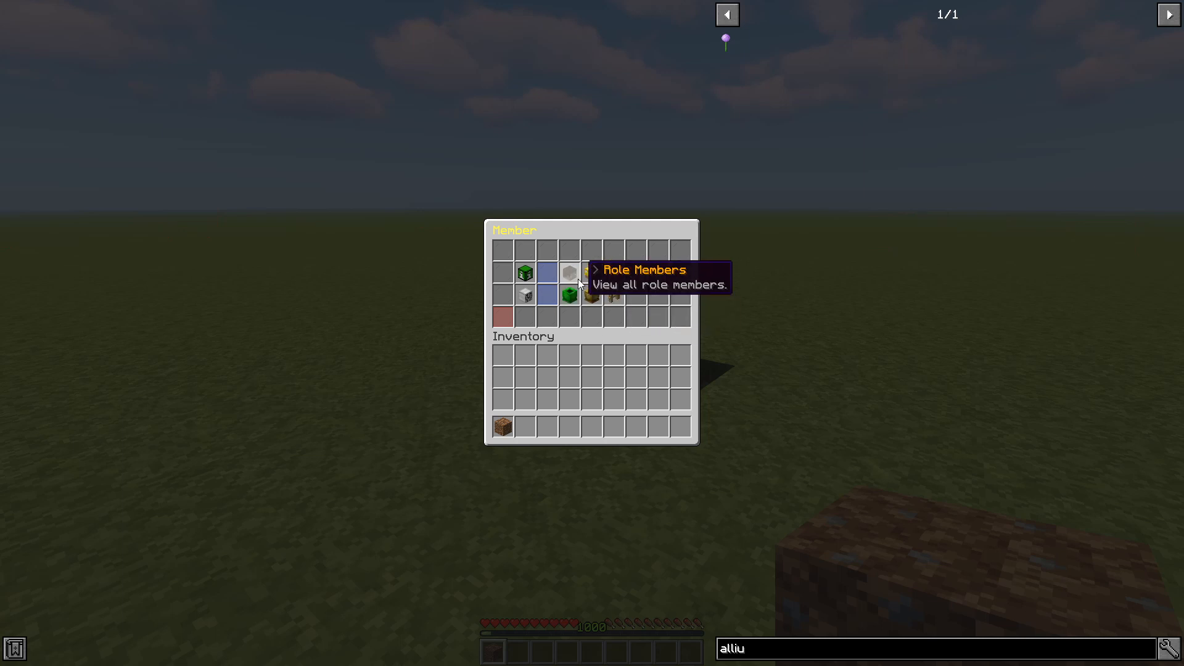
mouse_move(532, 337)
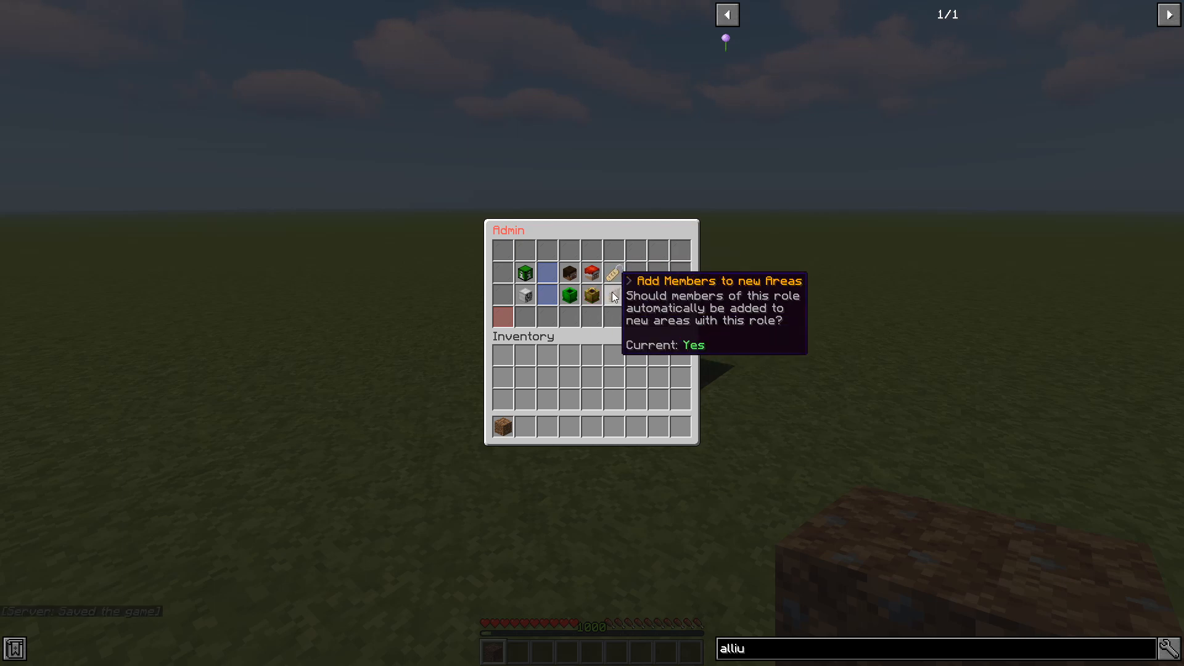
mouse_move(591, 294)
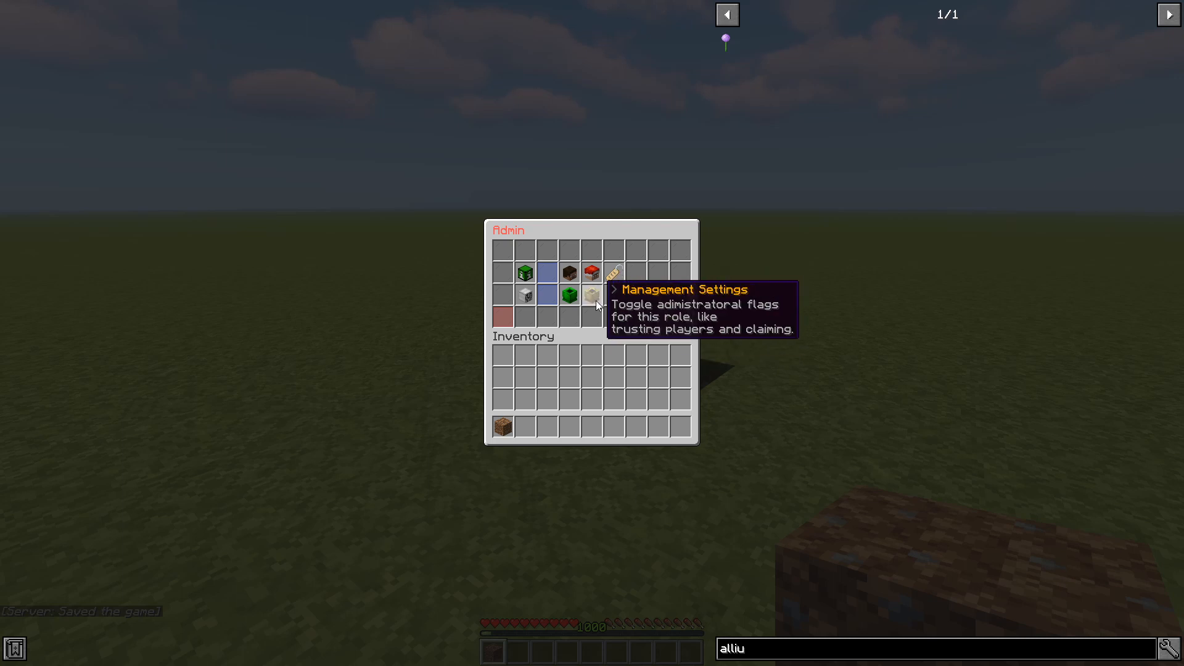
View the Admin role's Management Settings with Assign Areas, Claim Land and Set Landspawn disabled
click(591, 295)
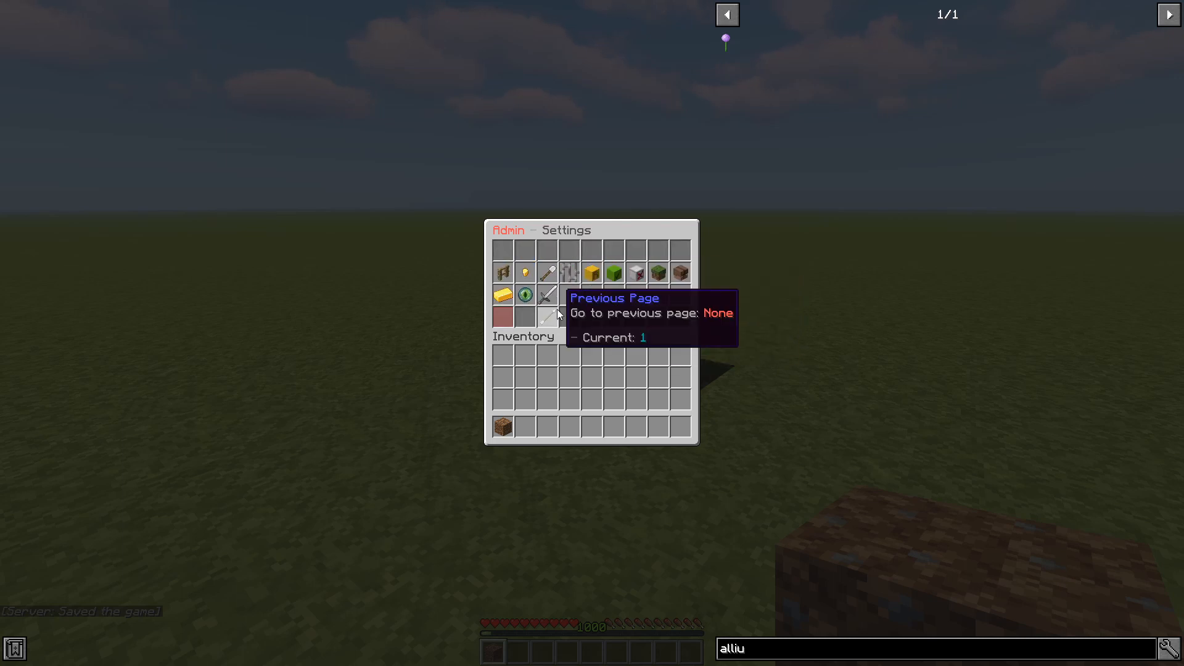
mouse_move(502, 272)
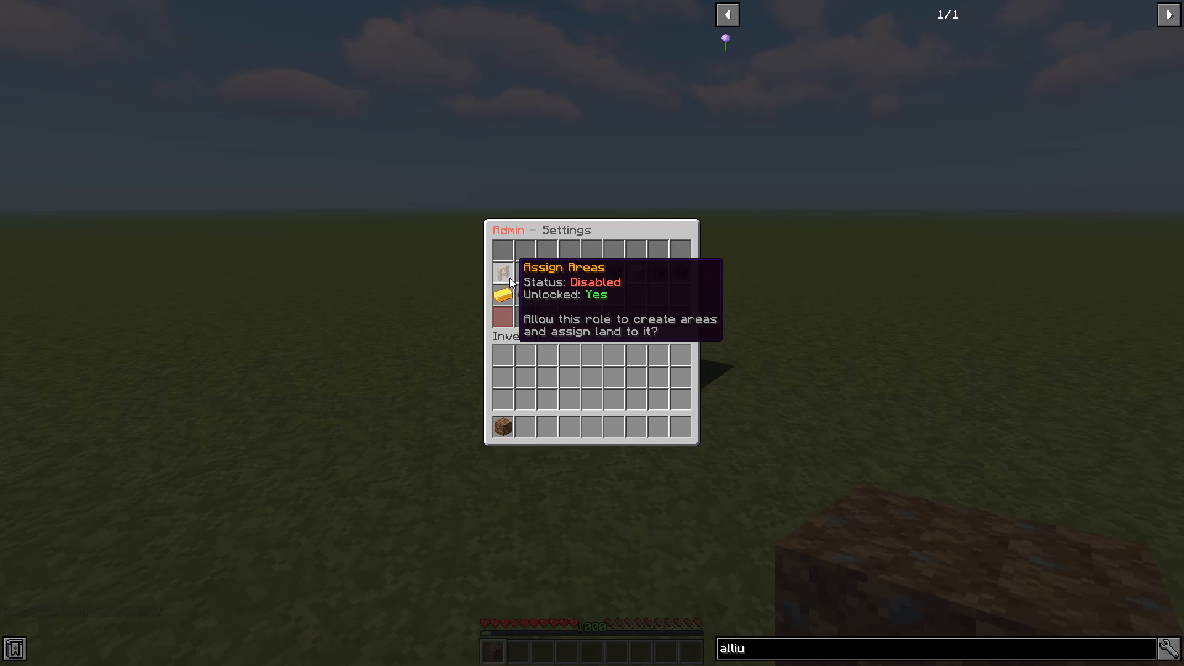
mouse_move(548, 271)
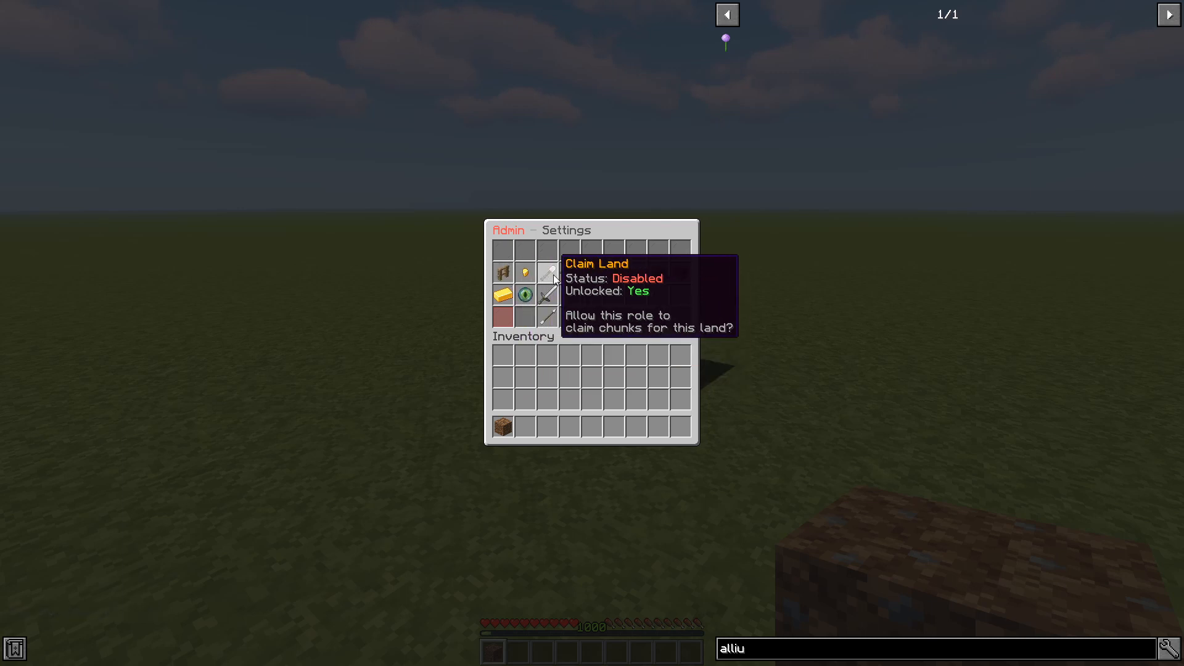
mouse_move(552, 272)
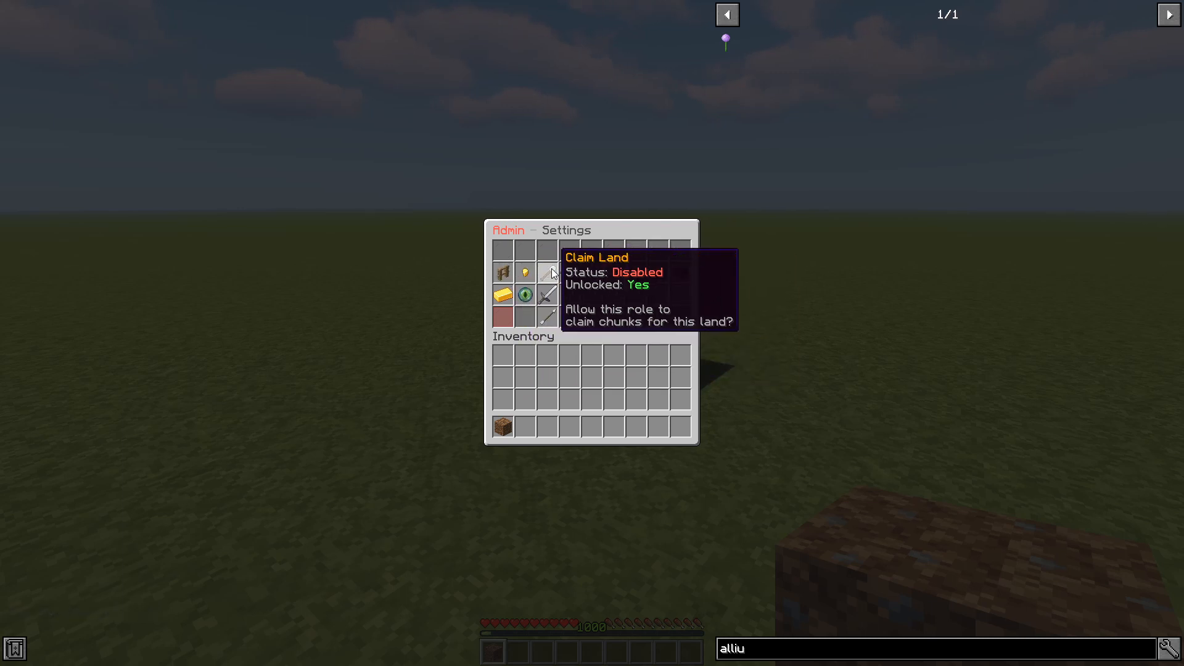
mouse_move(657, 273)
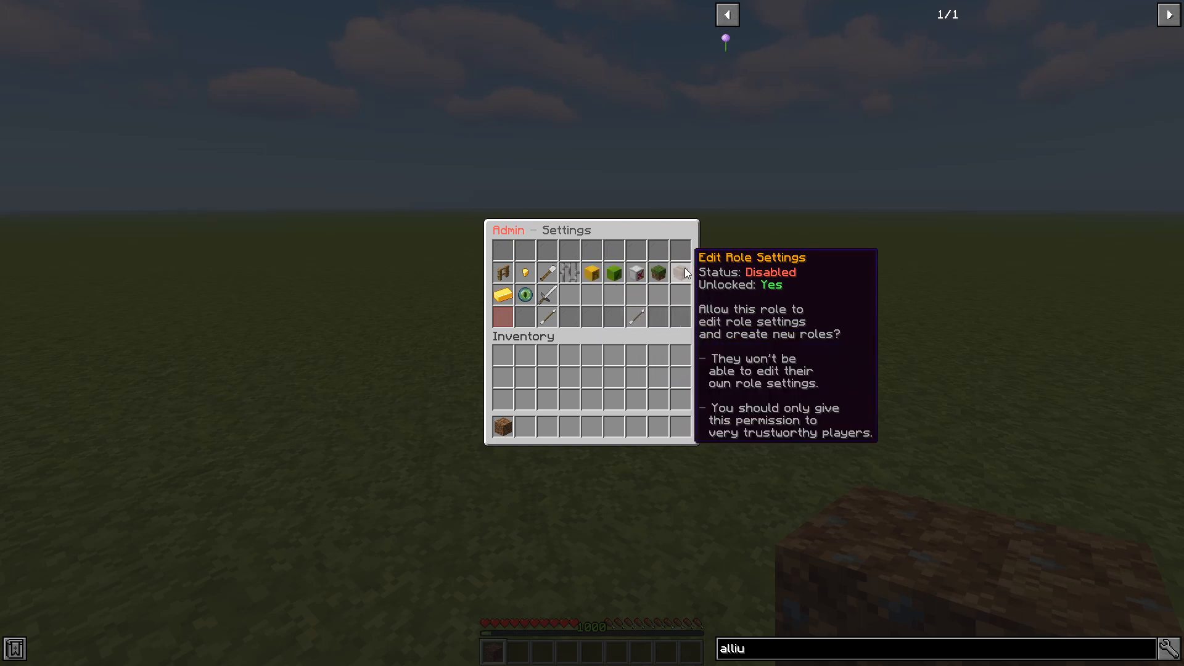
mouse_move(636, 274)
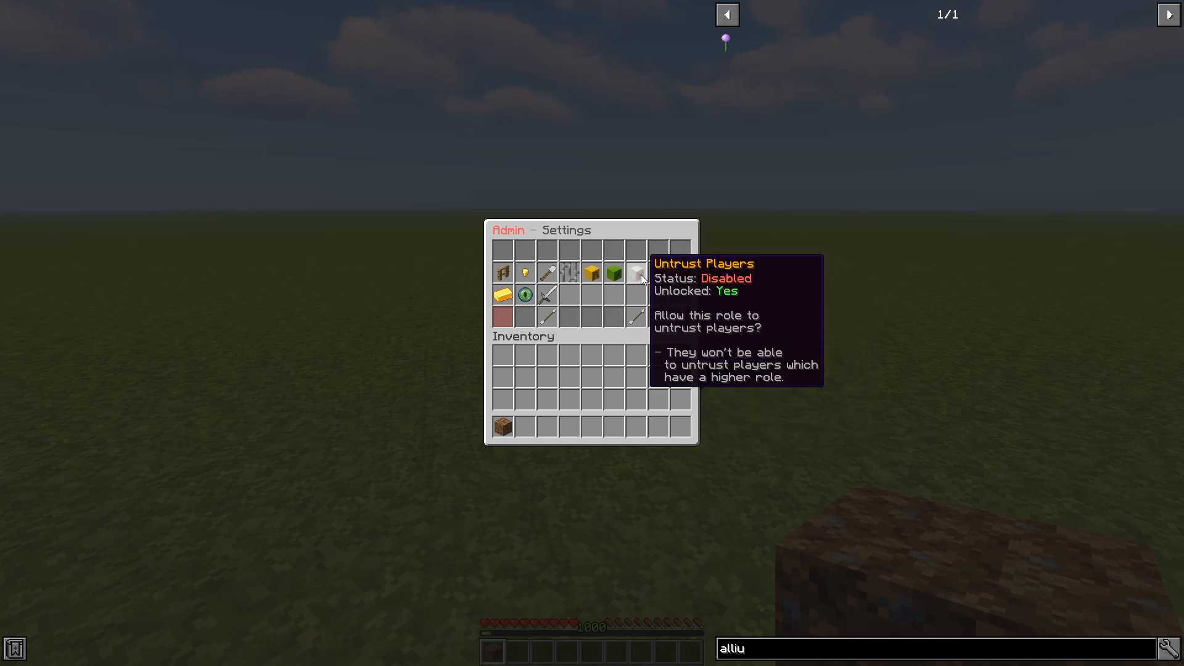
mouse_move(526, 294)
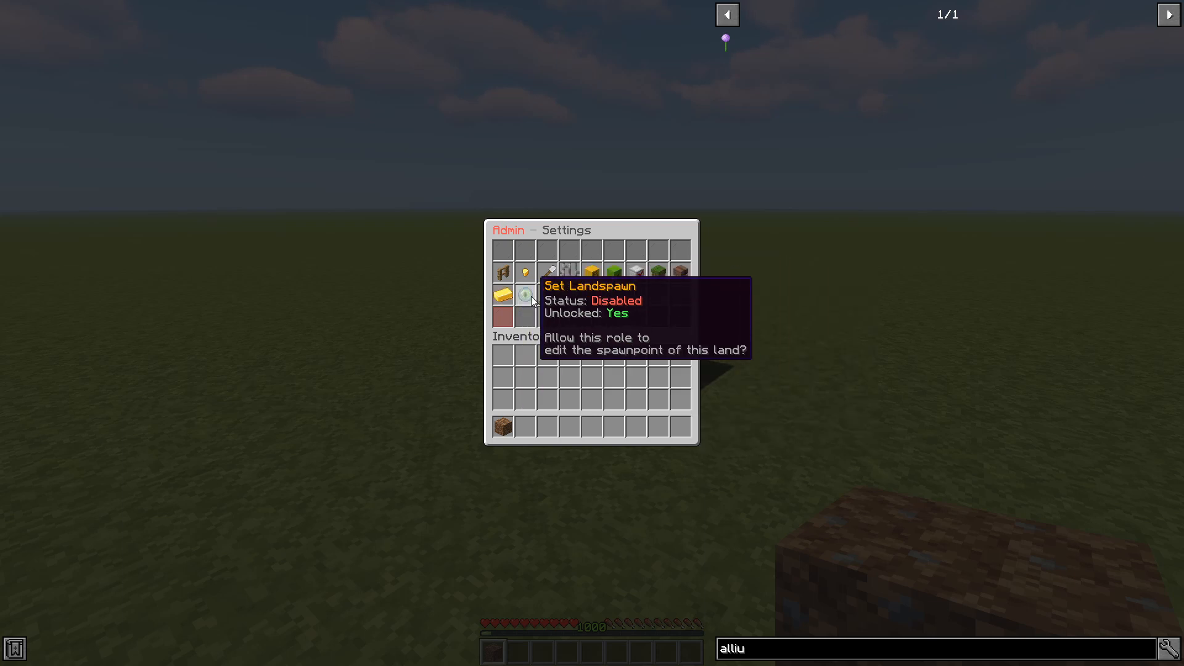
mouse_move(548, 295)
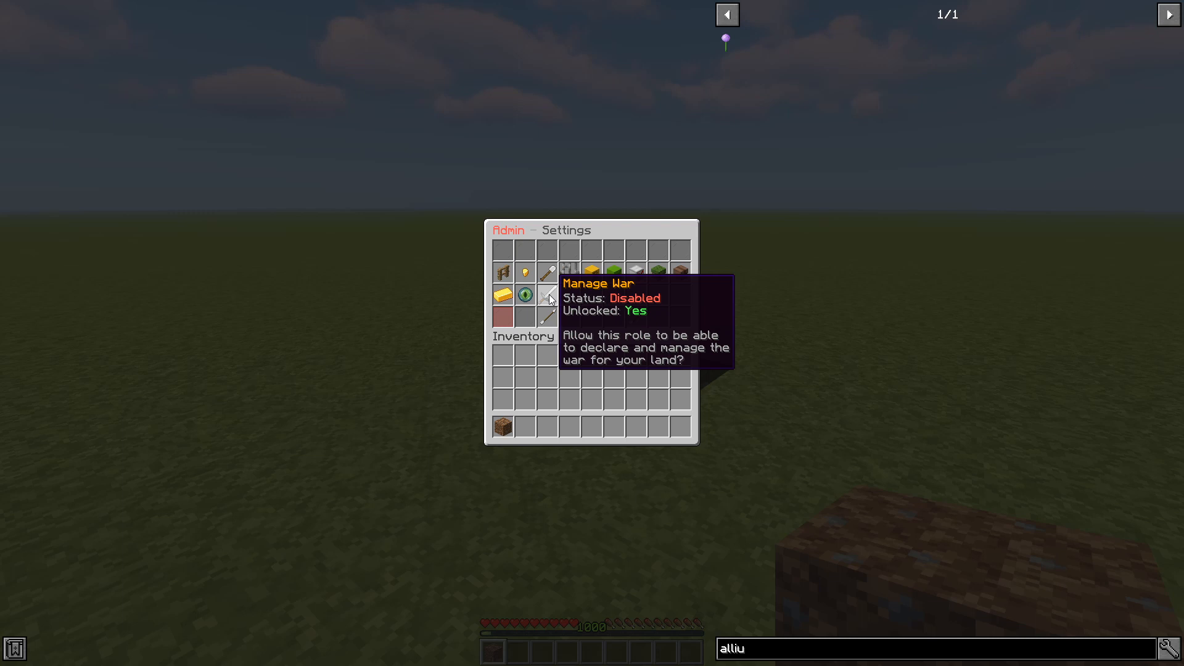
mouse_move(545, 305)
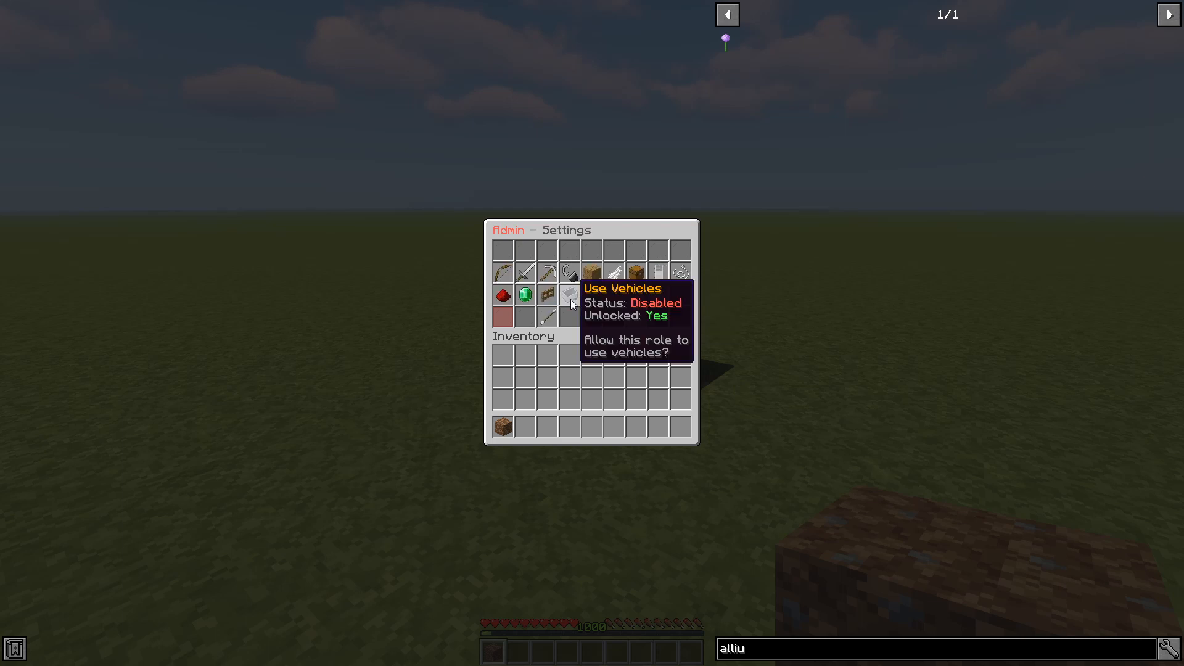
mouse_move(523, 294)
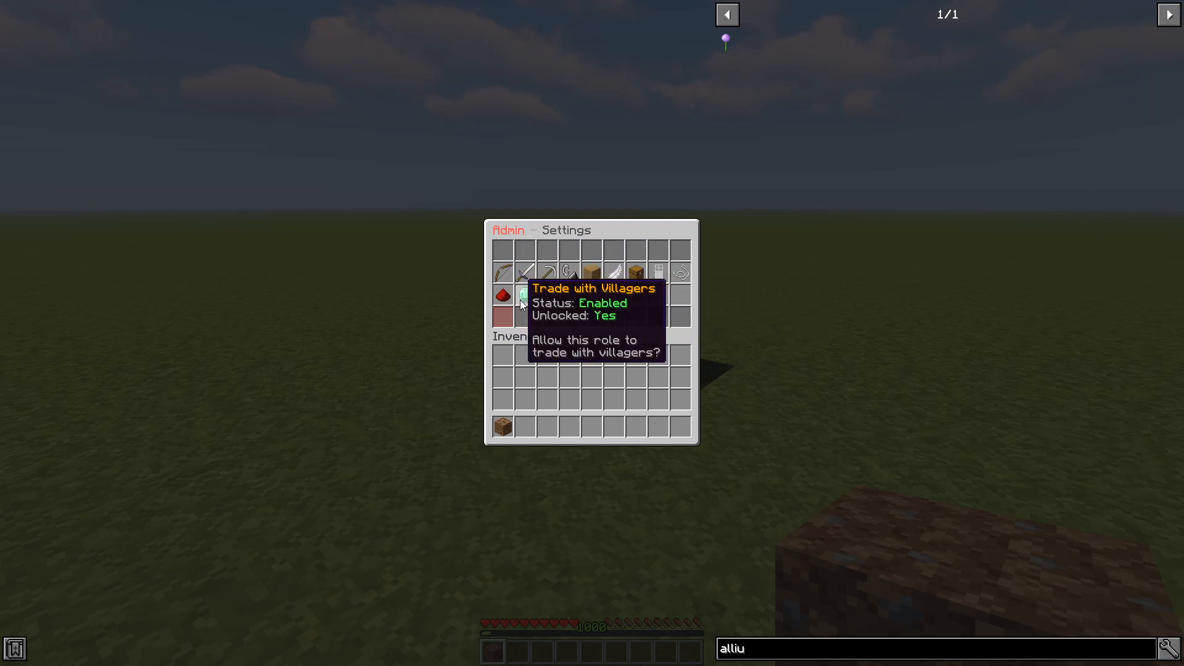
mouse_move(499, 317)
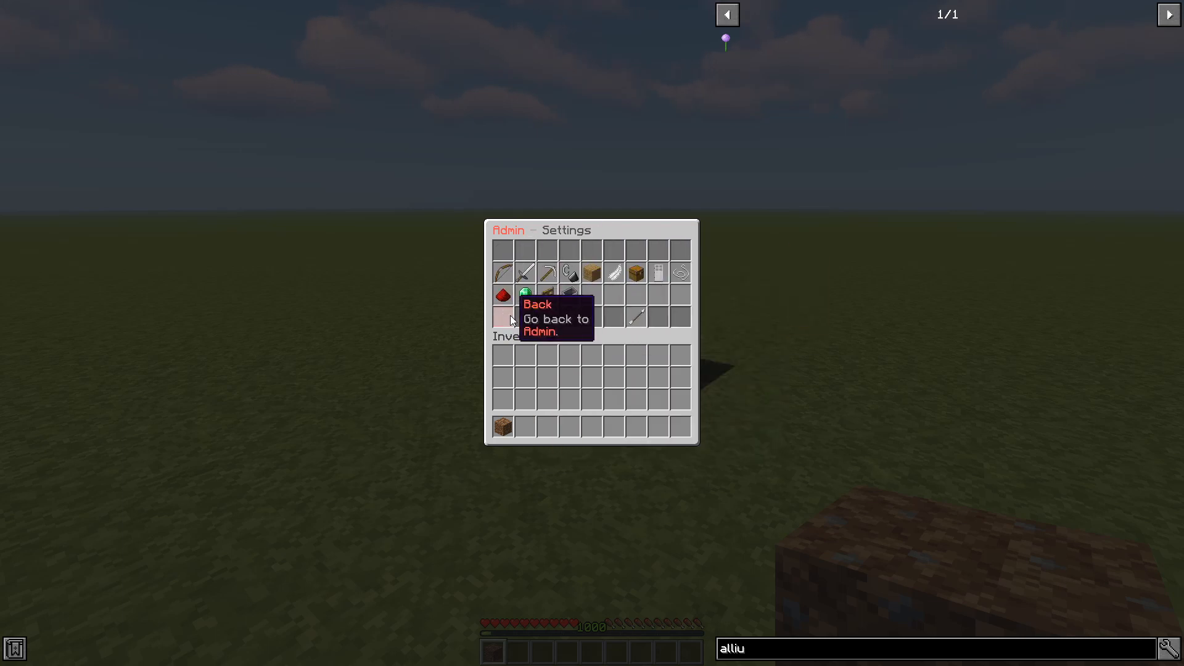
Return from Admin Settings to the Admin role's options after checking Use Vehicles and Trade with Villagers
click(502, 316)
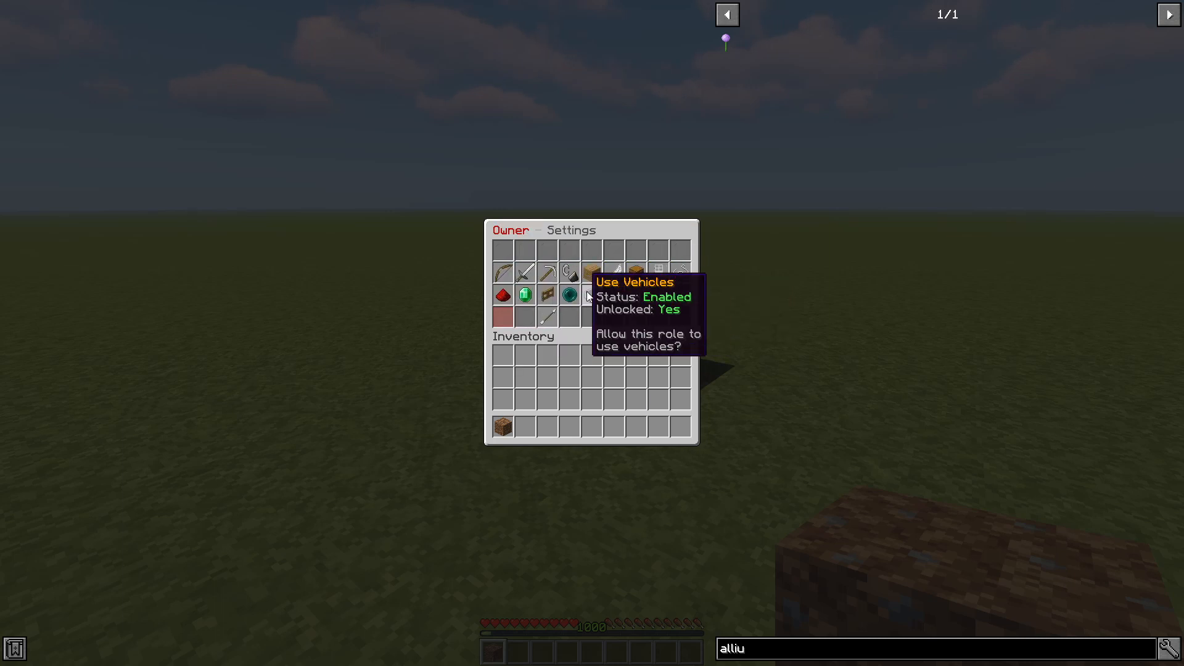
mouse_move(651, 264)
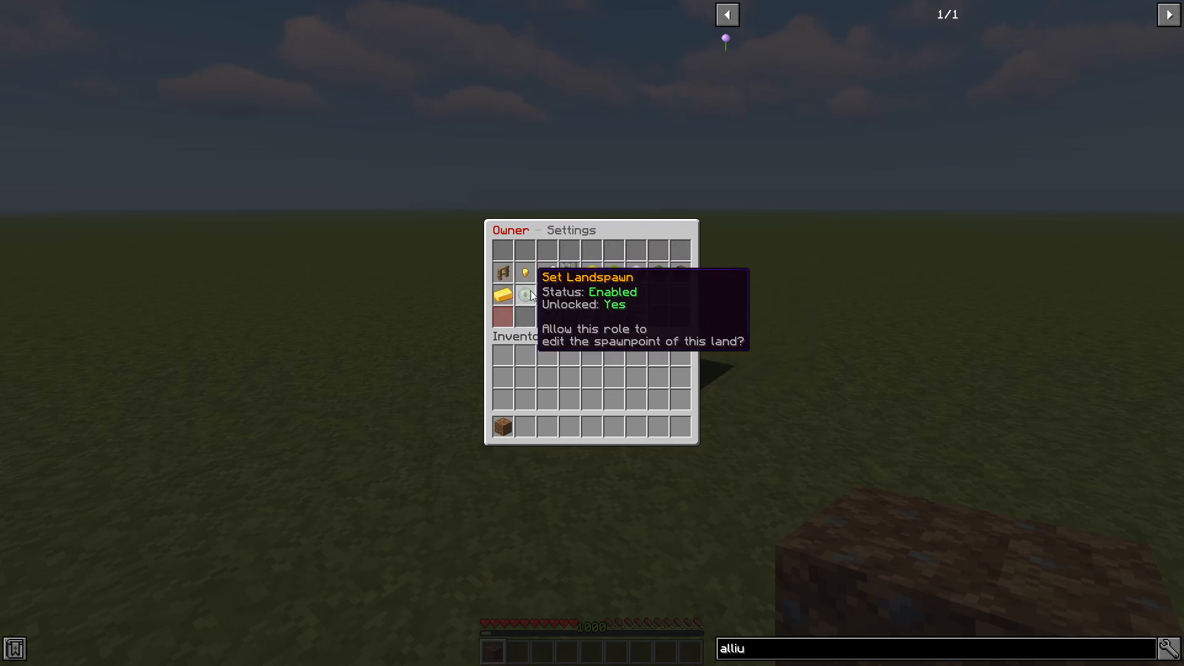
mouse_move(612, 273)
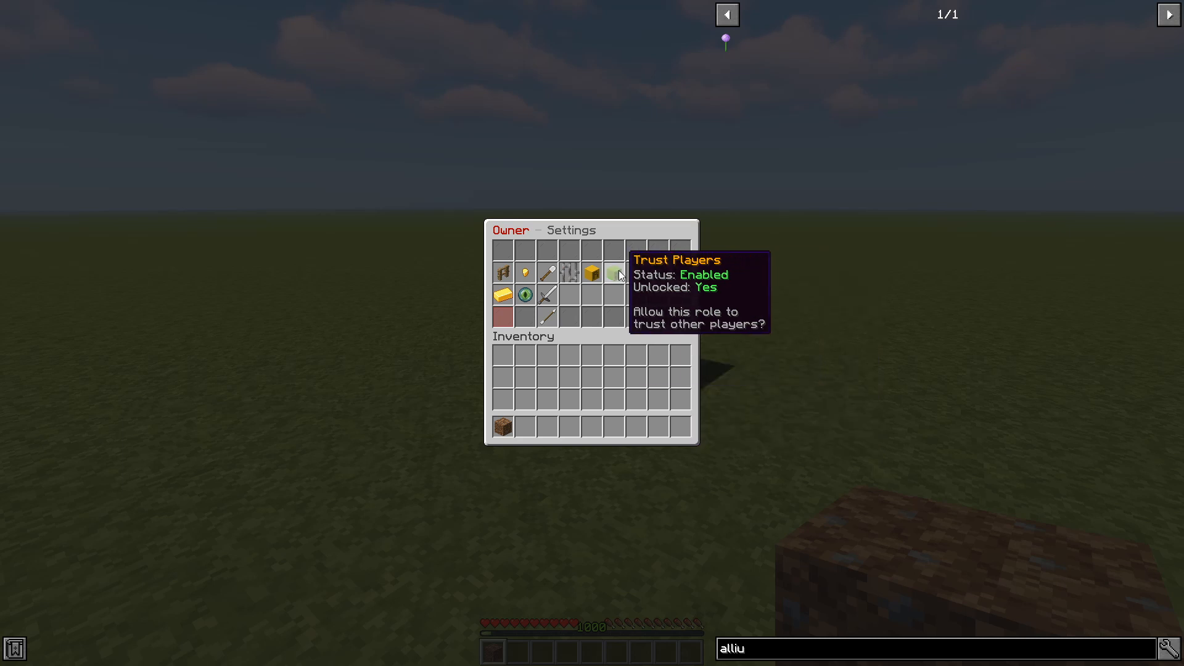
mouse_move(545, 274)
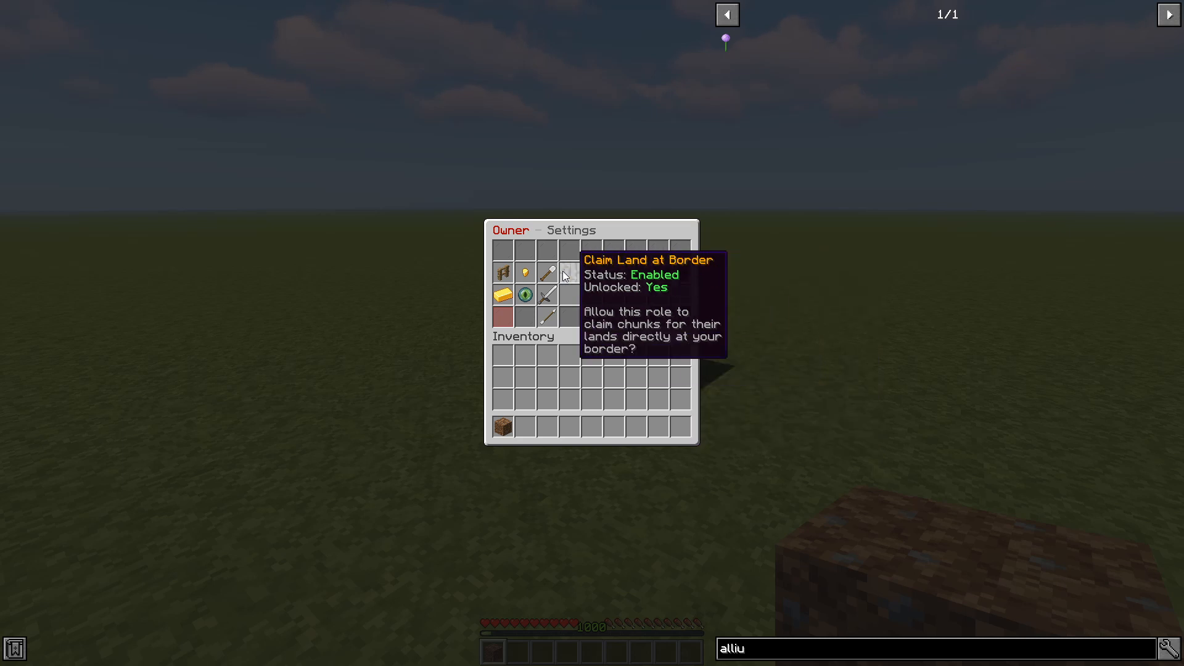
Leave the Owner role's settings after seeing Use Vehicles, Set Landspawn and Trust Players enabled
key(Escape)
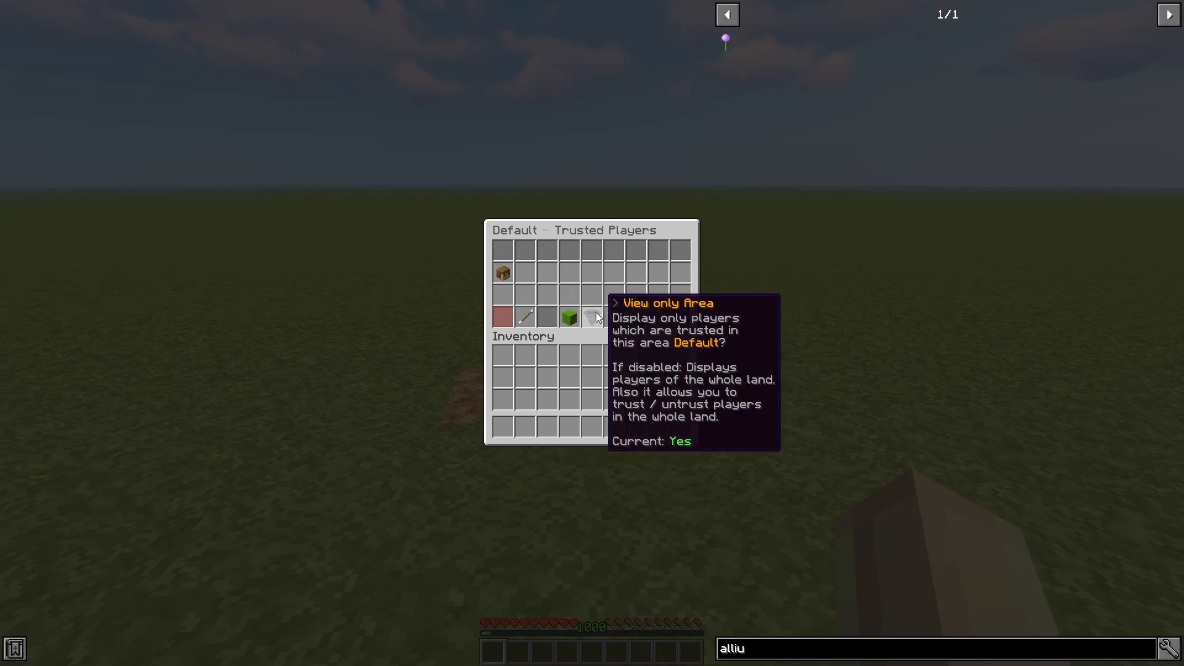
mouse_move(502, 273)
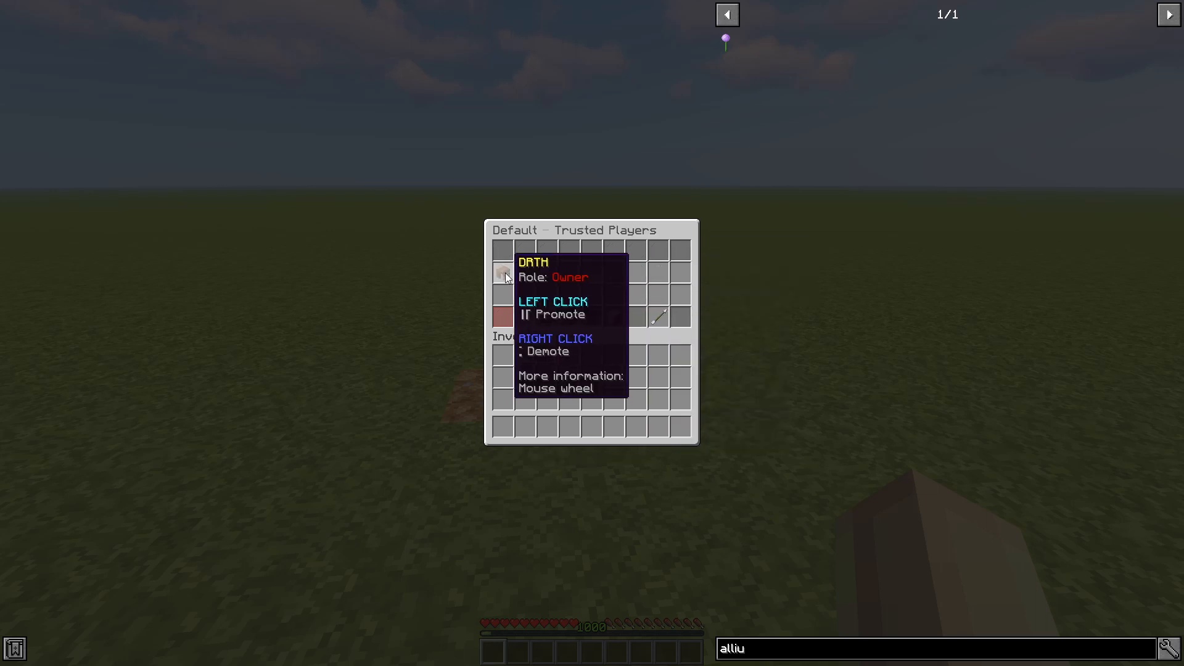
mouse_move(570, 316)
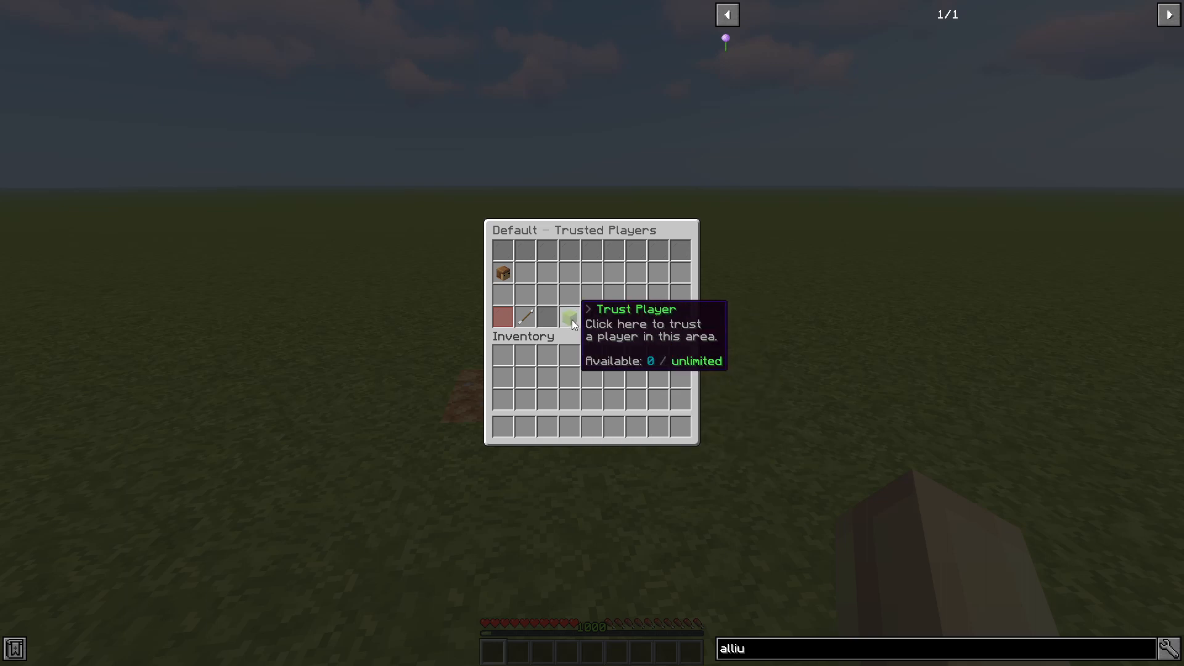
click(569, 315)
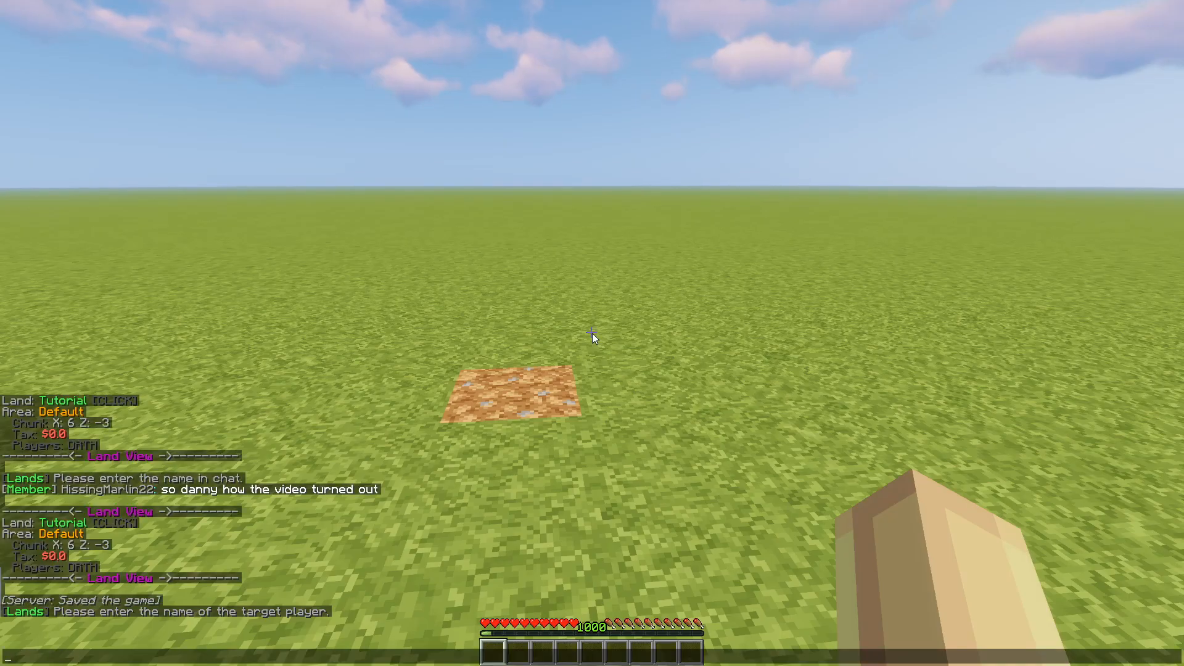
text(sassykittencx)
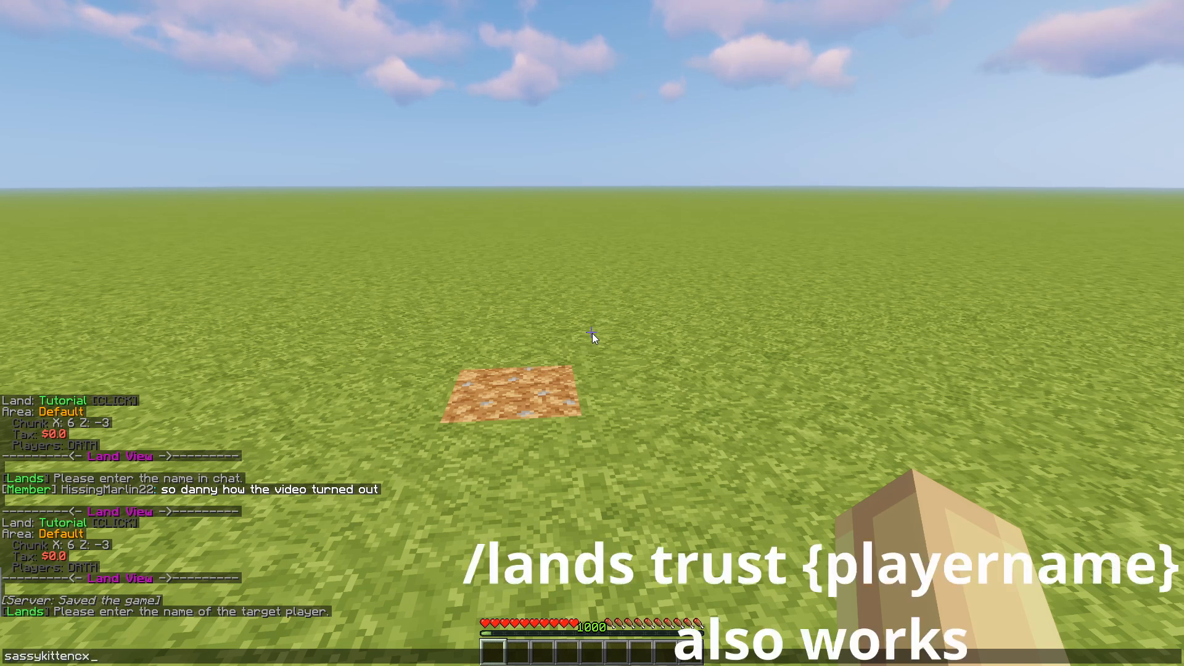
key(Return)
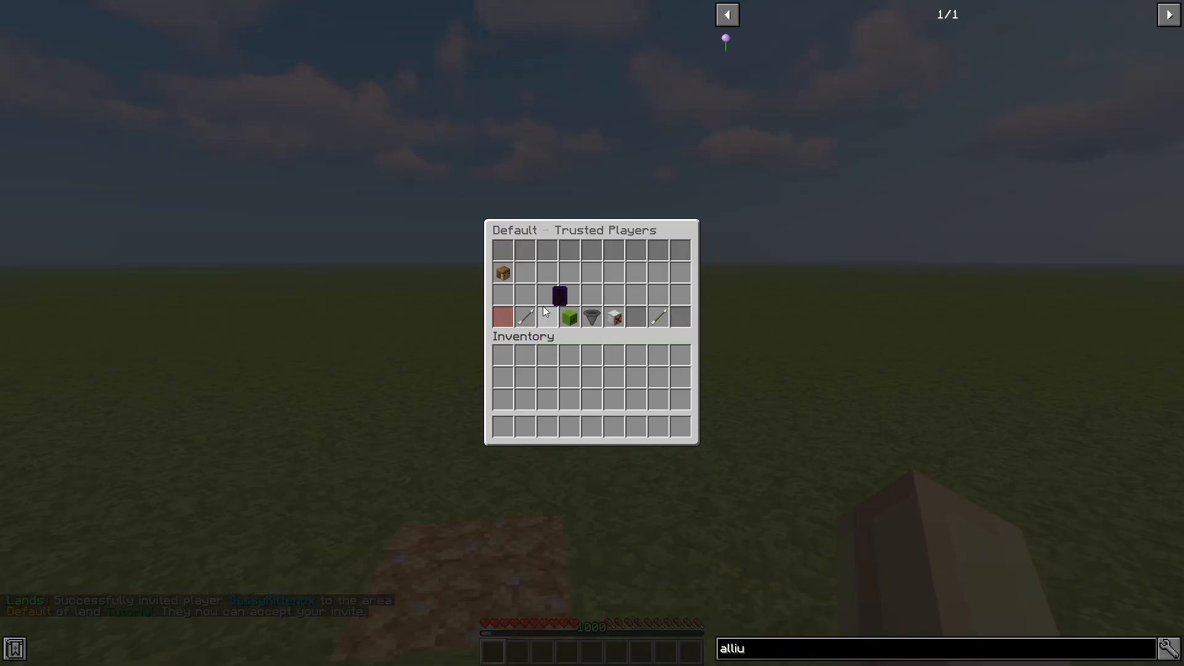
click(557, 295)
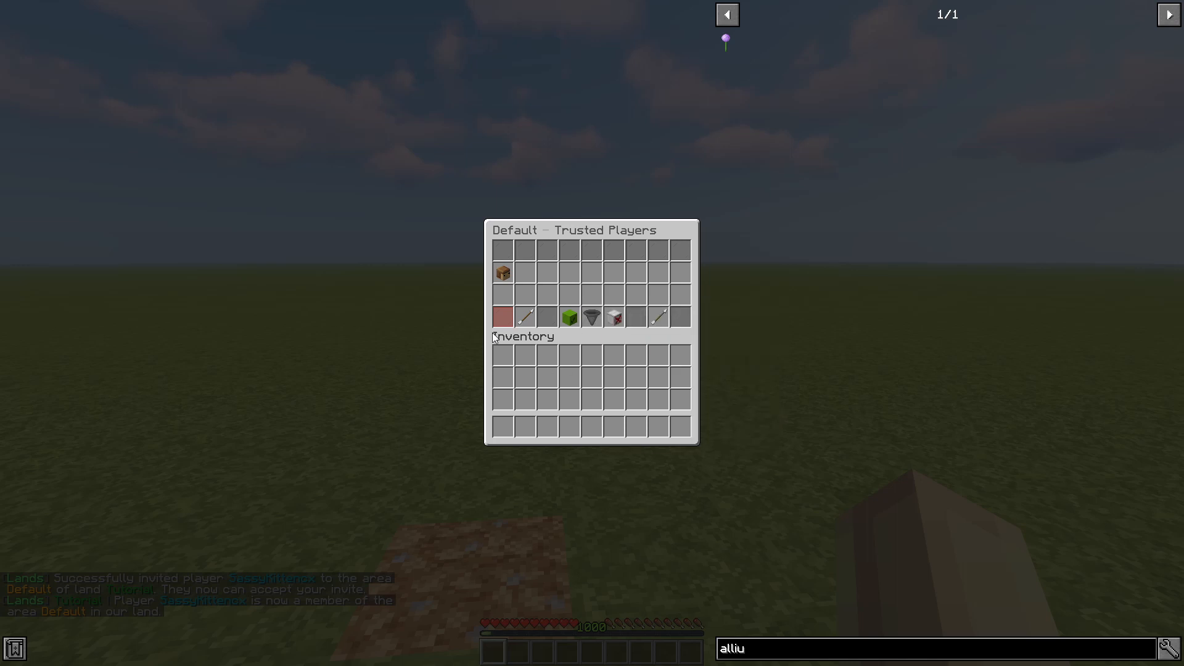
key(Escape)
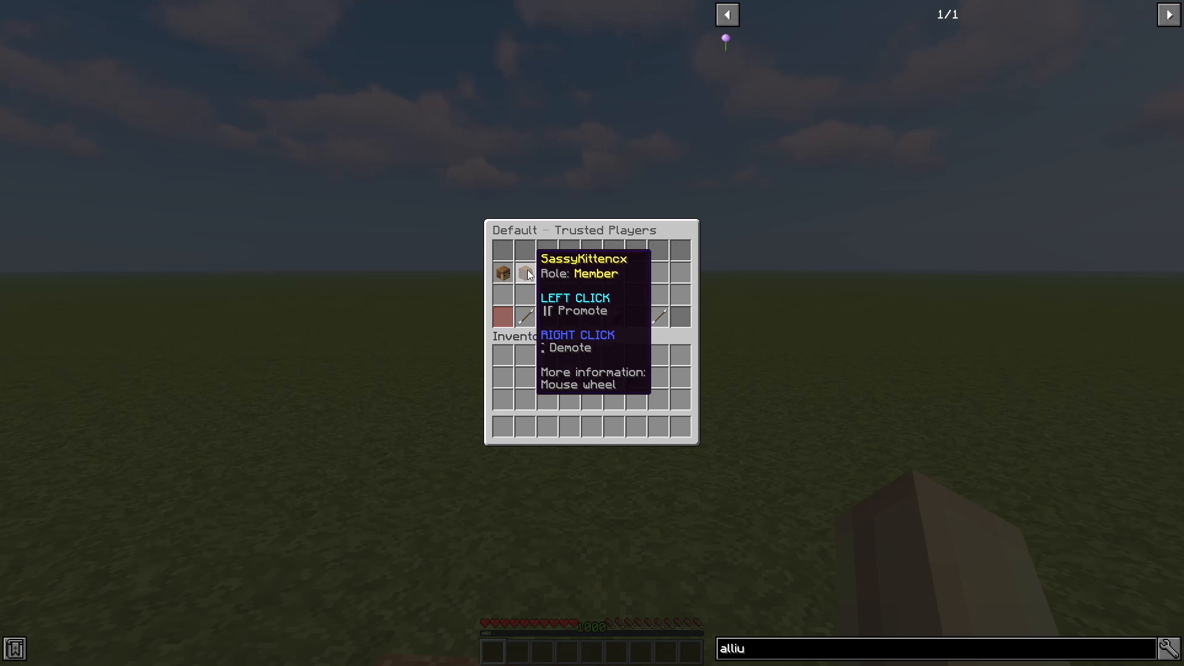
click(502, 272)
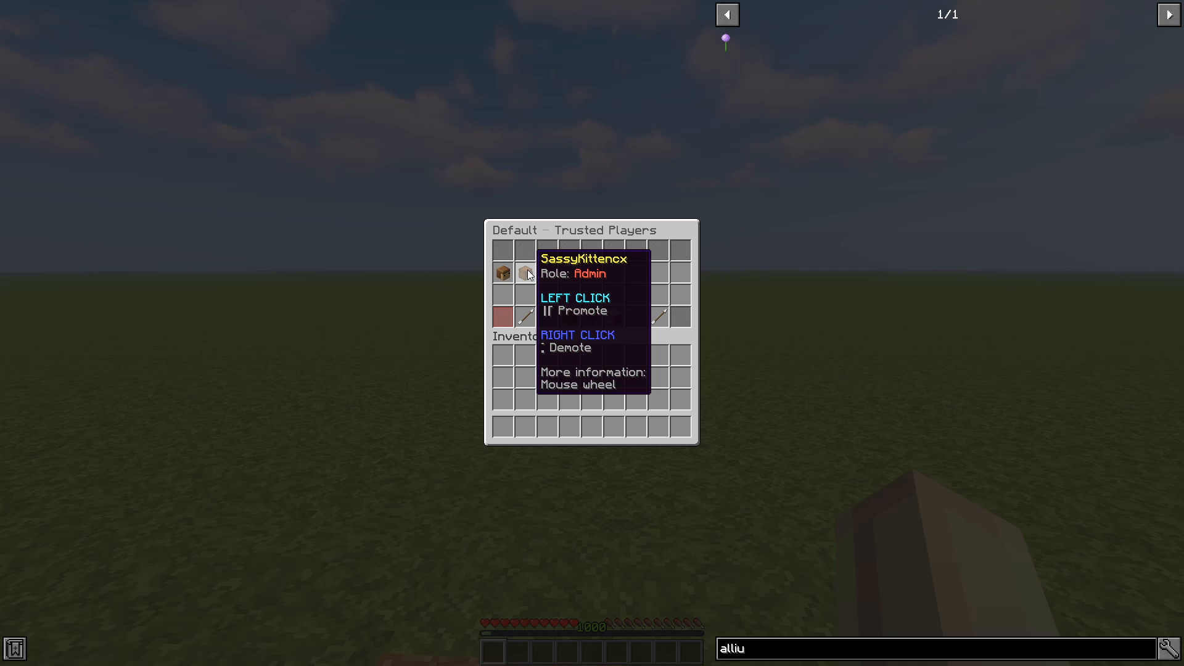
right_click(528, 273)
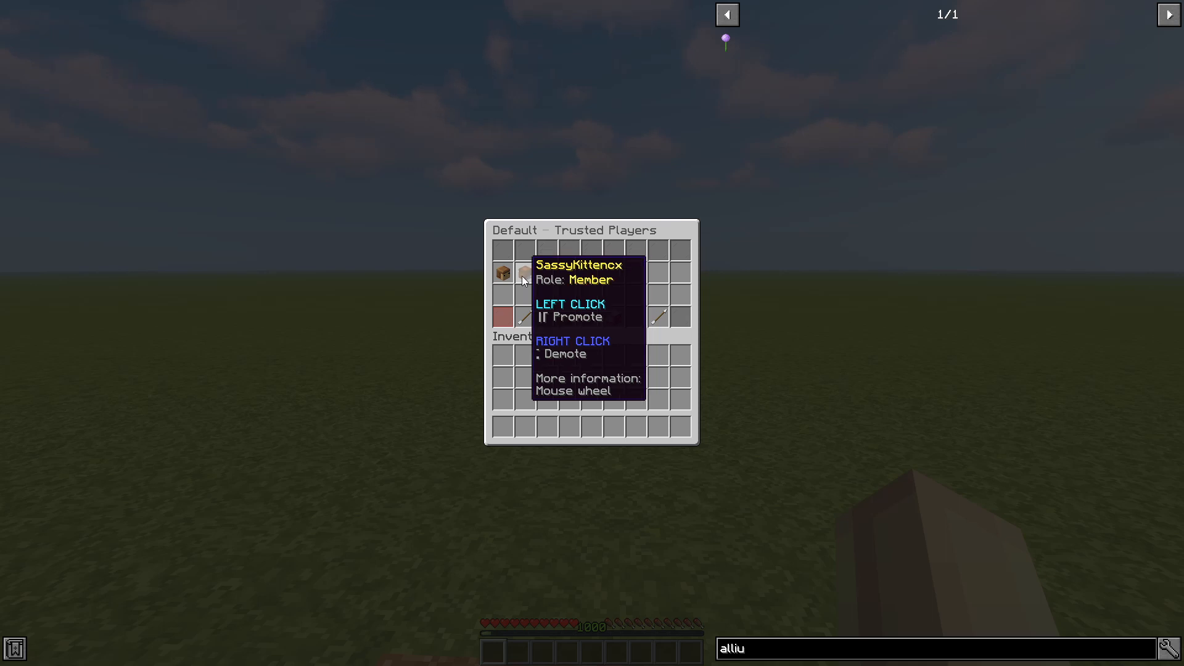
mouse_move(619, 336)
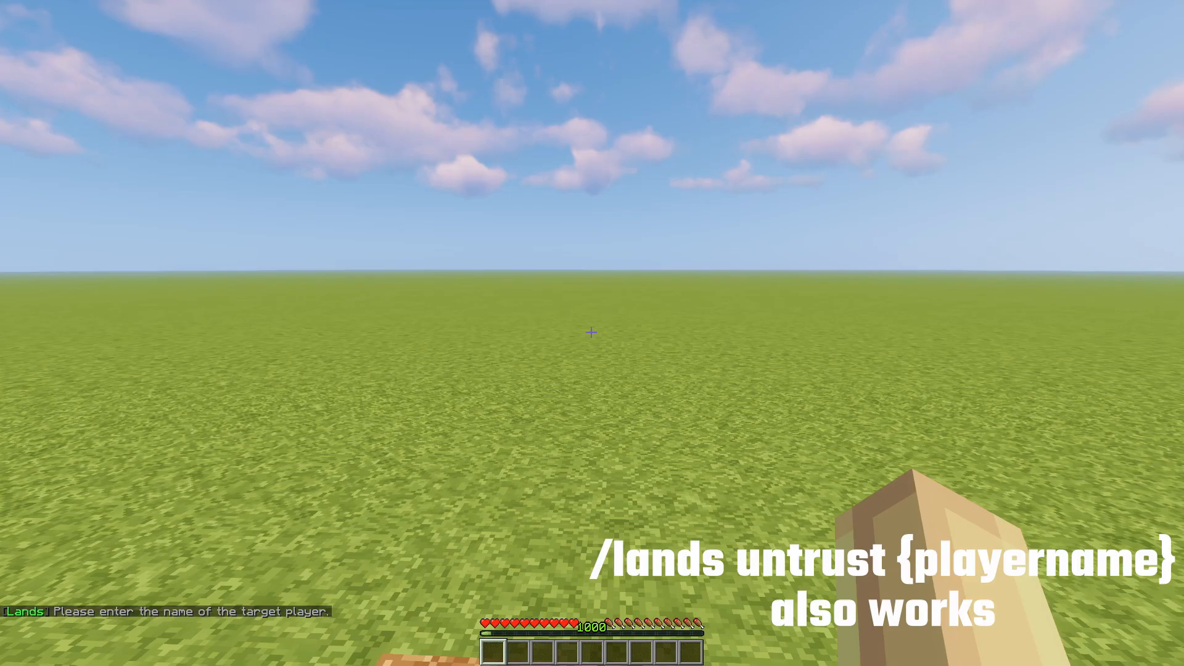
text(sass)
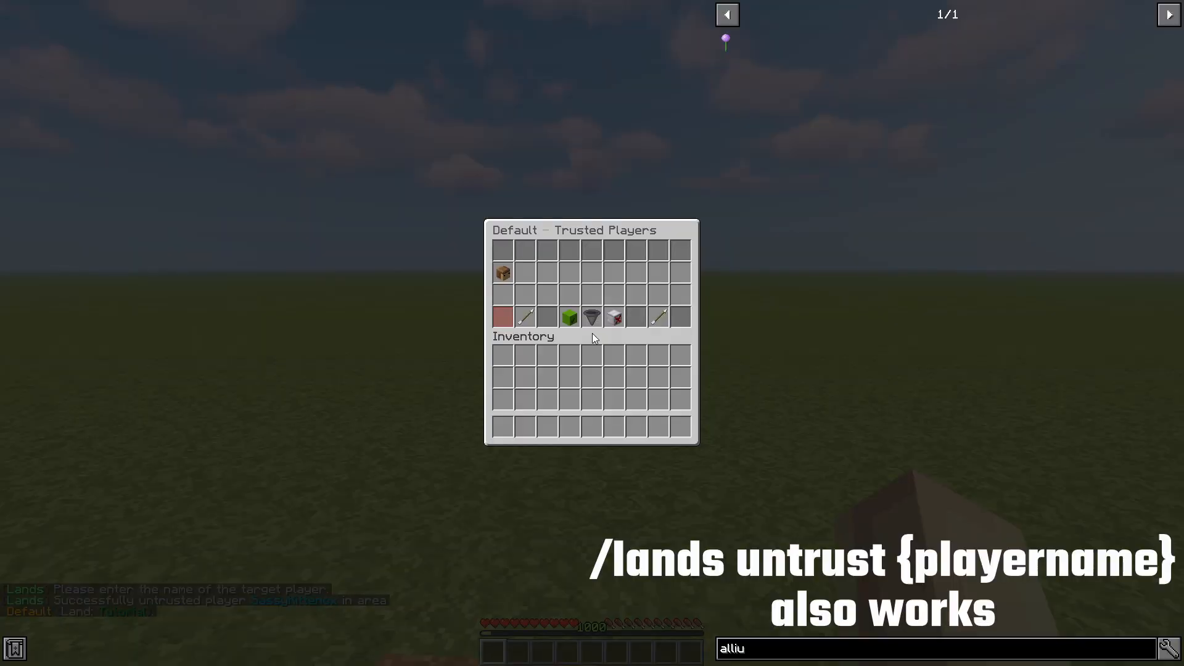
key(Escape)
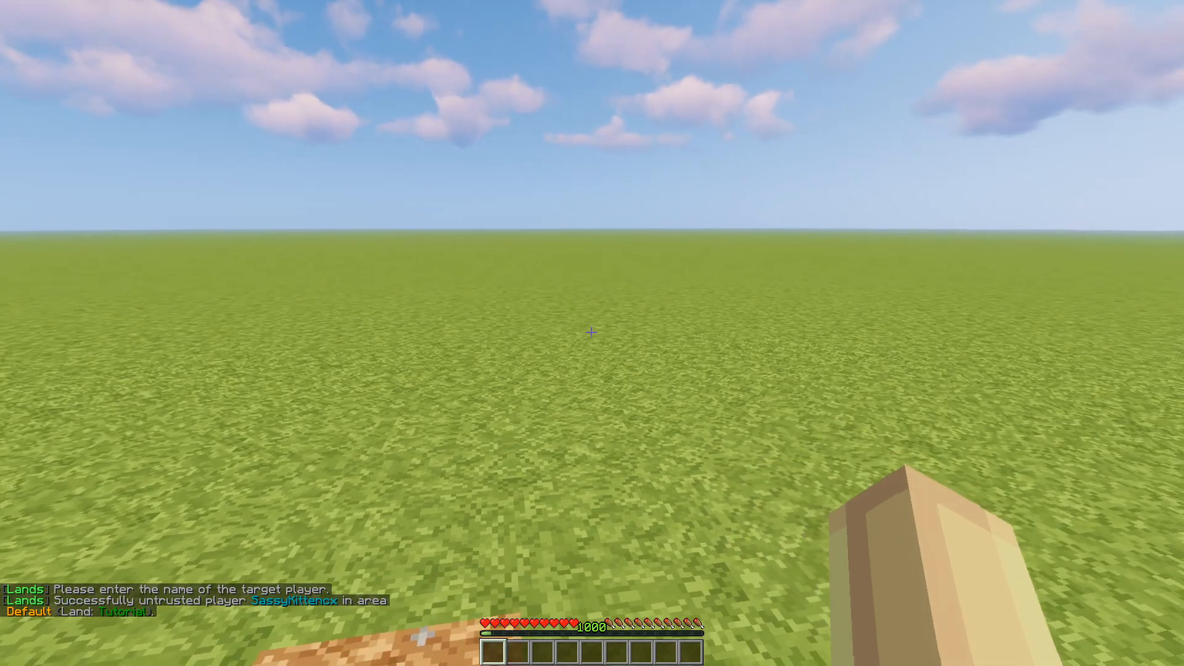
click(592, 331)
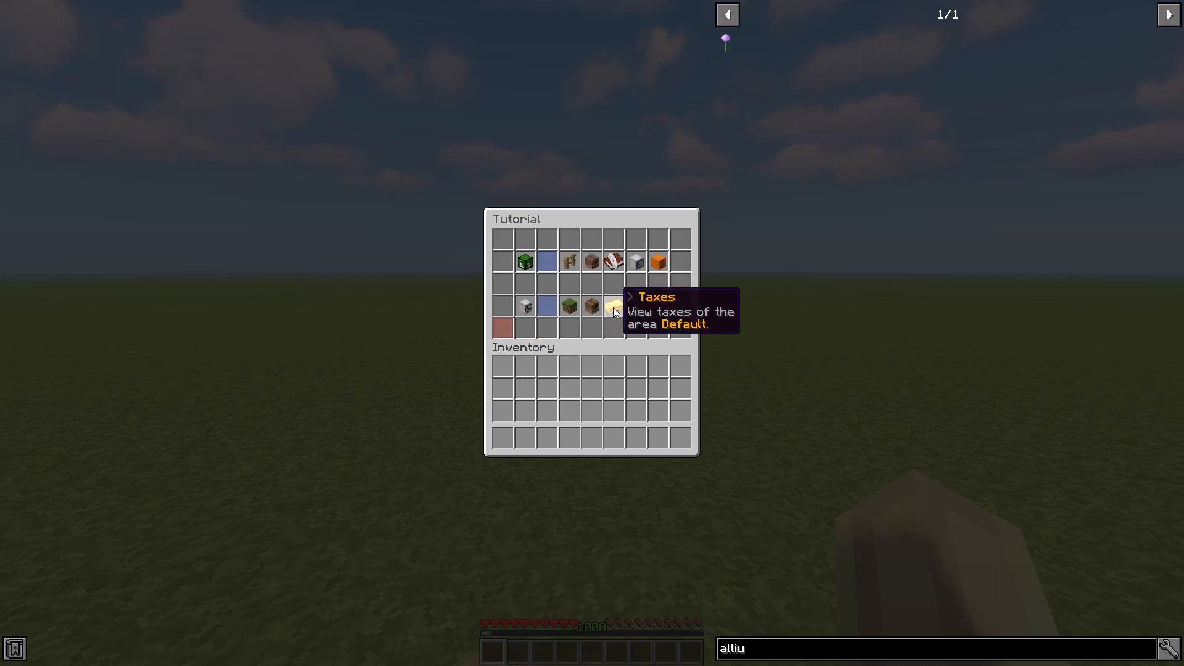
Visit the Tutorial land's Inbox, review Statistics, Invites, Areas and Management, then close the menu
click(613, 306)
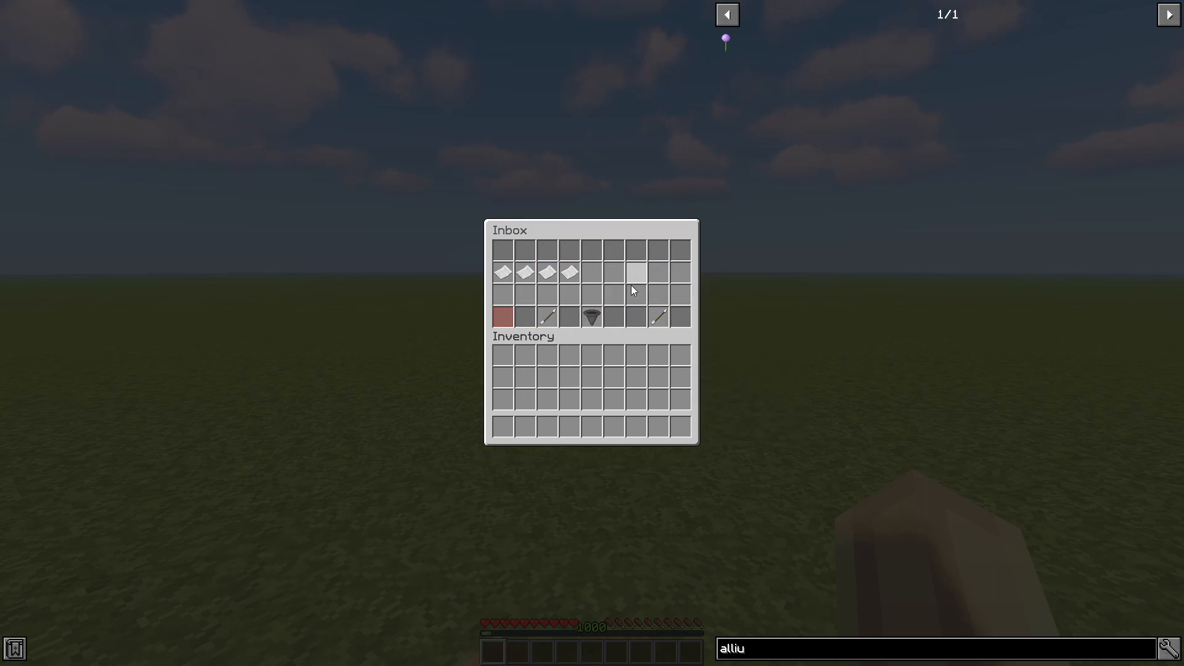
mouse_move(525, 273)
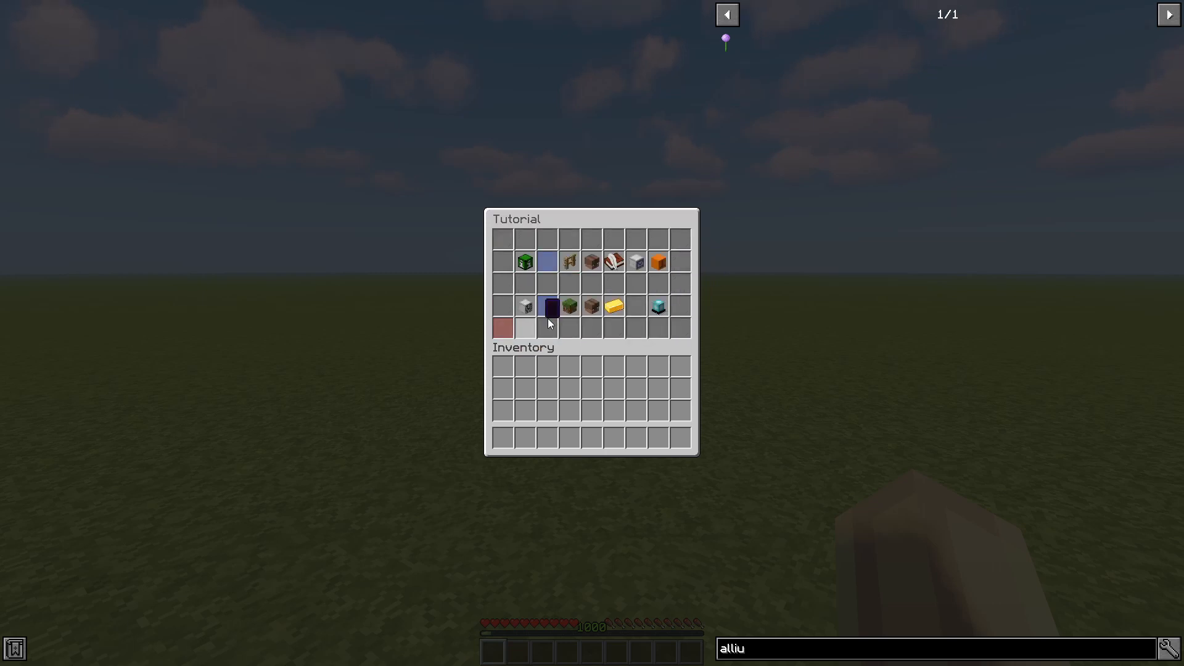
mouse_move(657, 261)
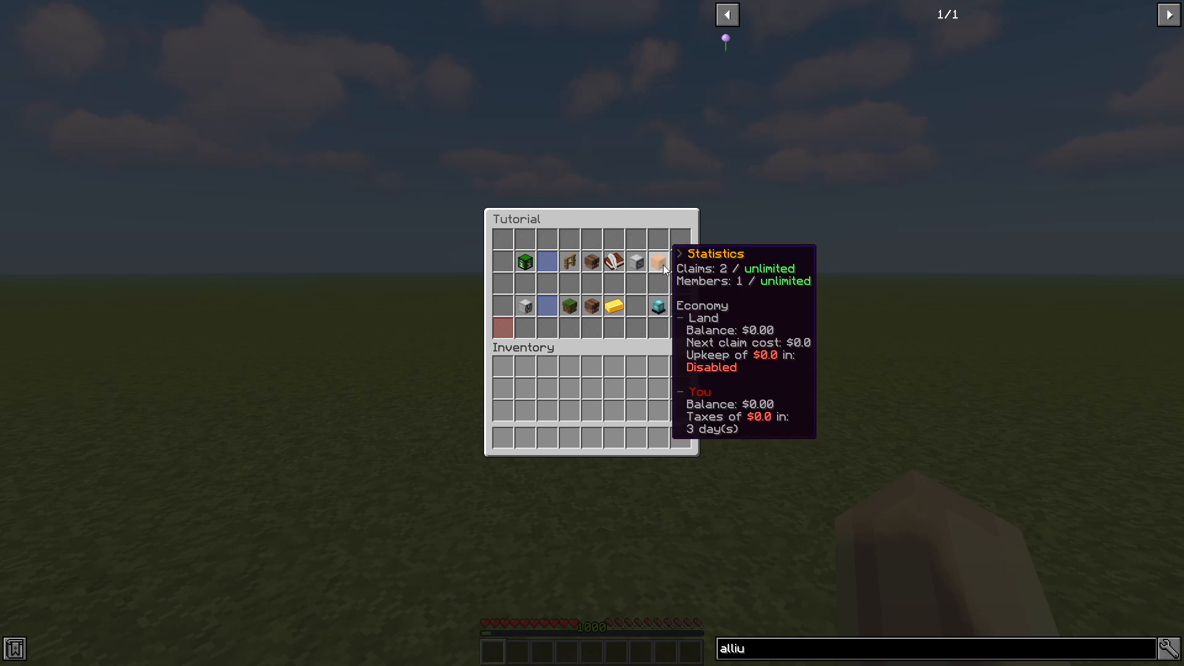
mouse_move(613, 261)
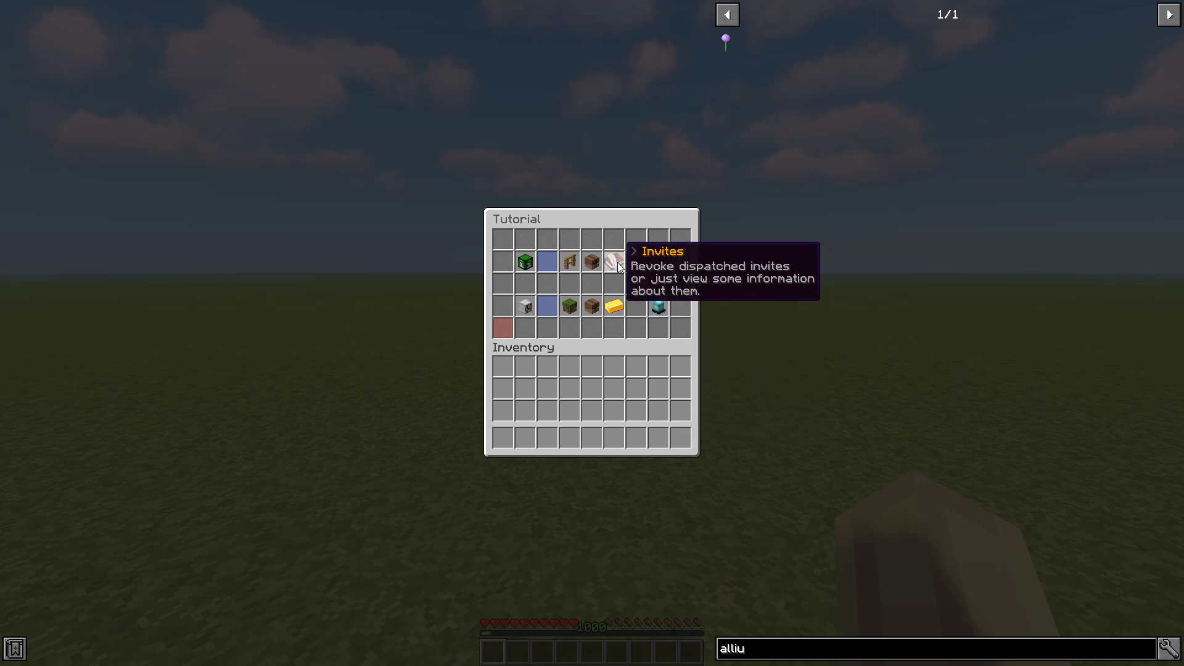
mouse_move(591, 261)
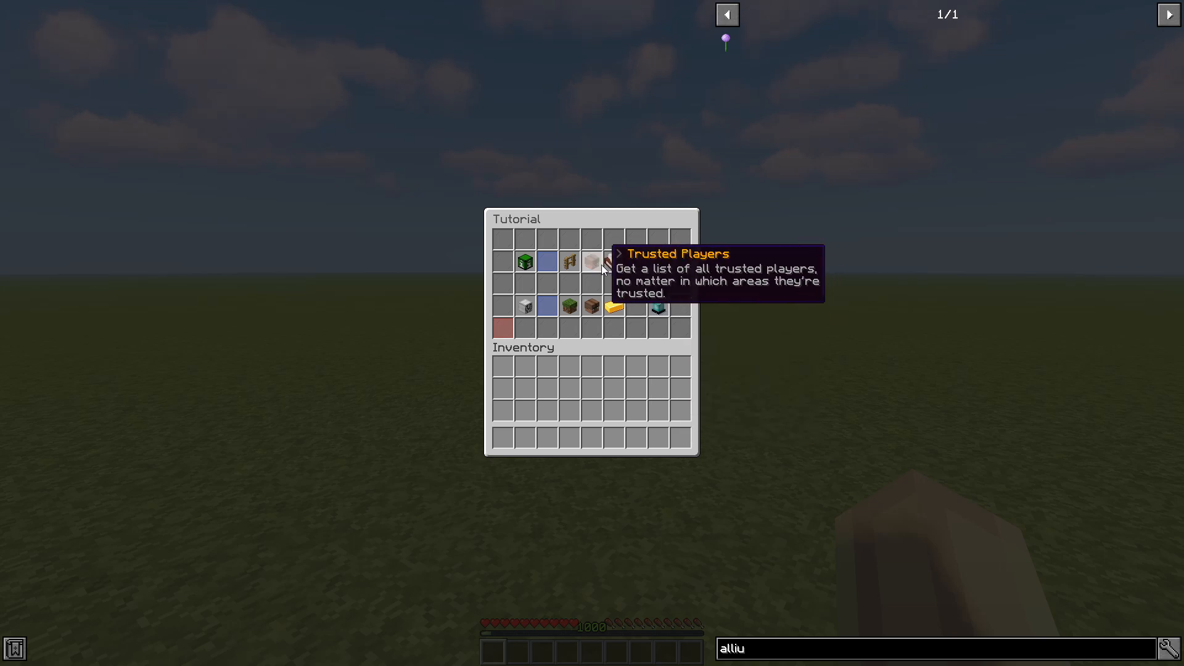
mouse_move(525, 308)
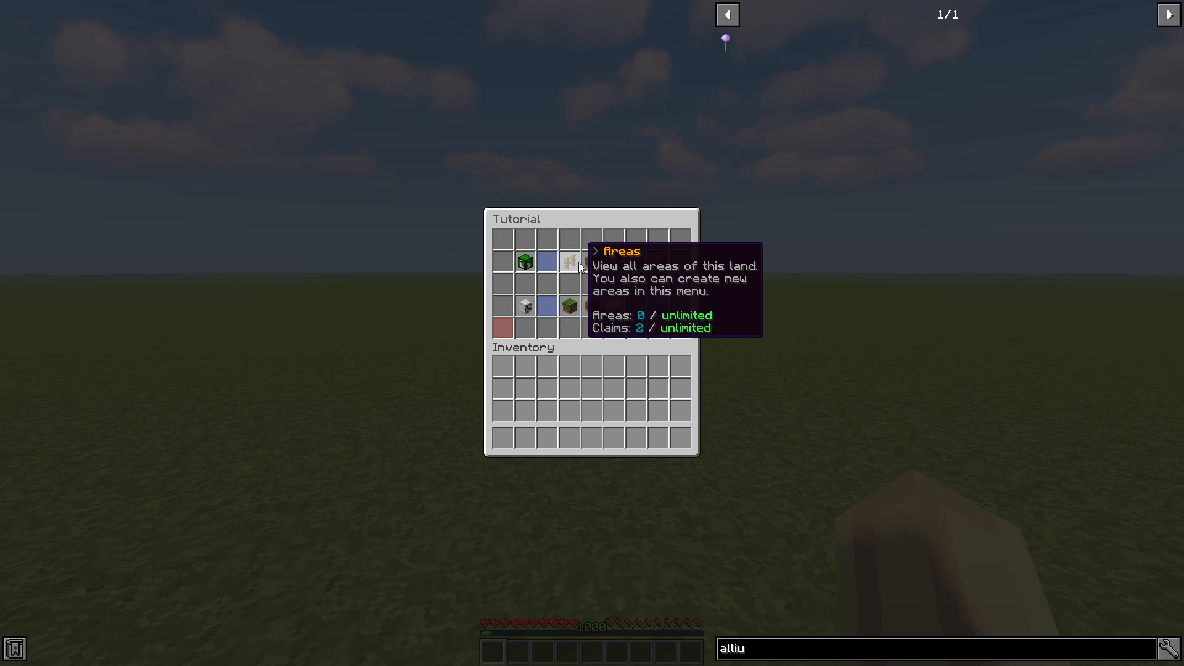
mouse_move(524, 305)
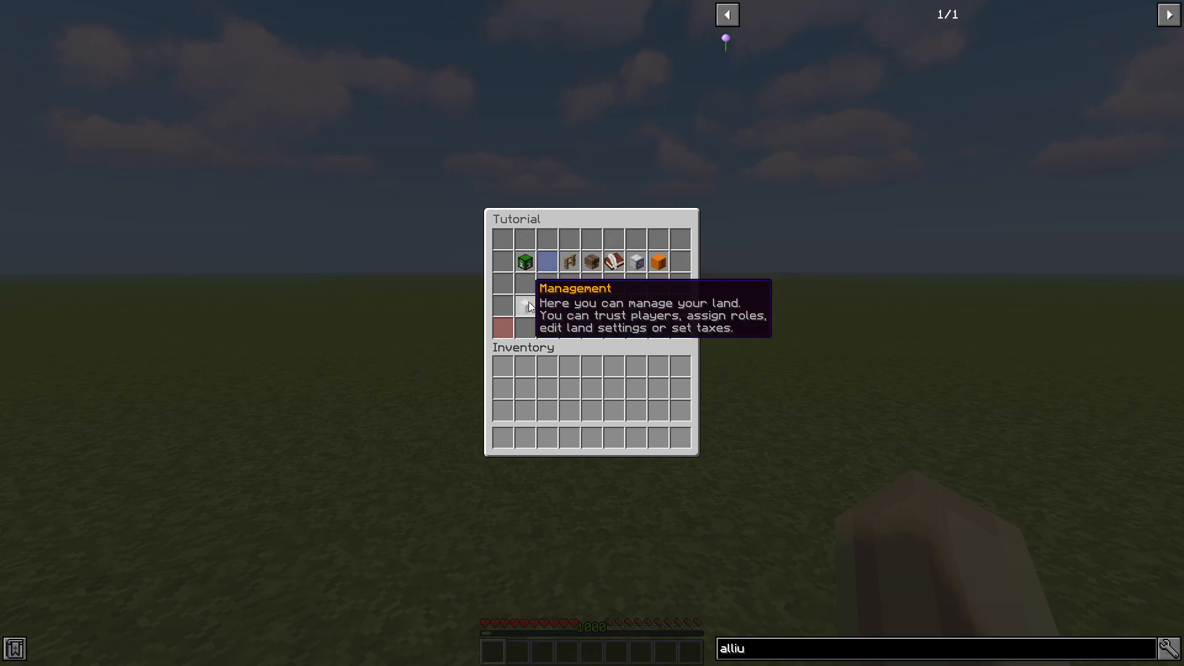
key(Escape)
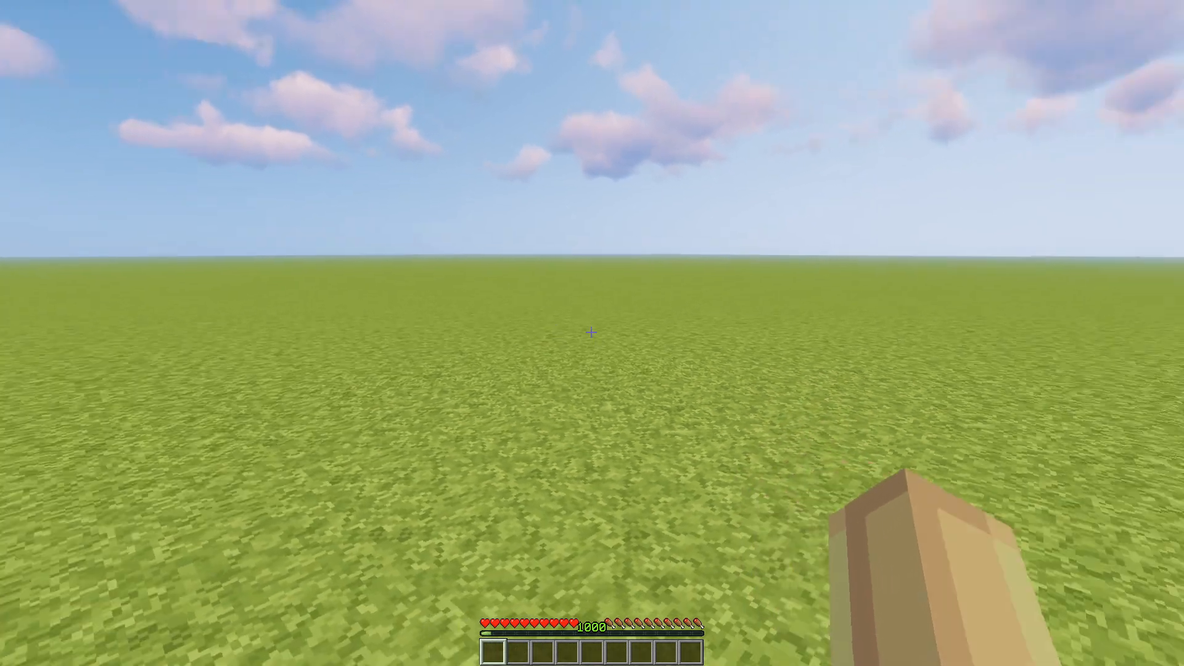
mouse_move(591, 333)
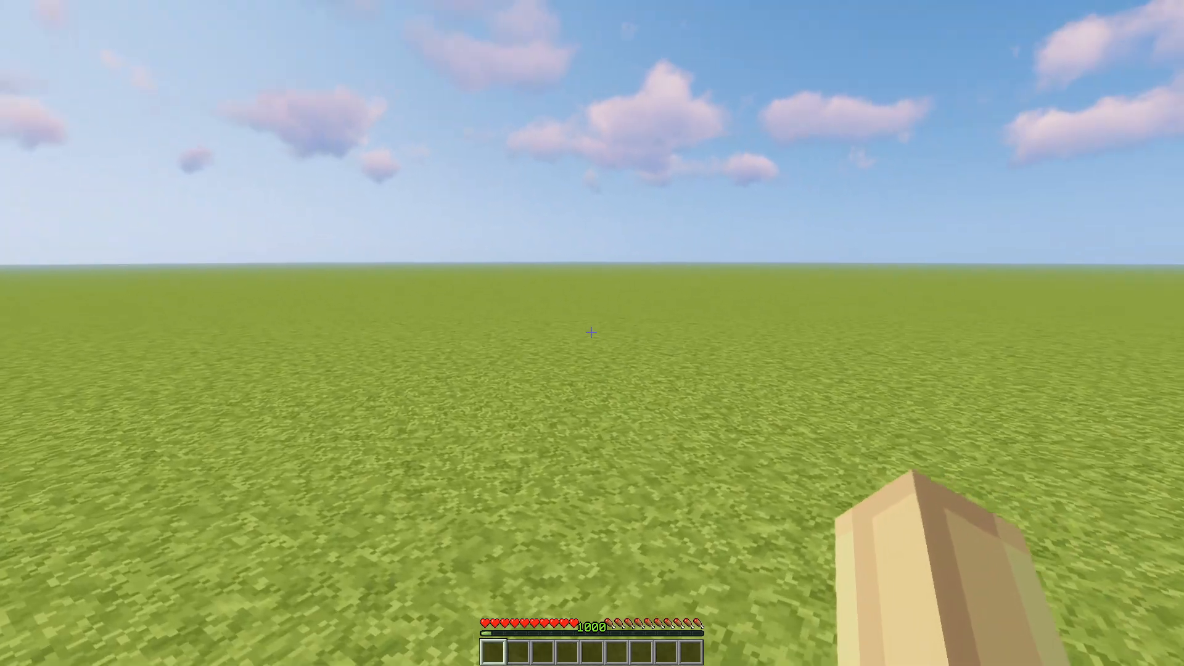
mouse_move(592, 333)
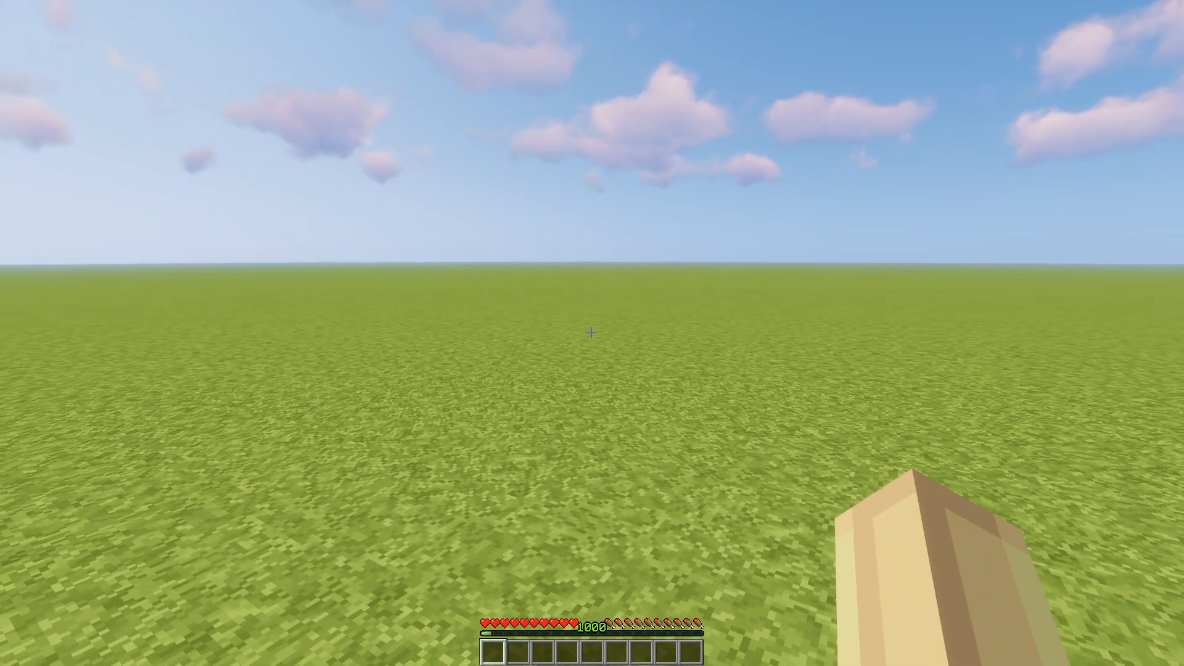
mouse_move(592, 332)
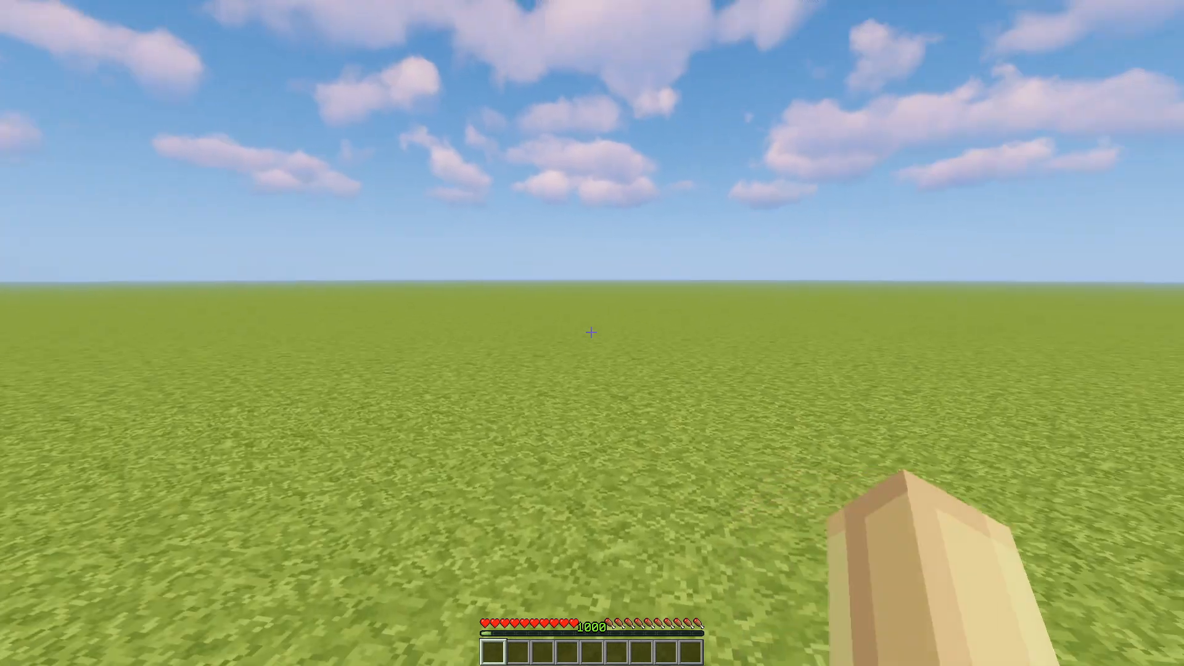
mouse_move(592, 333)
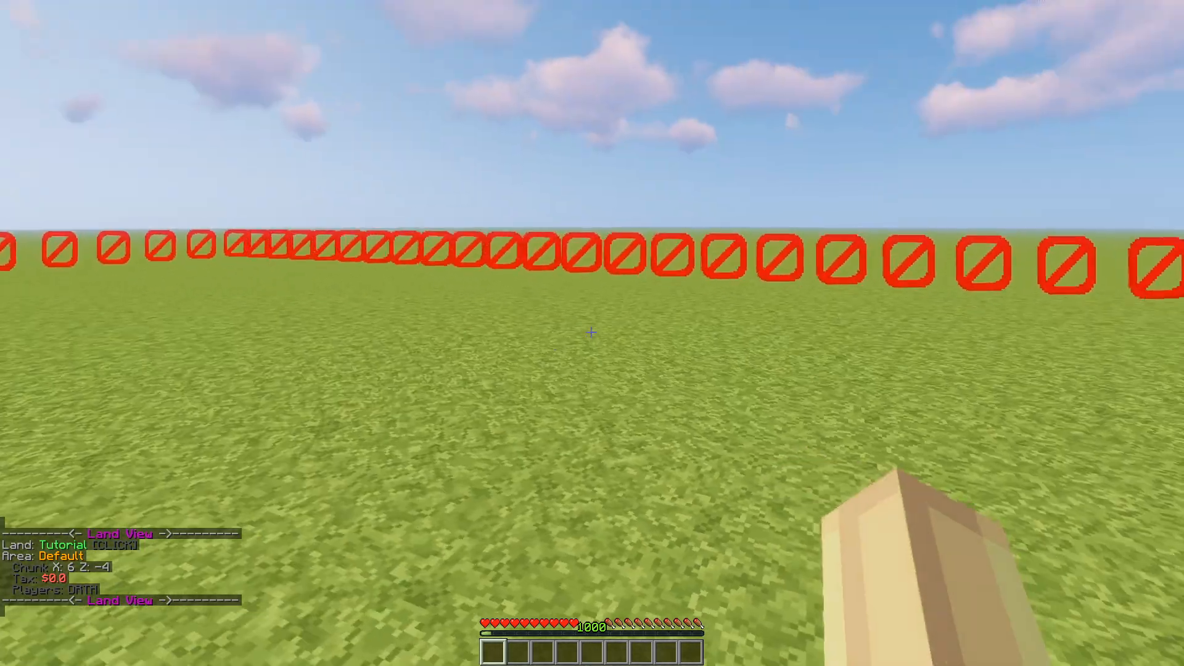
mouse_move(591, 333)
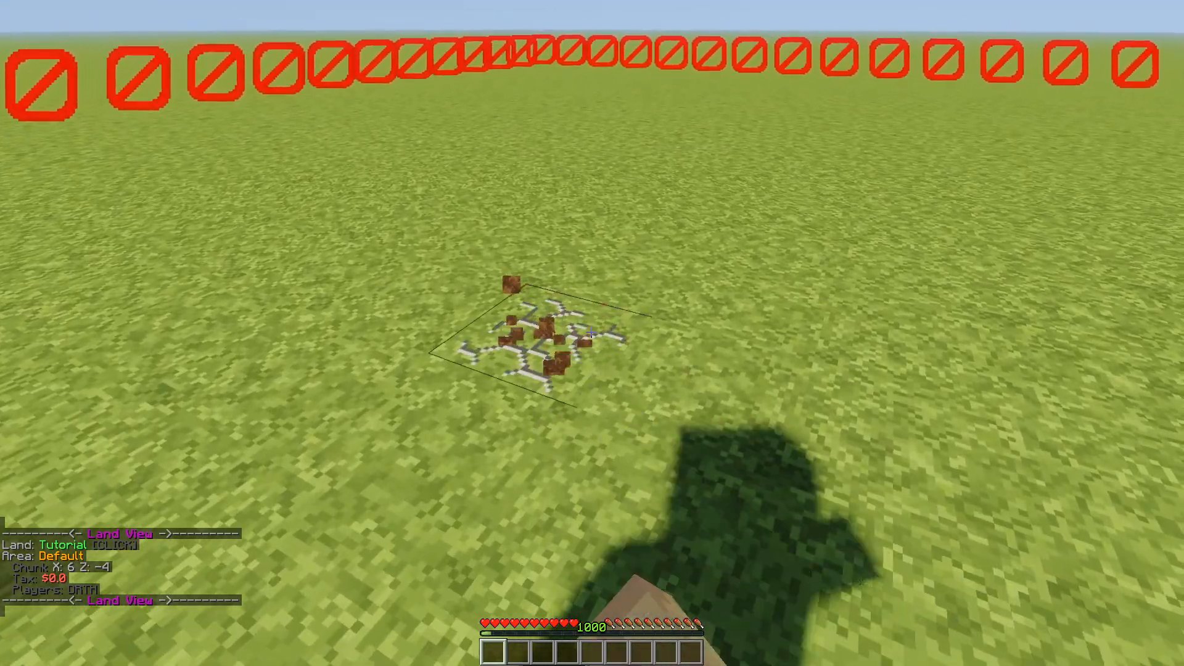
mouse_move(592, 333)
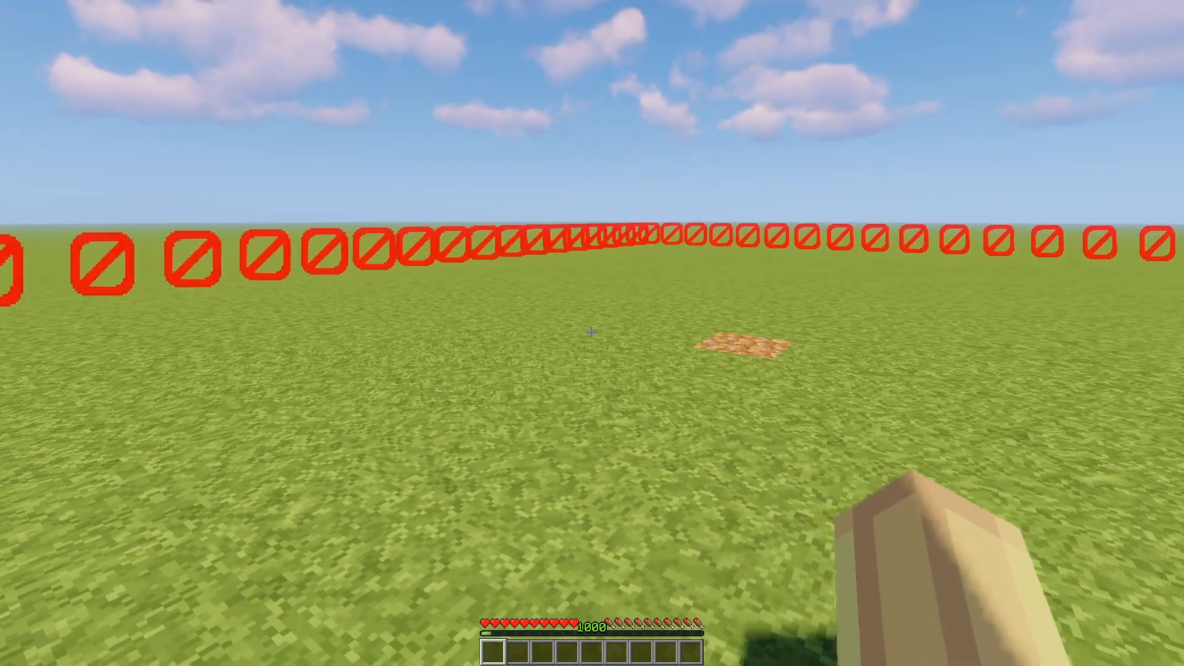
mouse_move(592, 333)
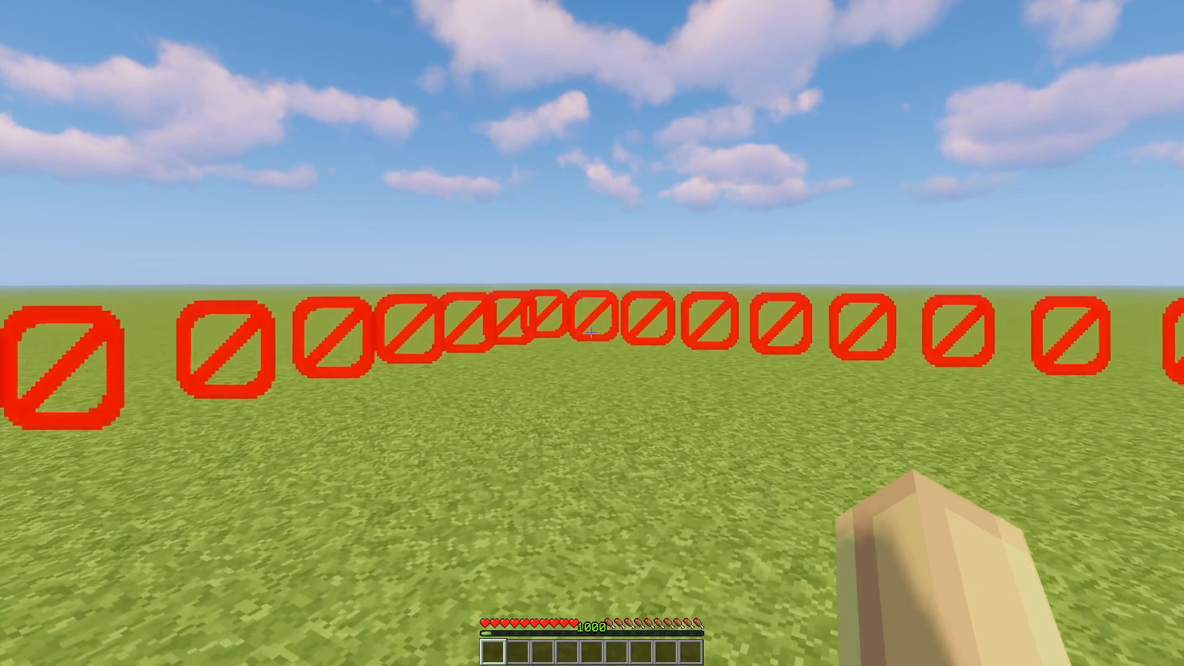
mouse_move(592, 333)
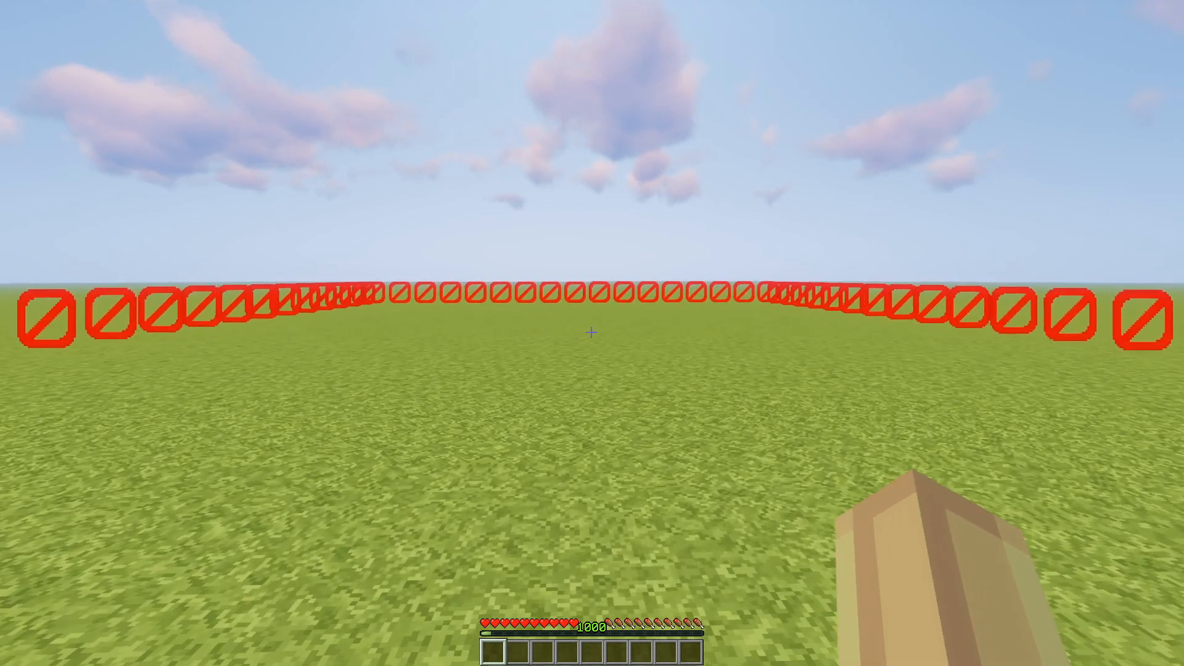
mouse_move(592, 333)
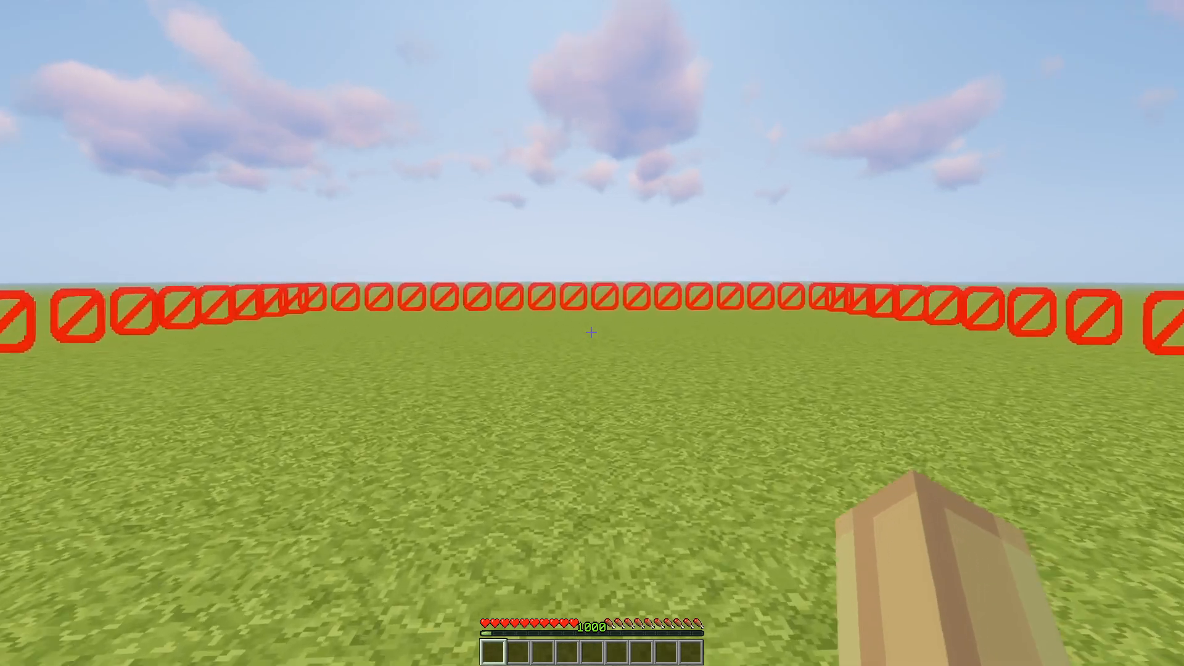